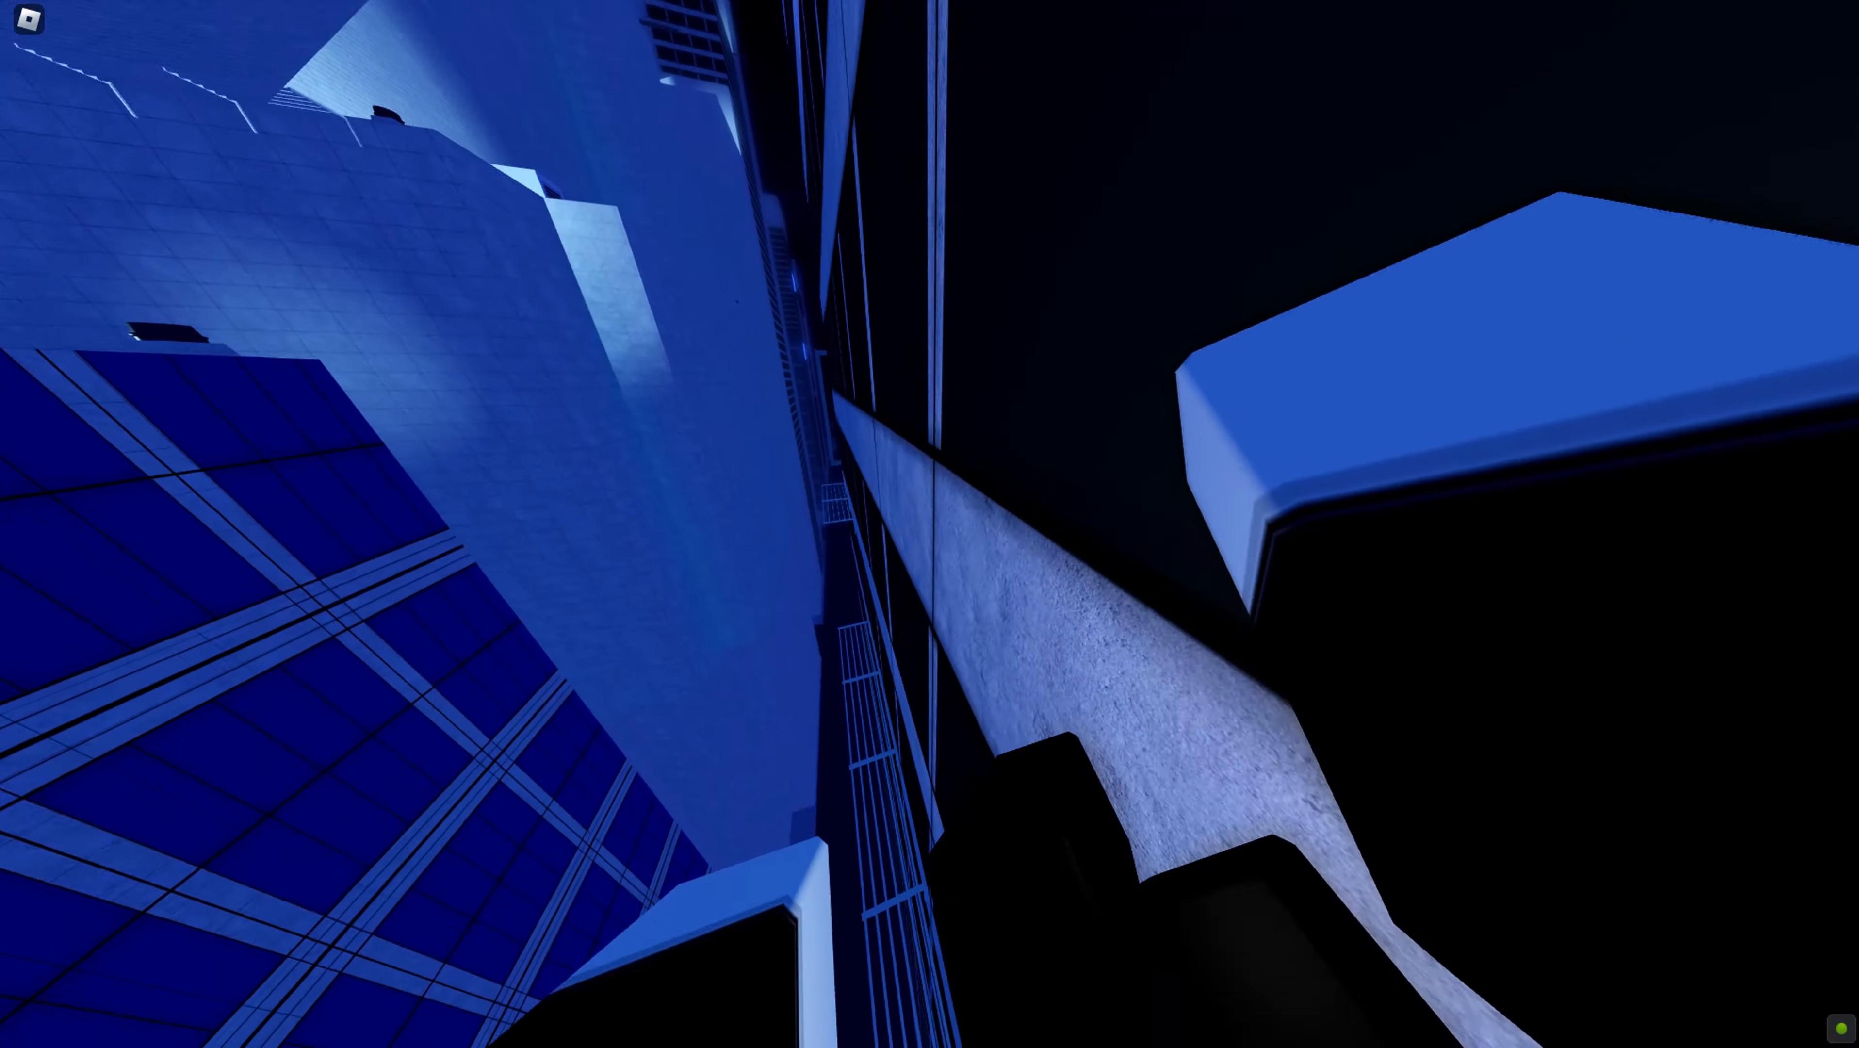
mouse_move(929, 524)
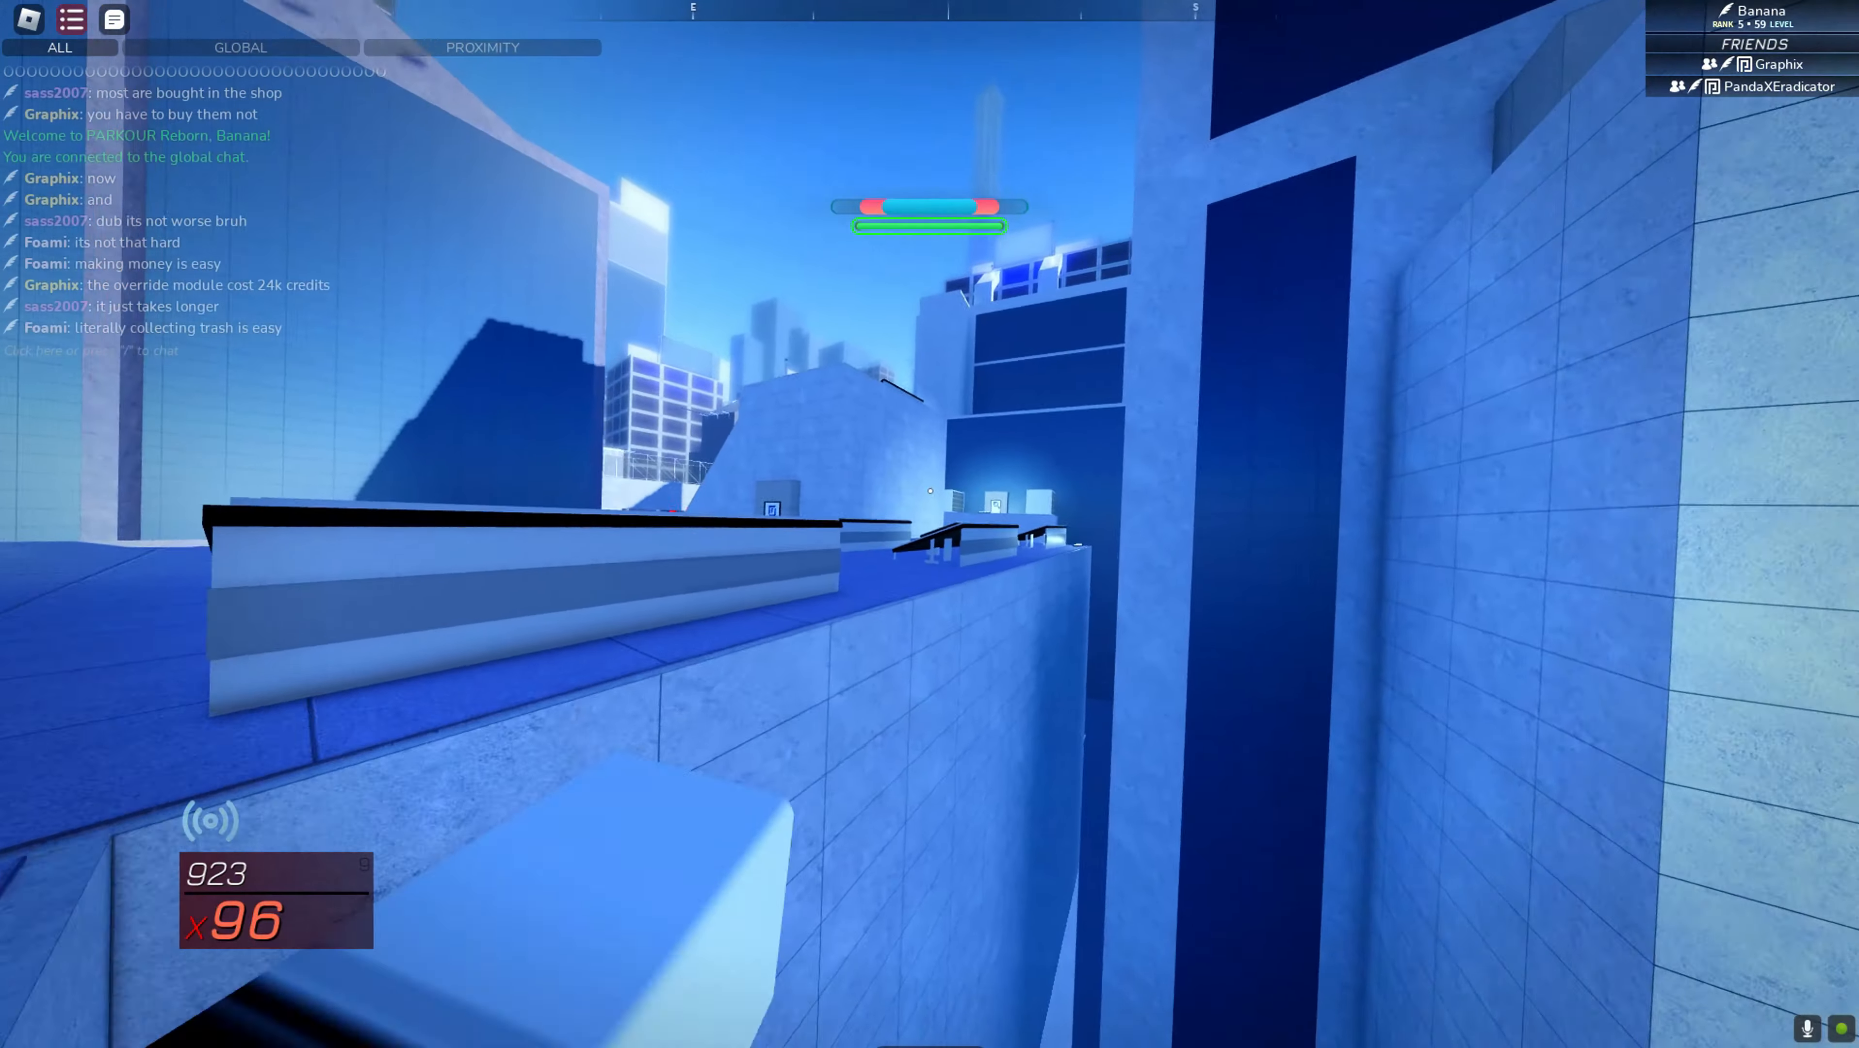
mouse_move(929, 524)
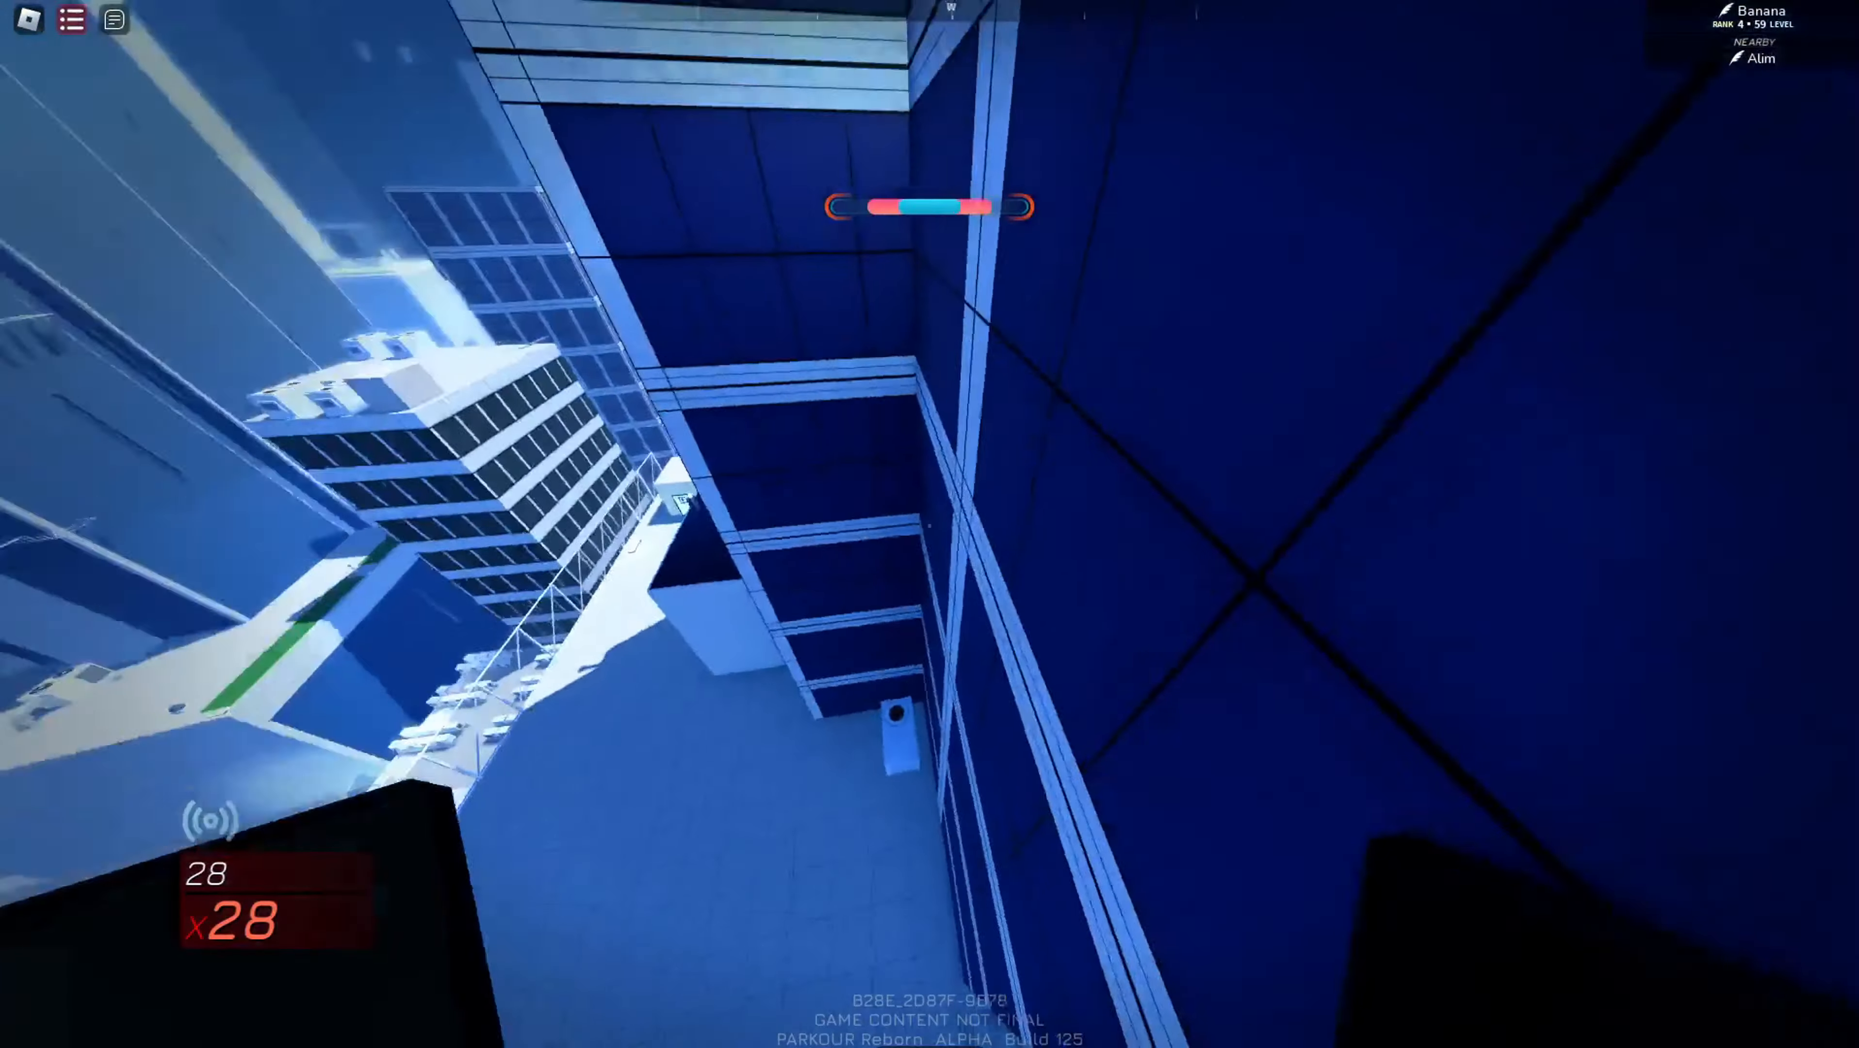
mouse_move(929, 524)
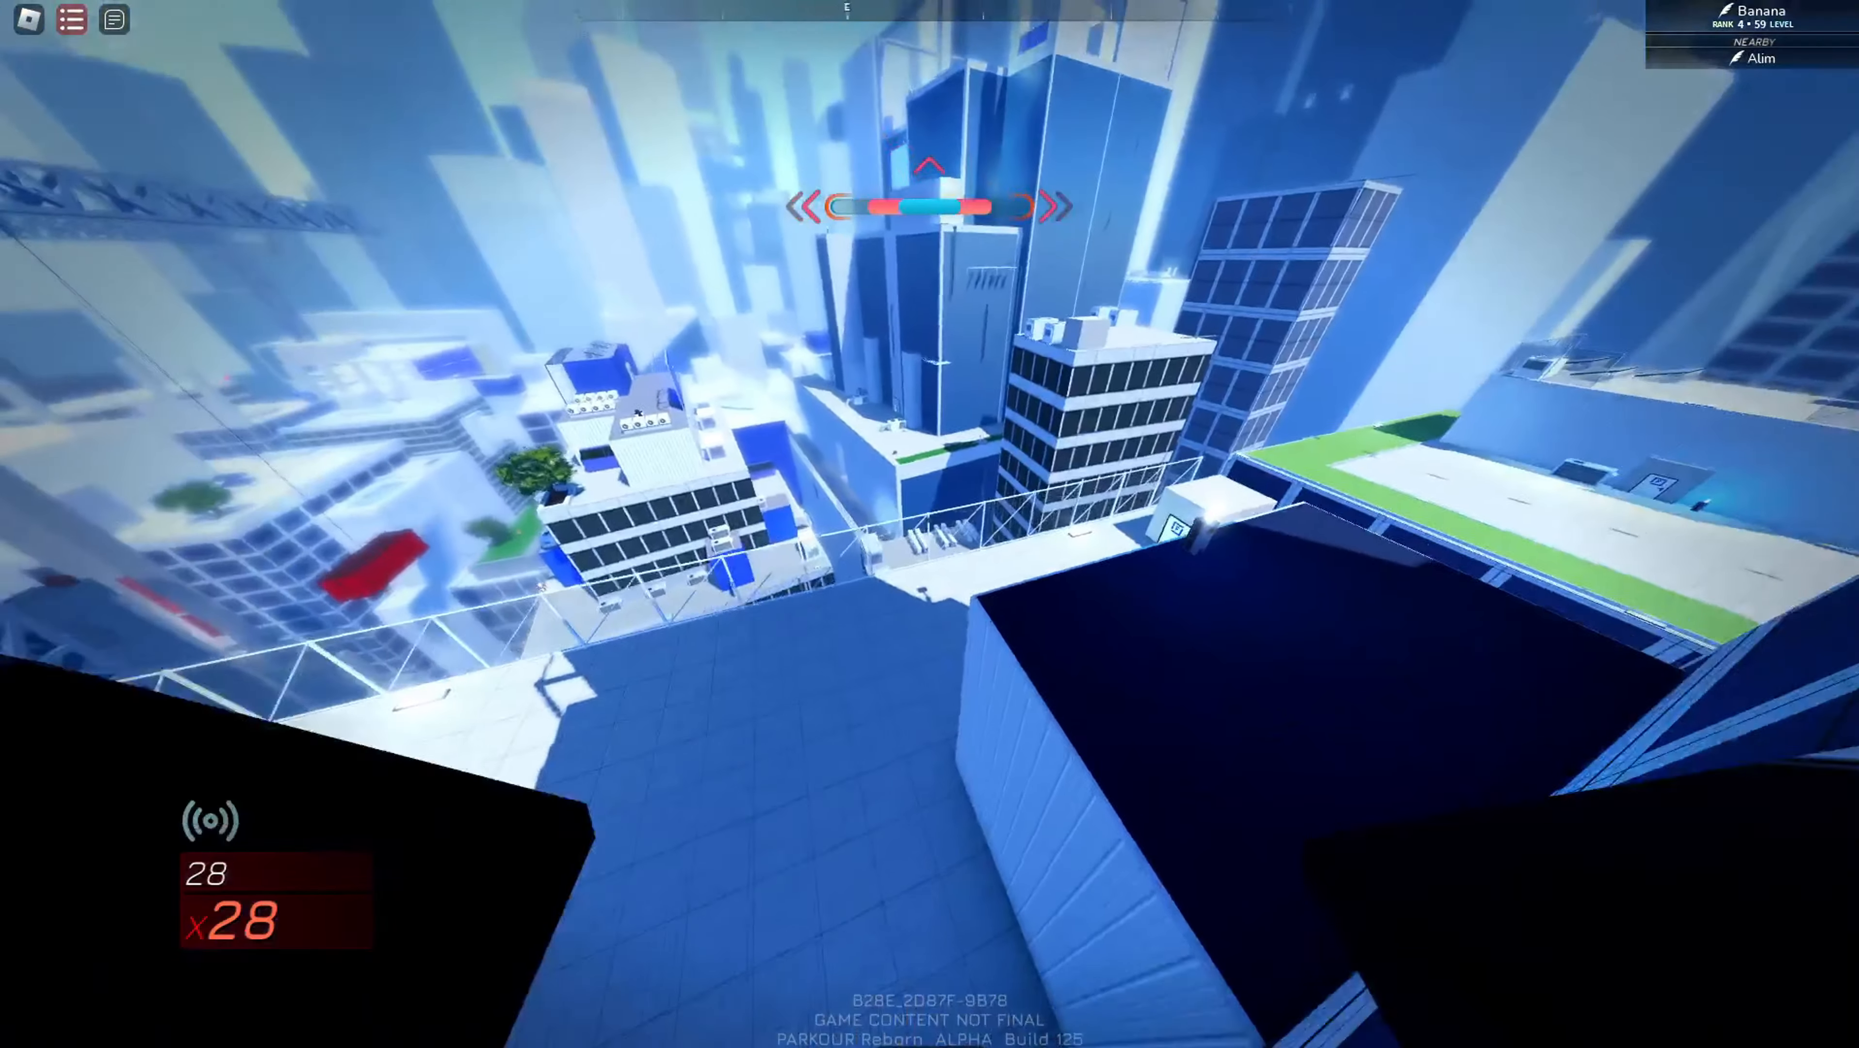
- Check the credit balance in the game menu, then resume the rooftop run
key("Escape")
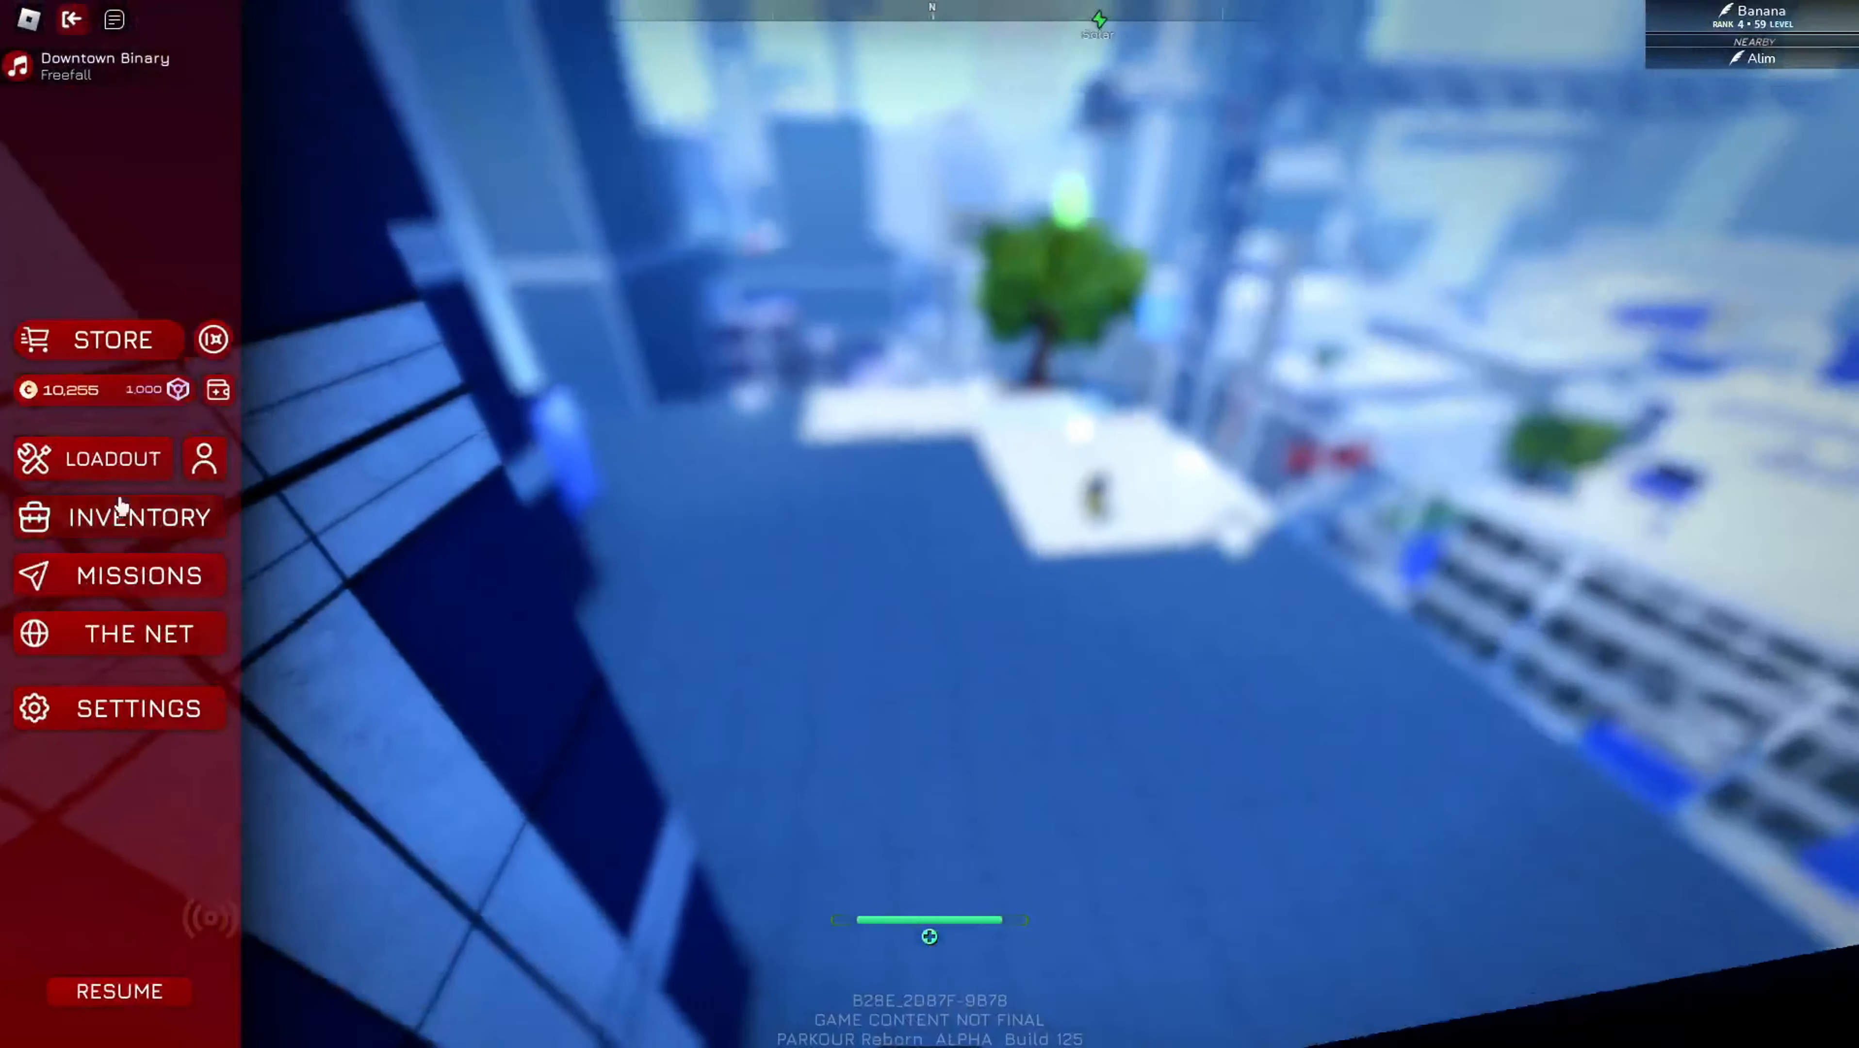
left_click(118, 990)
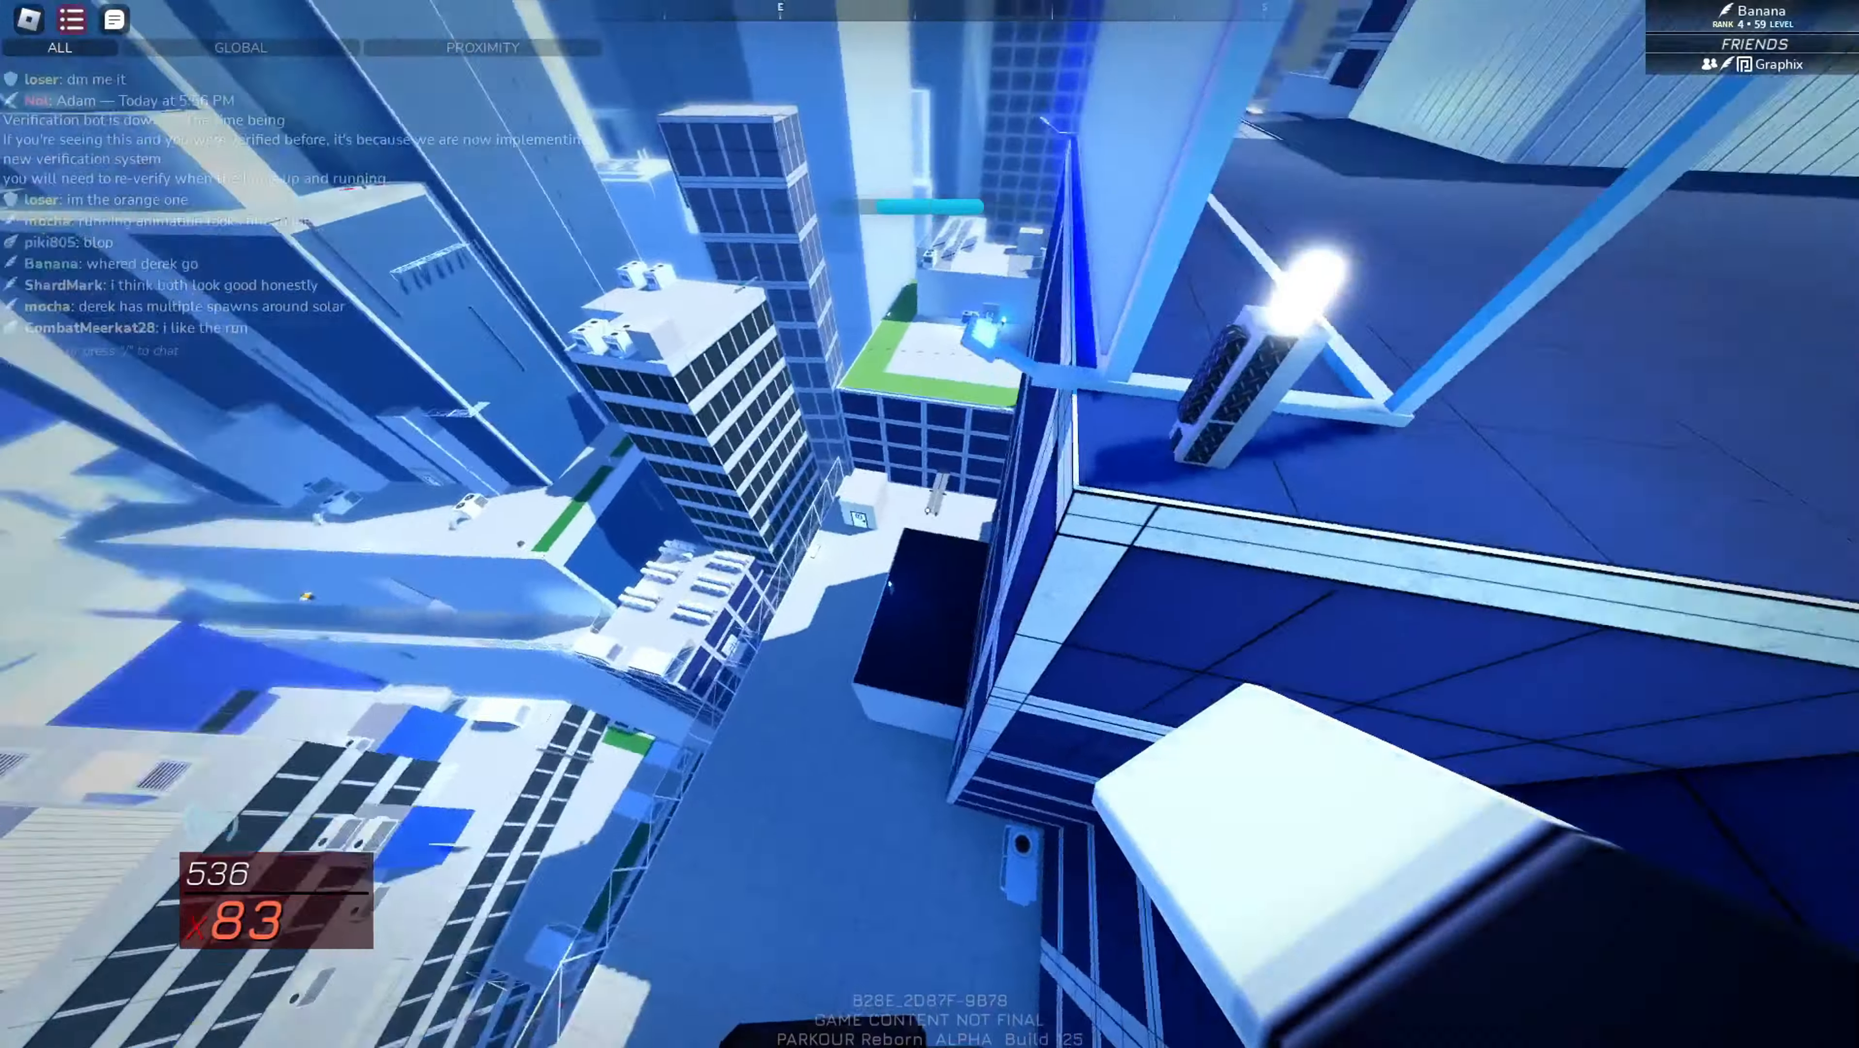
mouse_move(930, 524)
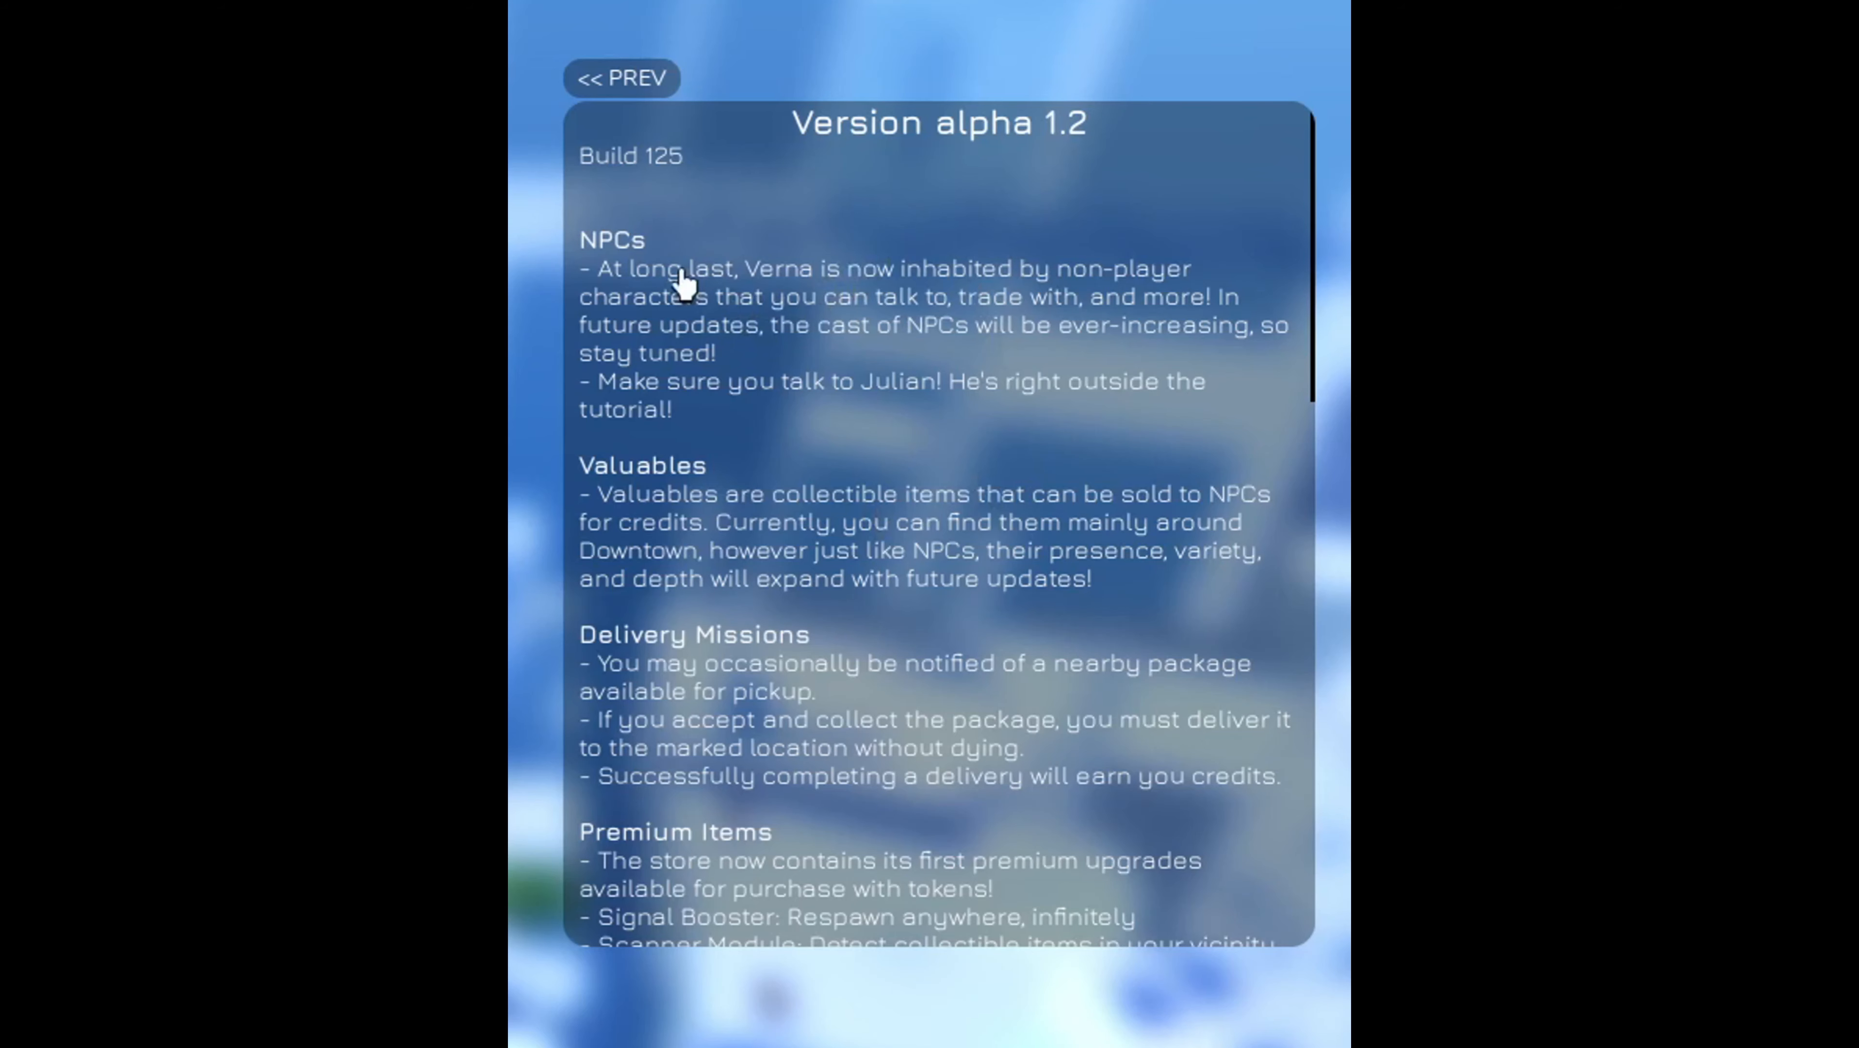
mouse_move(635, 519)
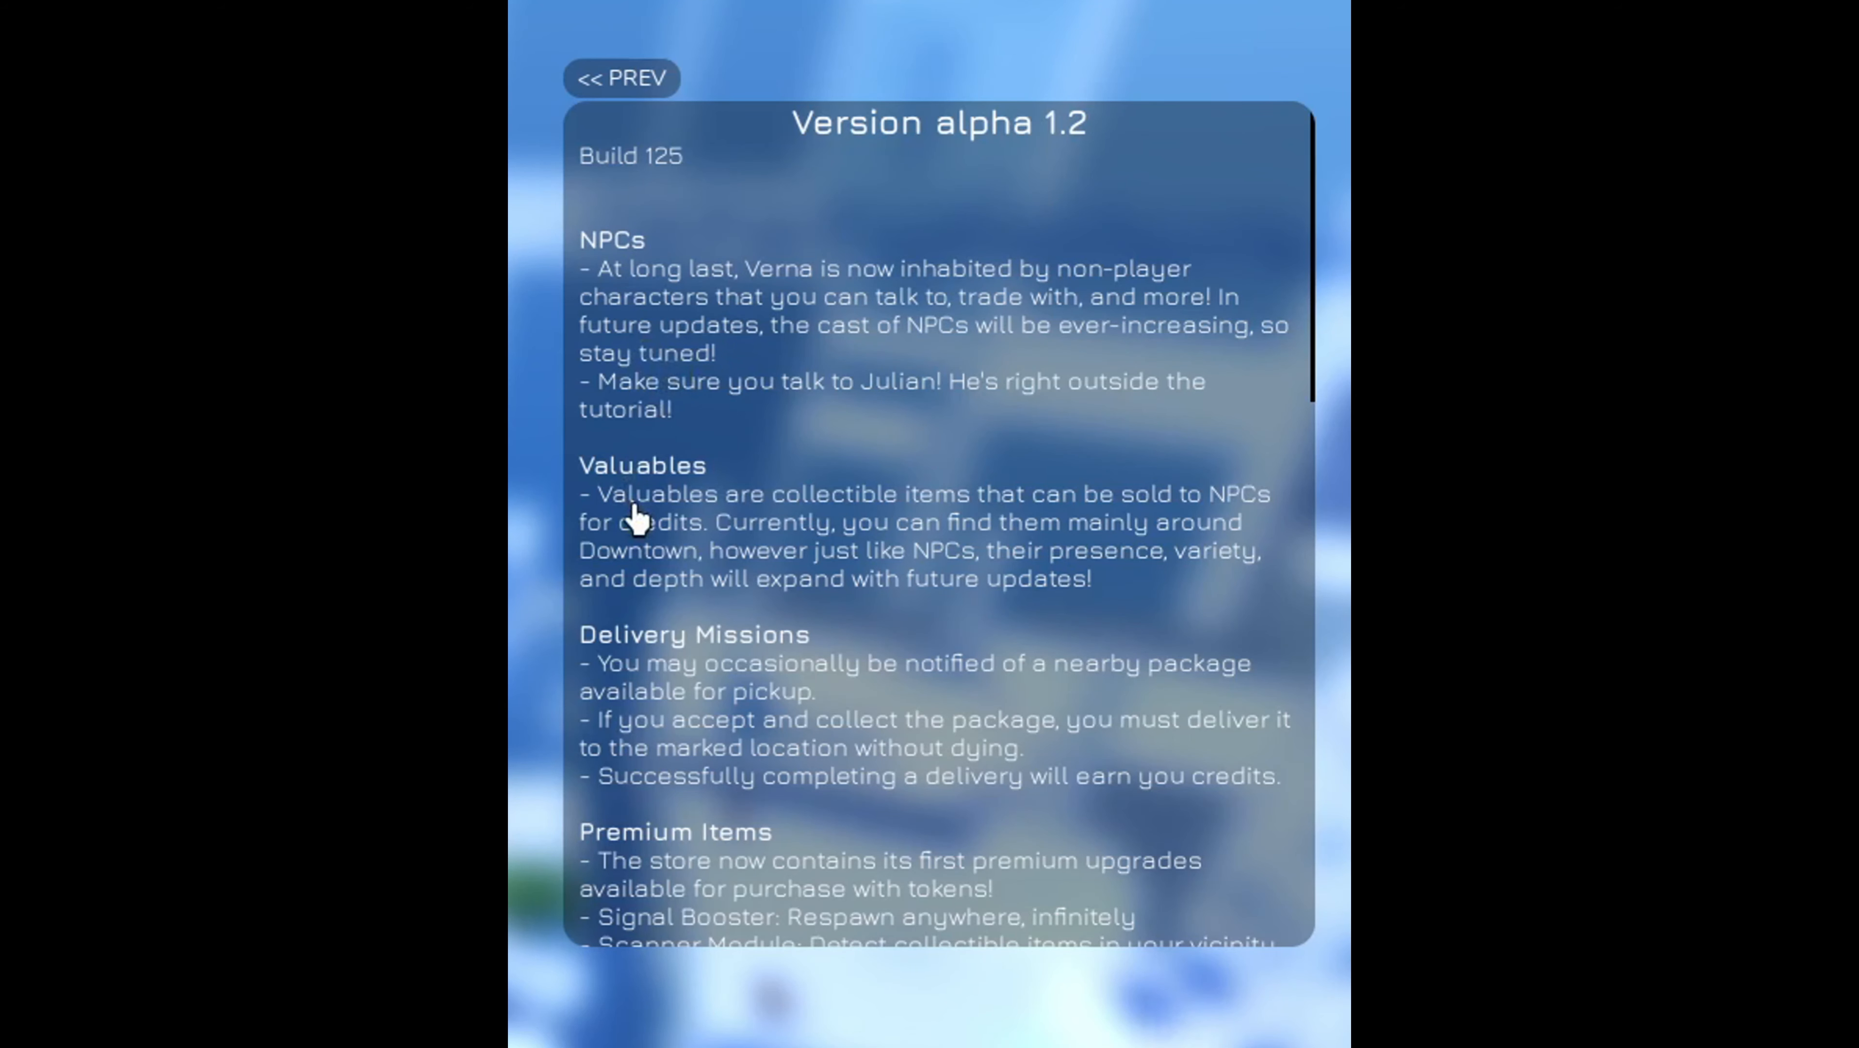
mouse_move(1037, 587)
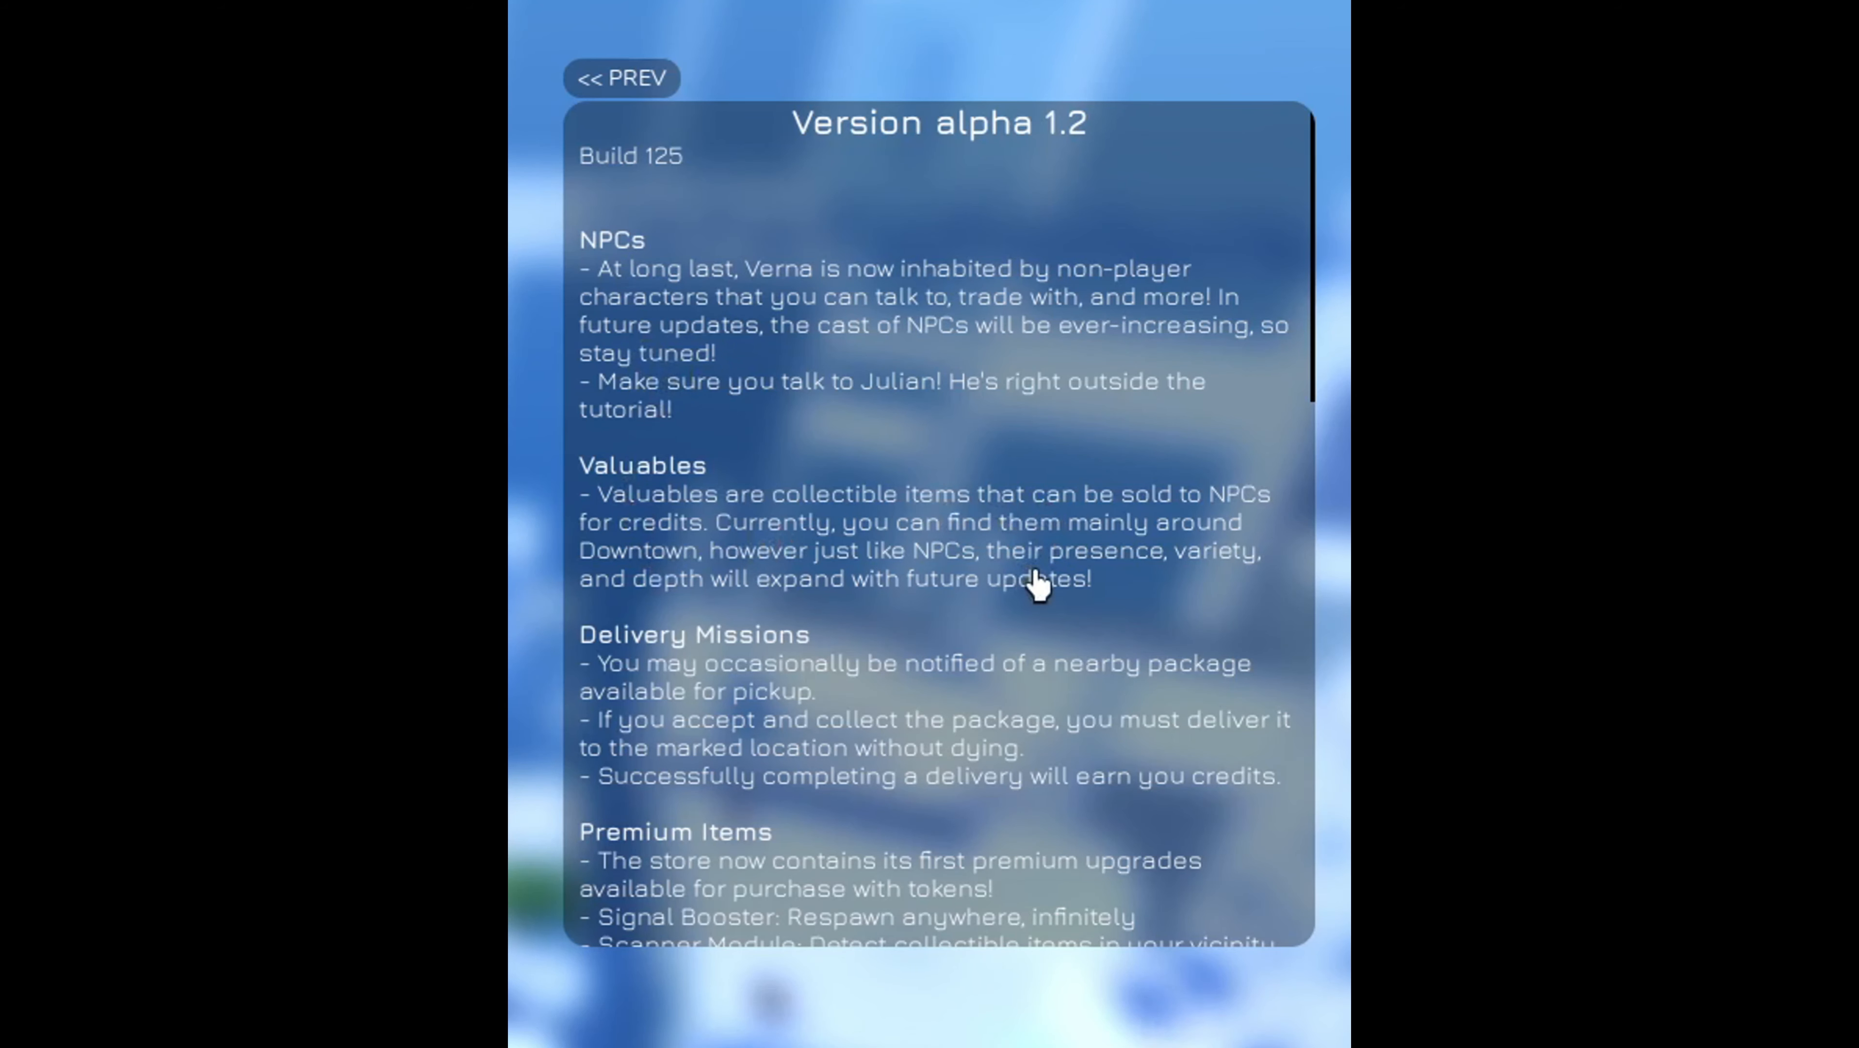
mouse_move(759, 681)
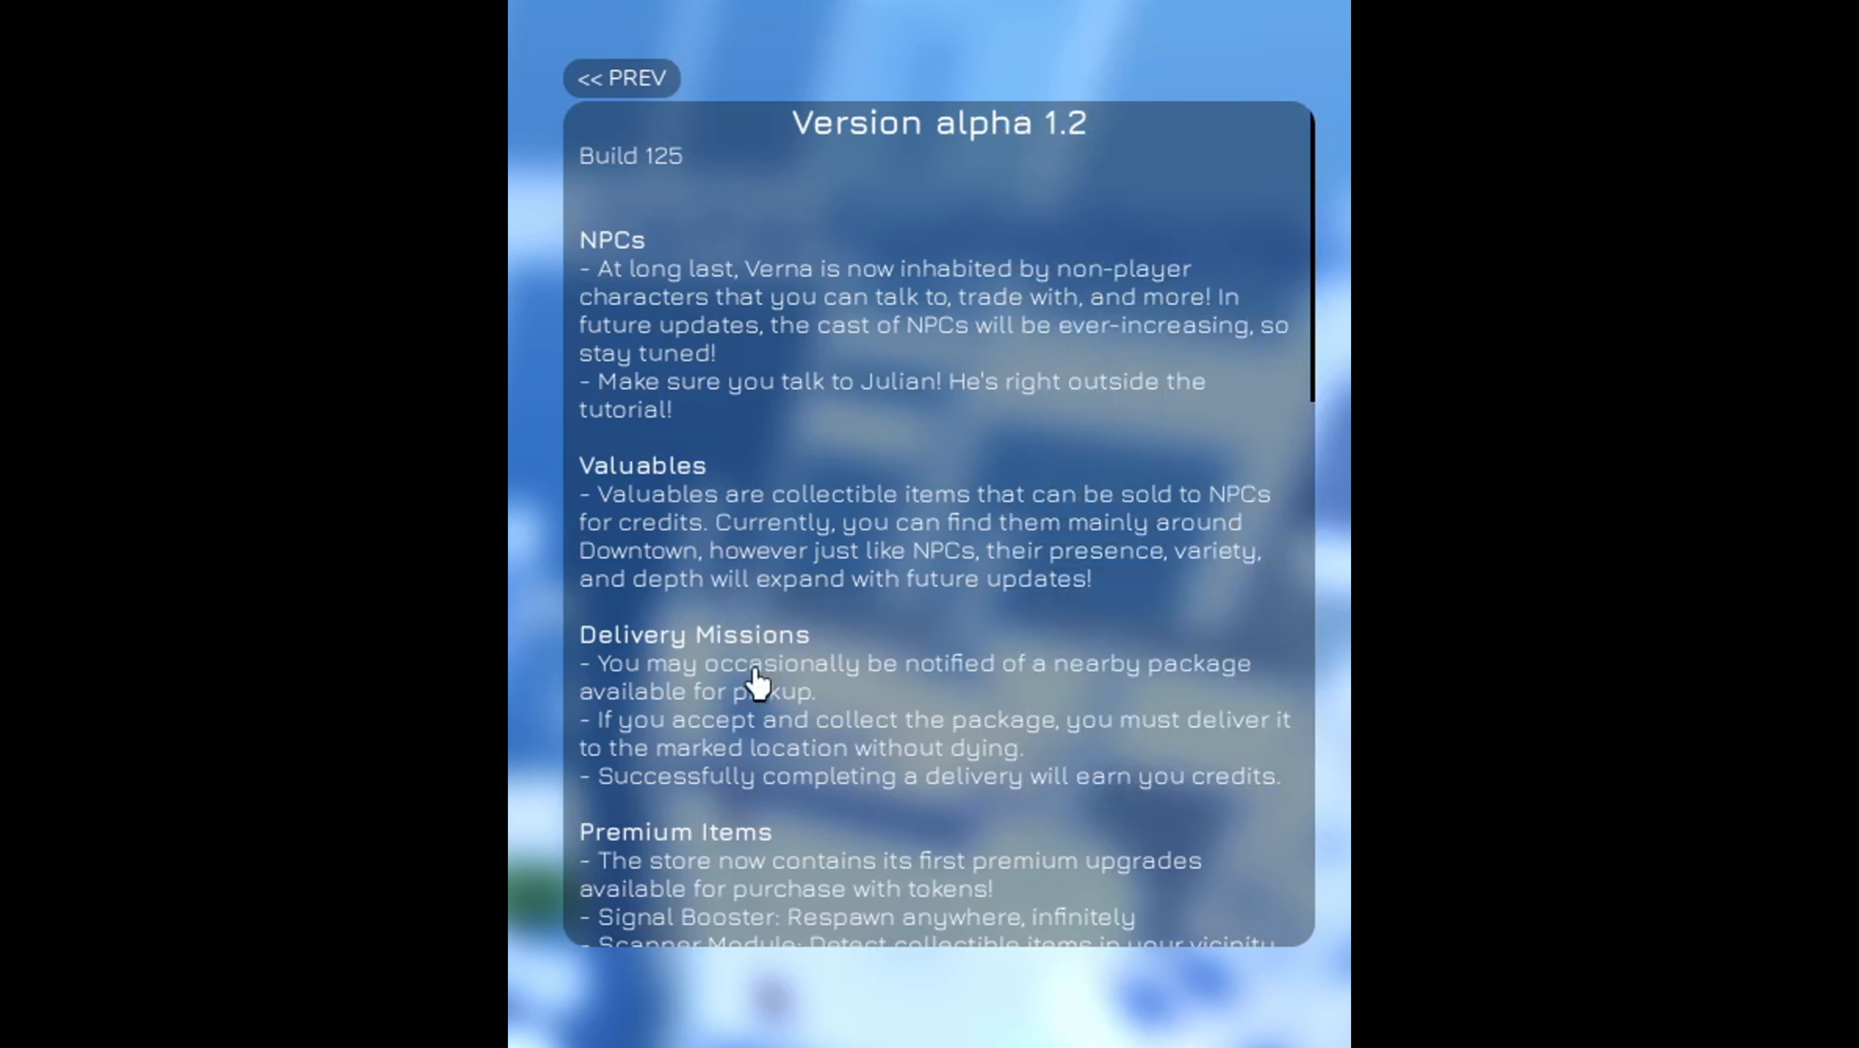
- Read down the alpha 1.2 changelog past Premium Items and Zipline Hook to Runner Phone and Runner Card
scroll("down", 3)
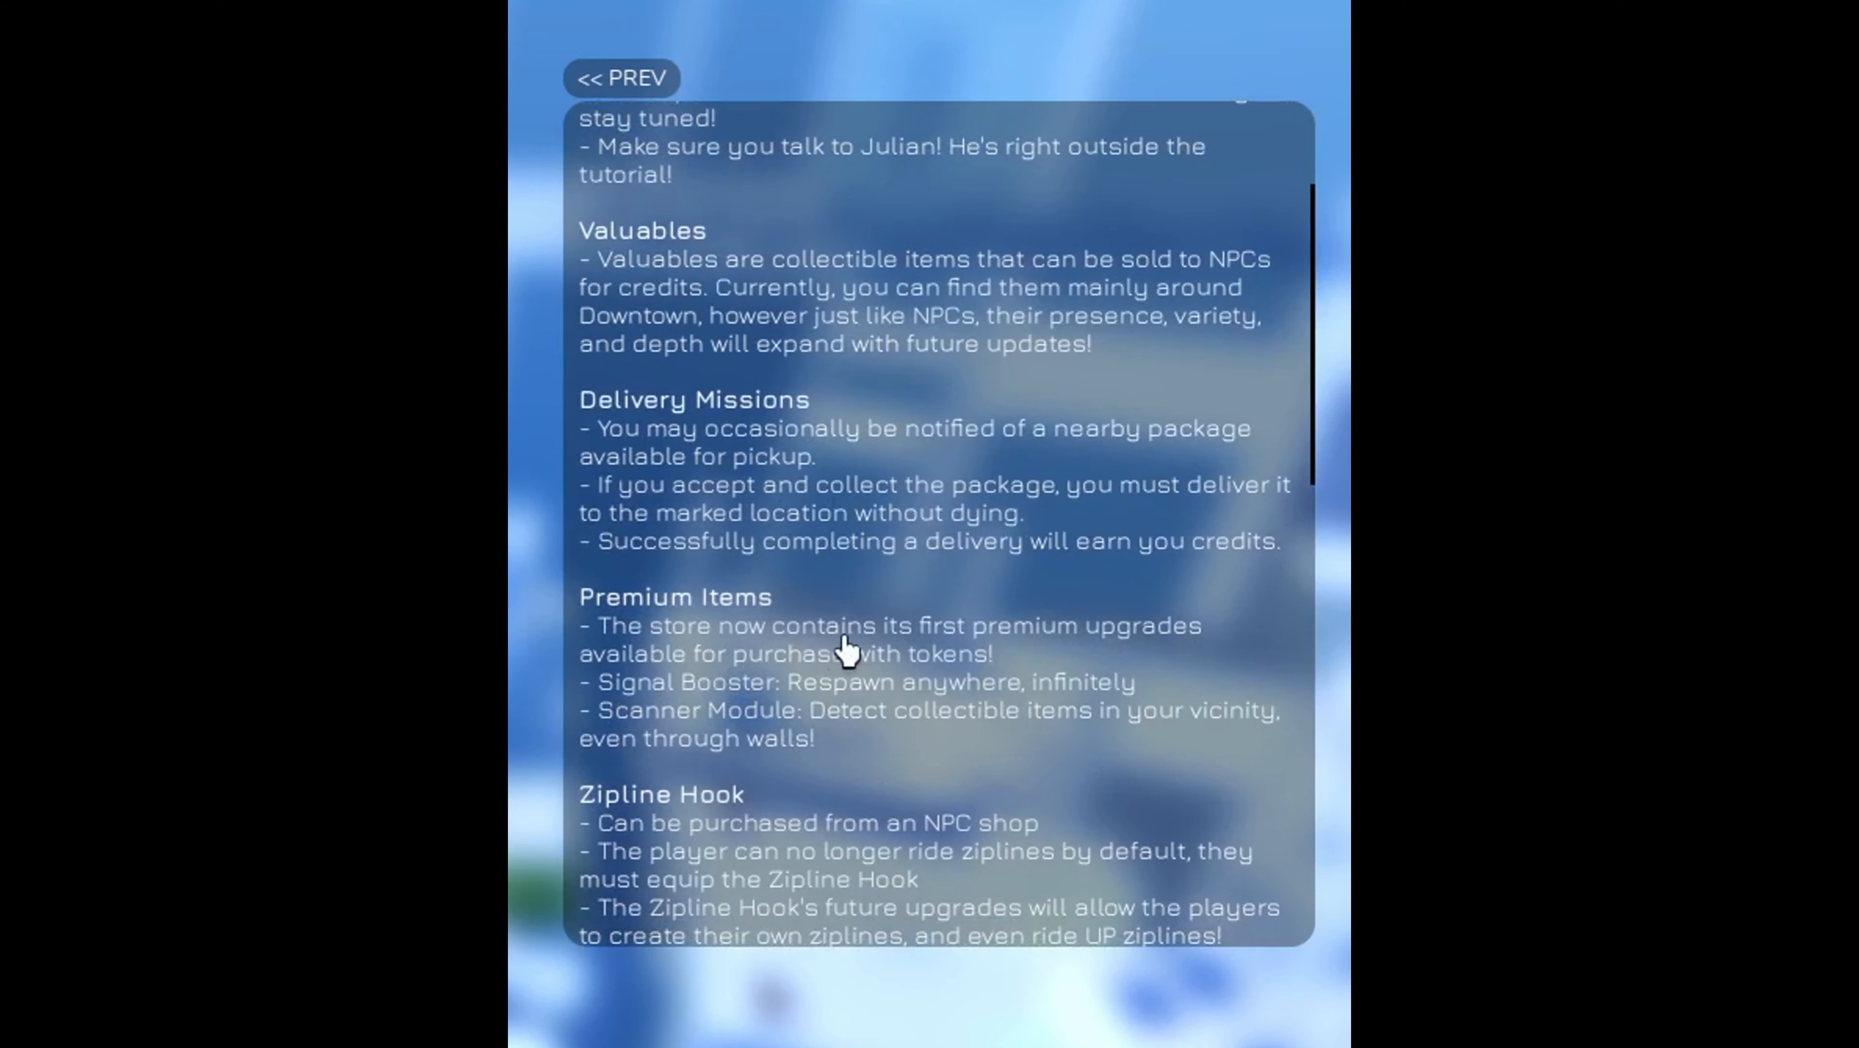
mouse_move(854, 721)
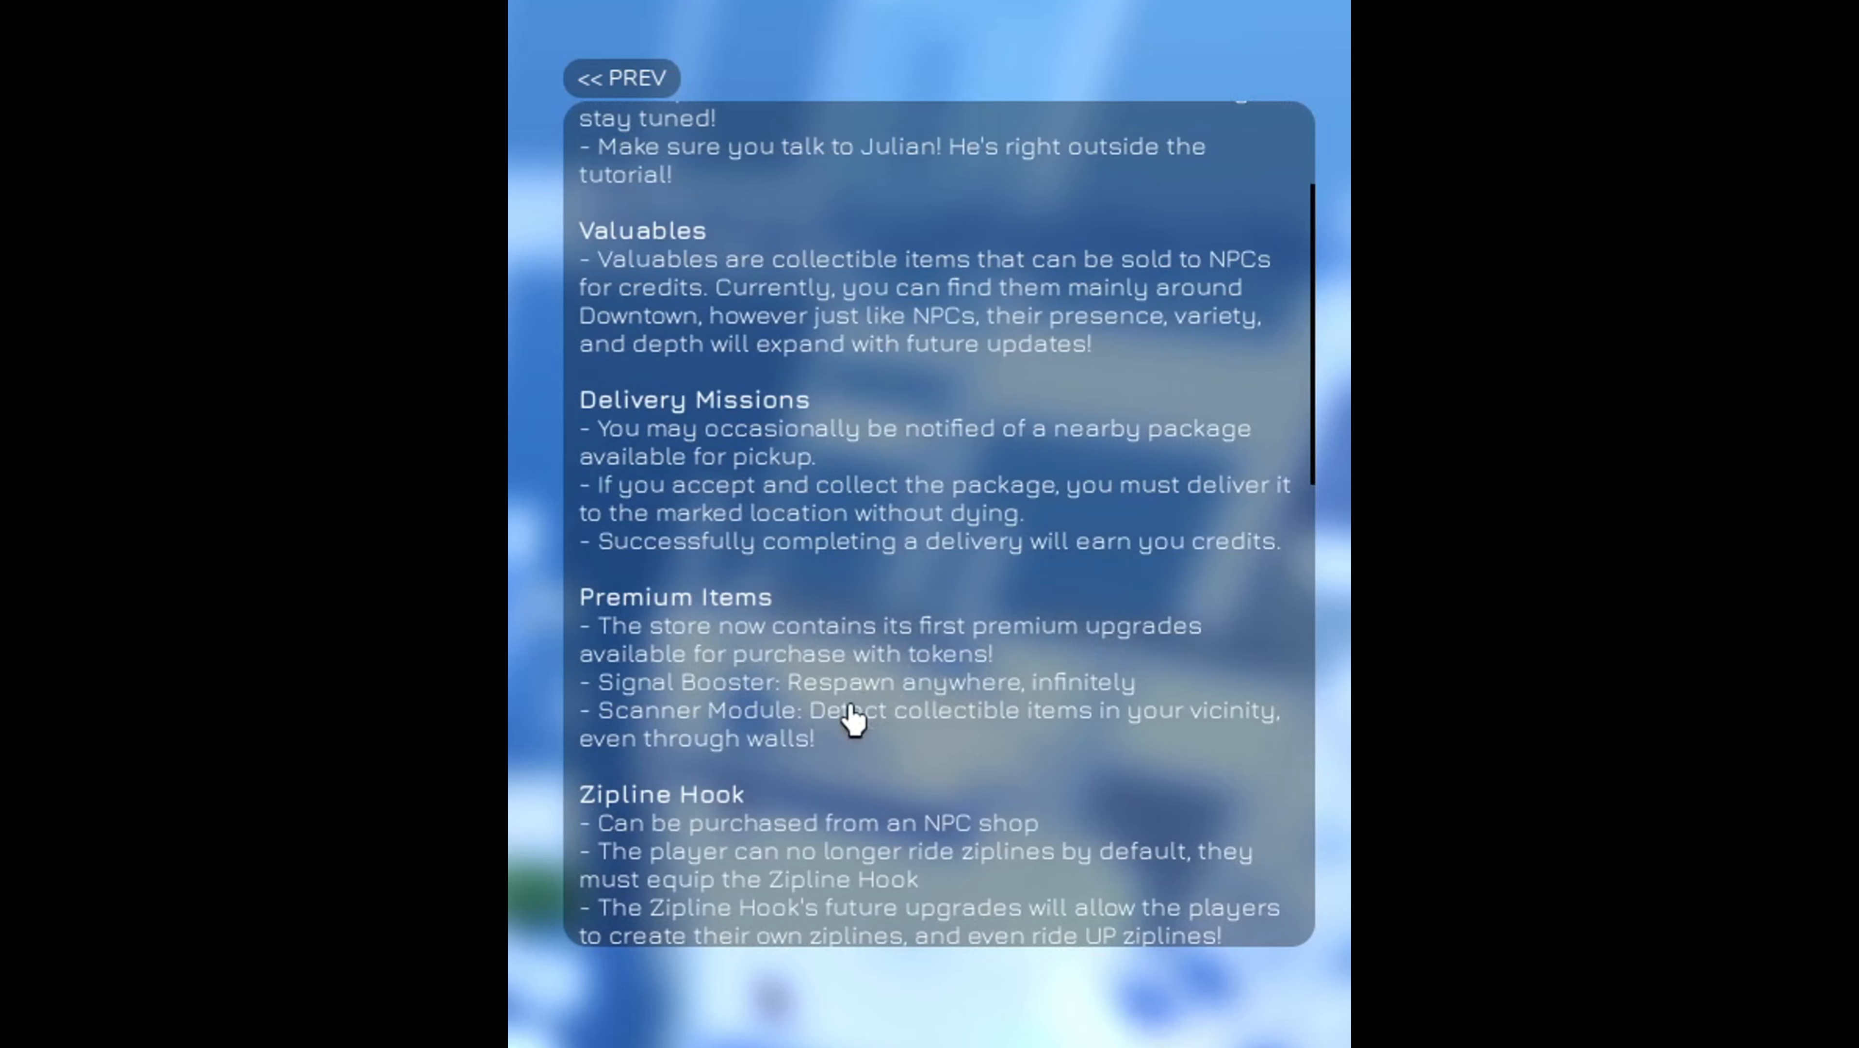
mouse_move(1026, 744)
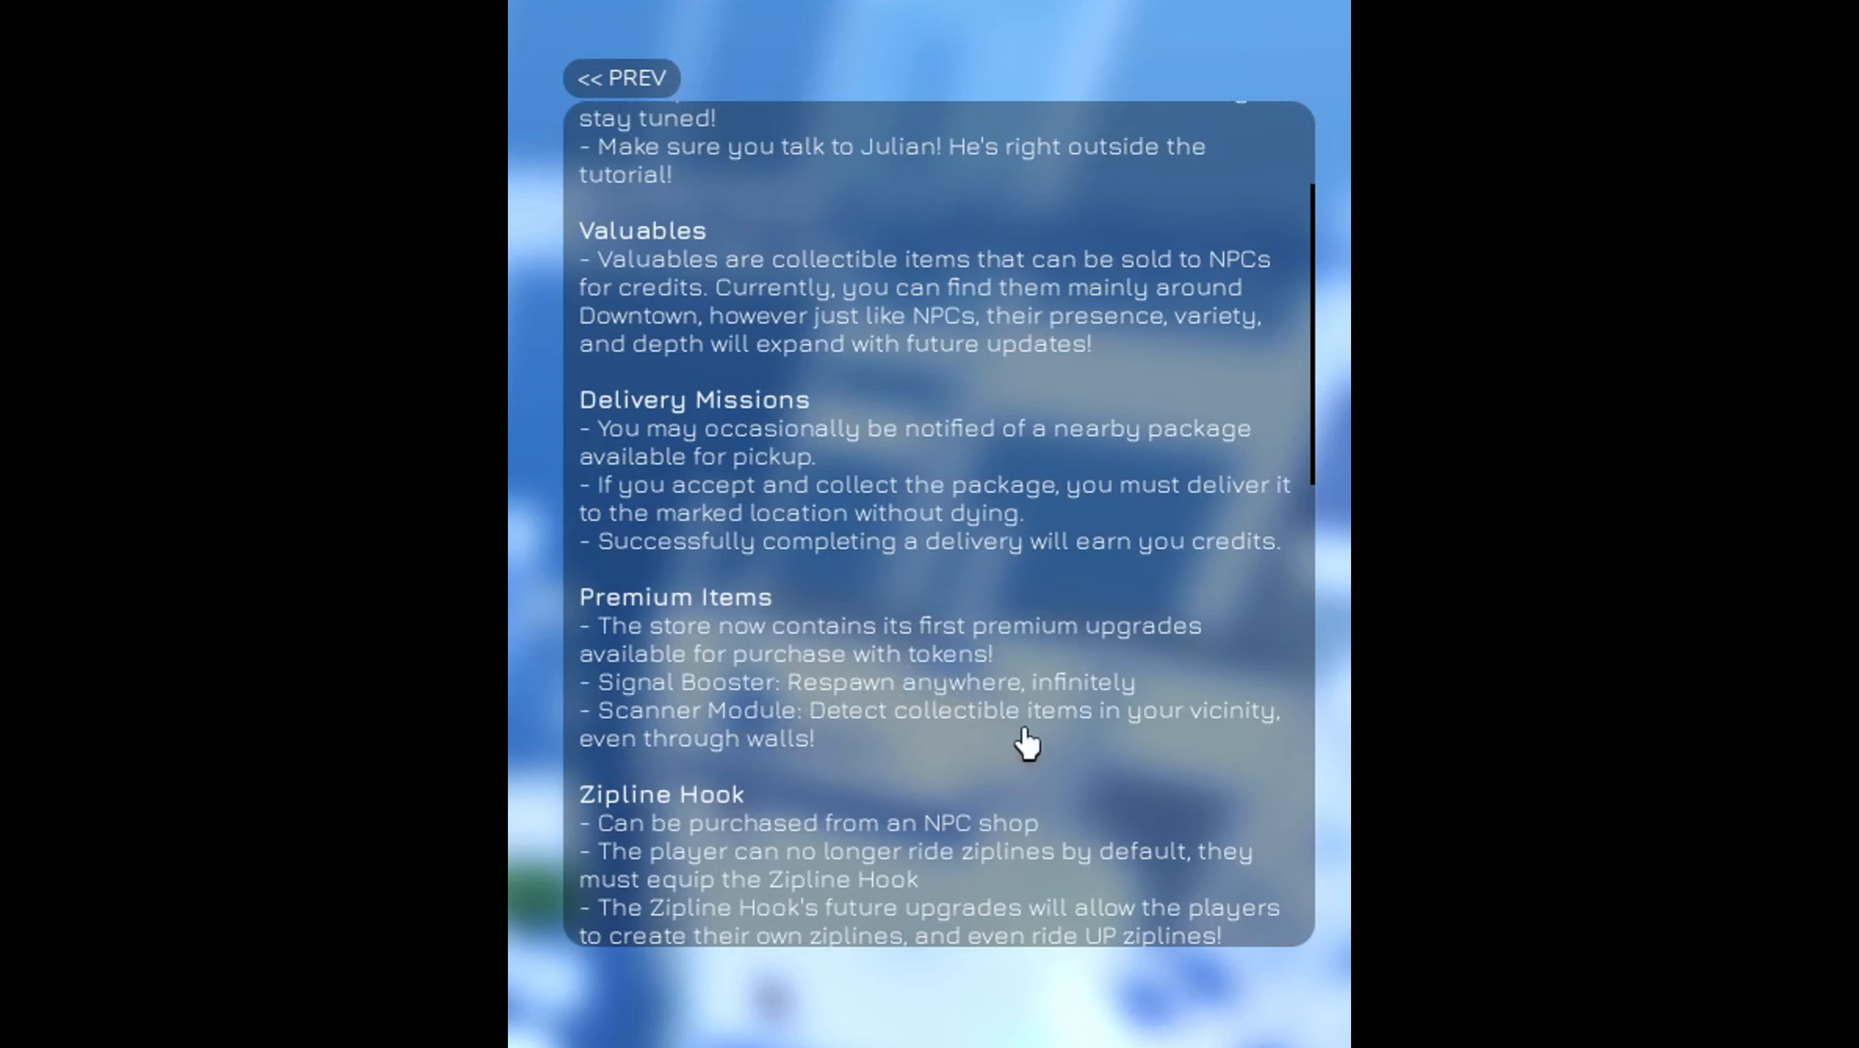
mouse_move(915, 888)
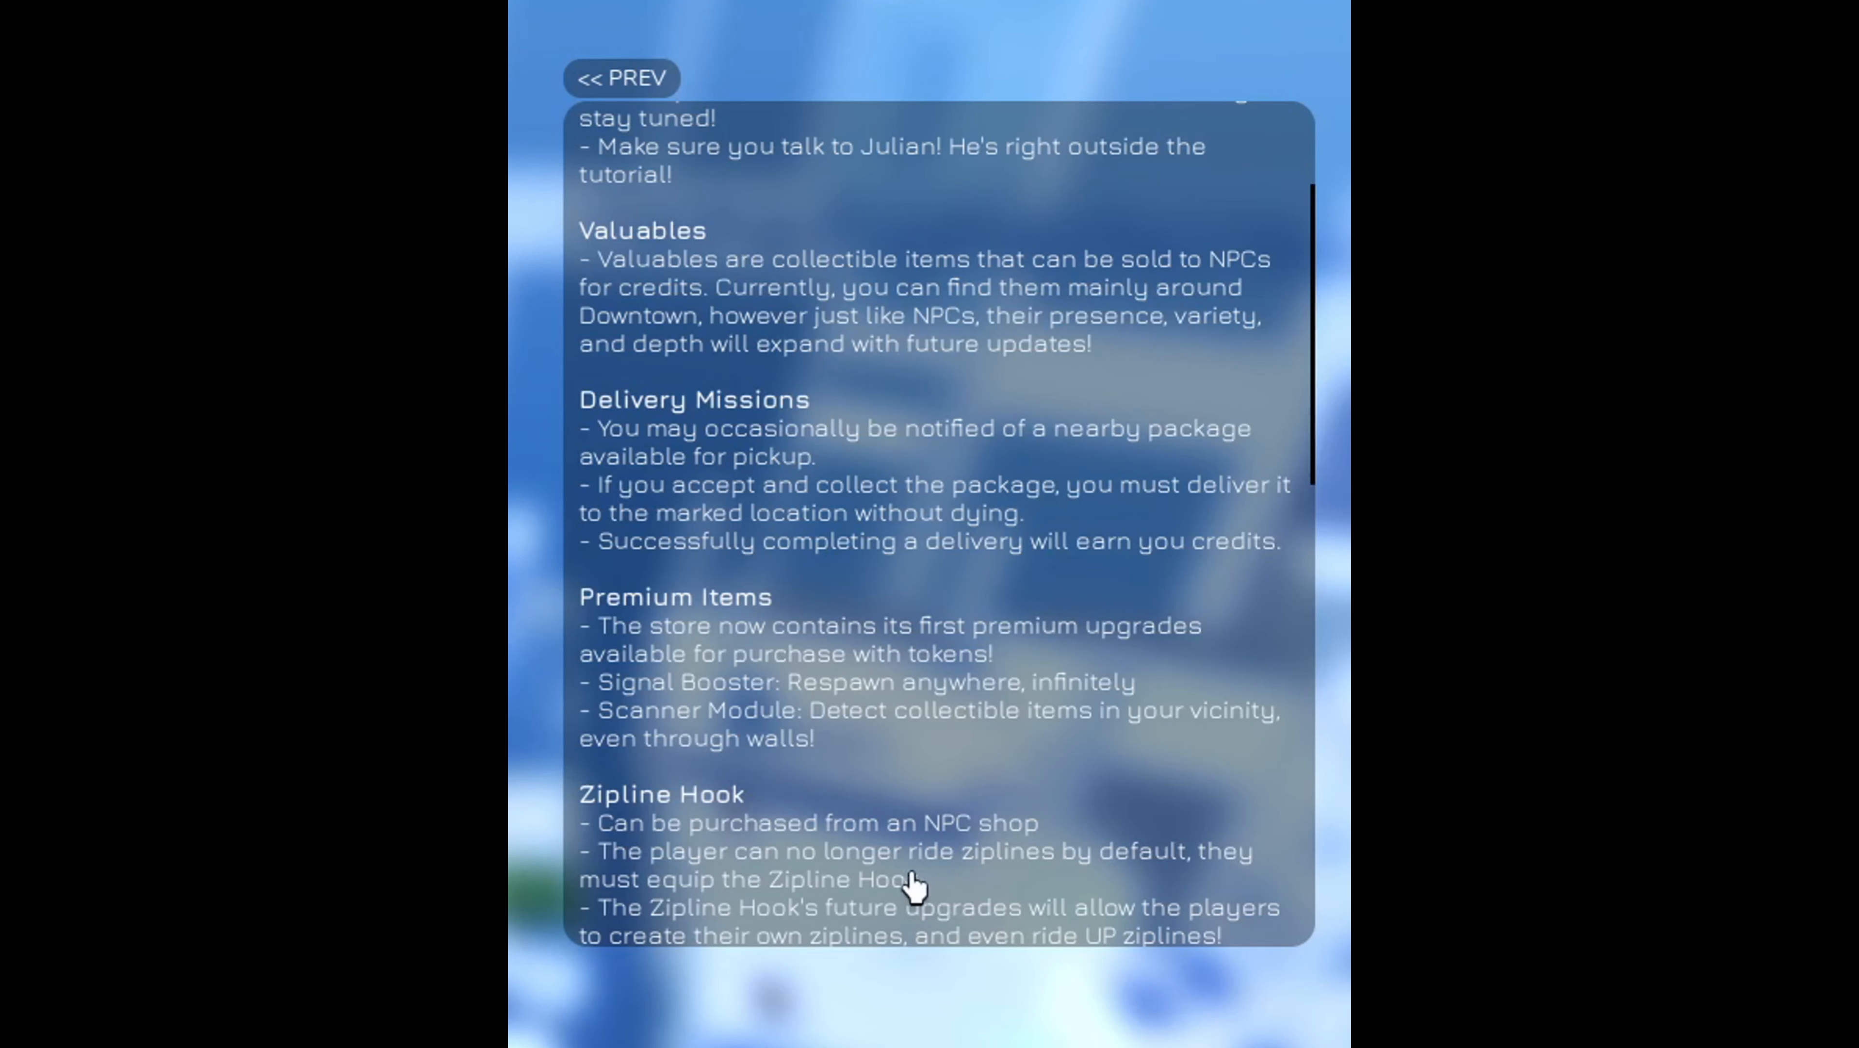
mouse_move(1058, 877)
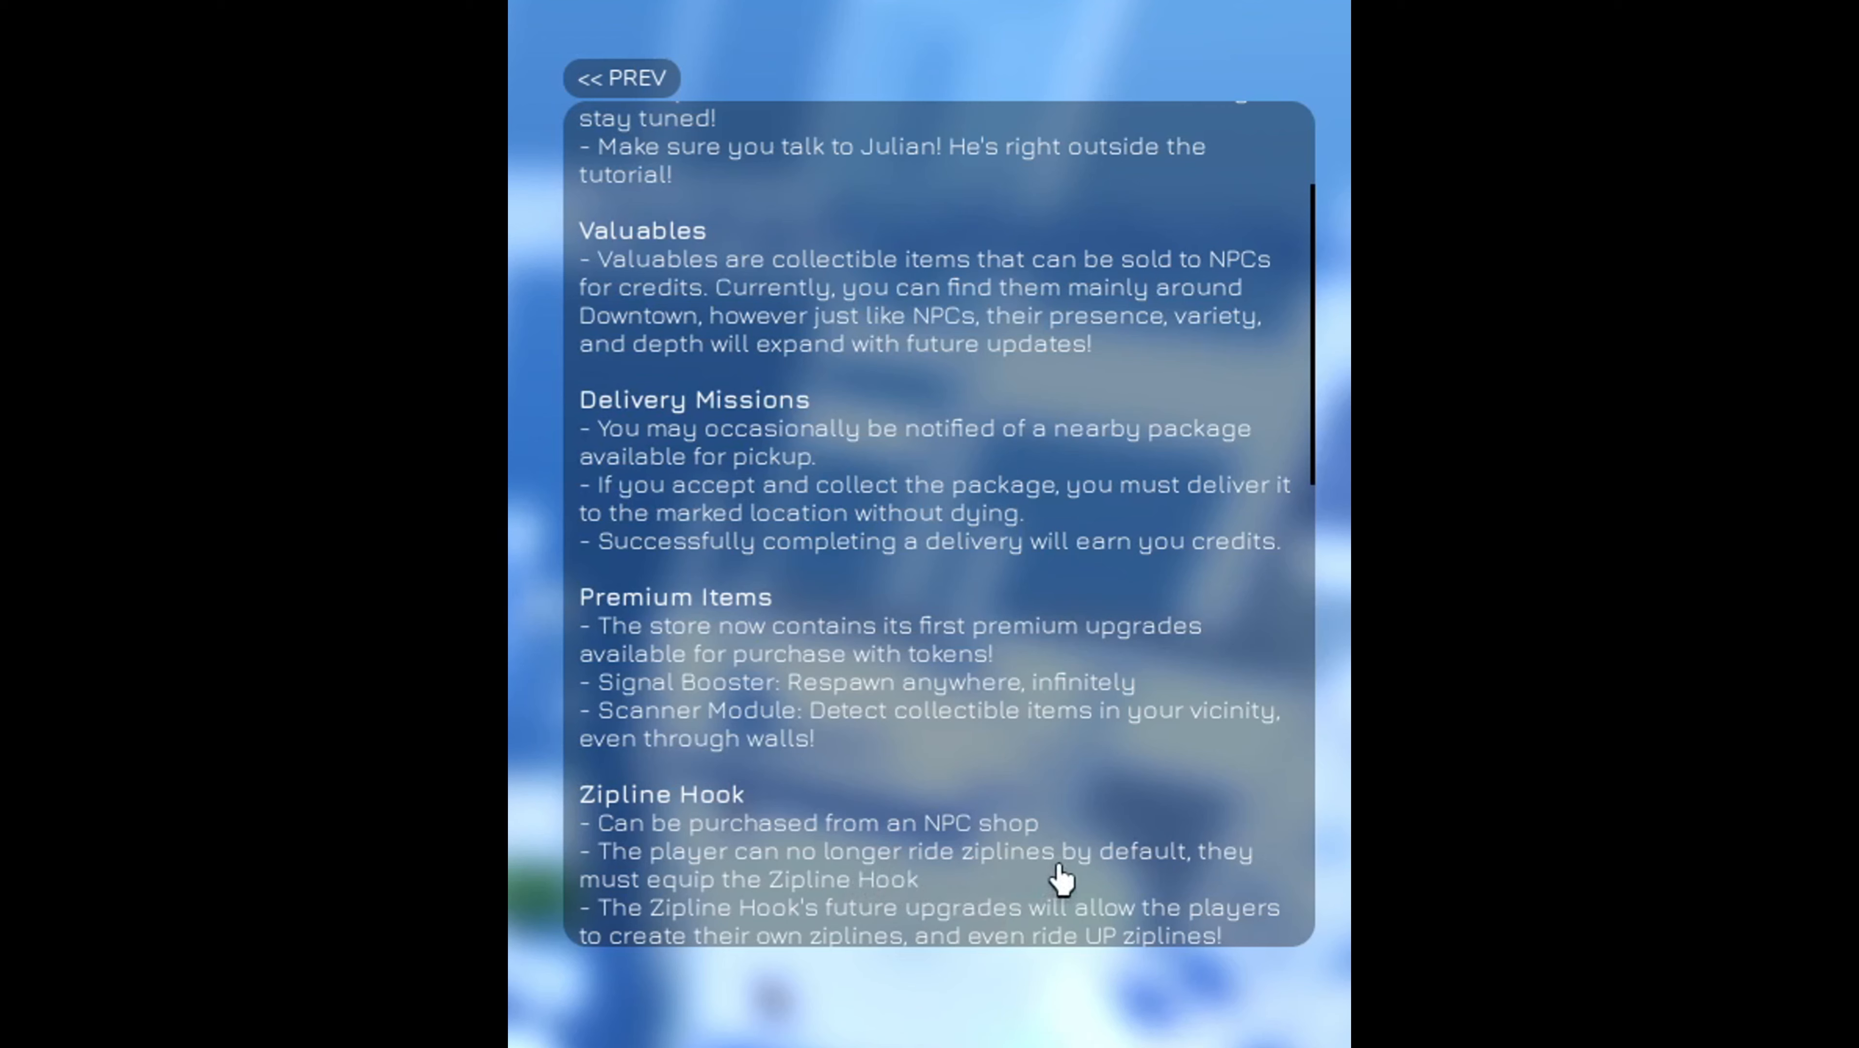
mouse_move(908, 925)
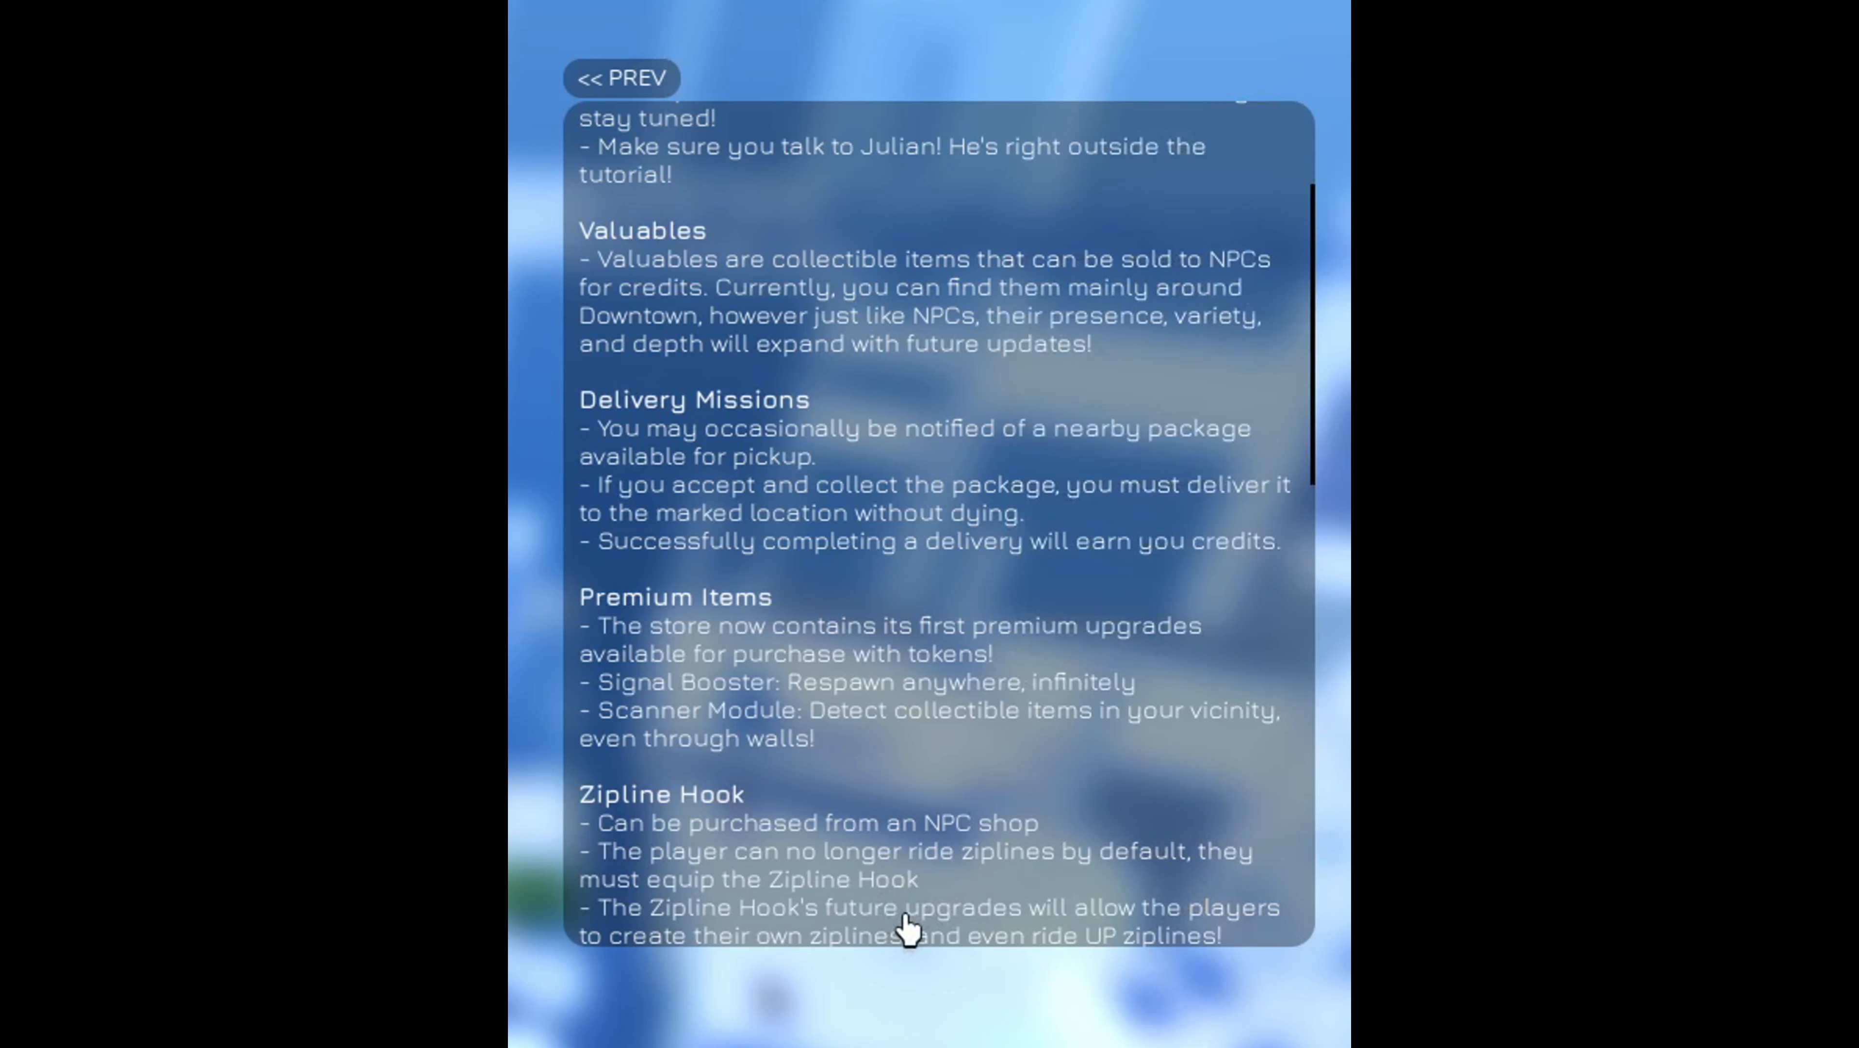
scroll("down", 3)
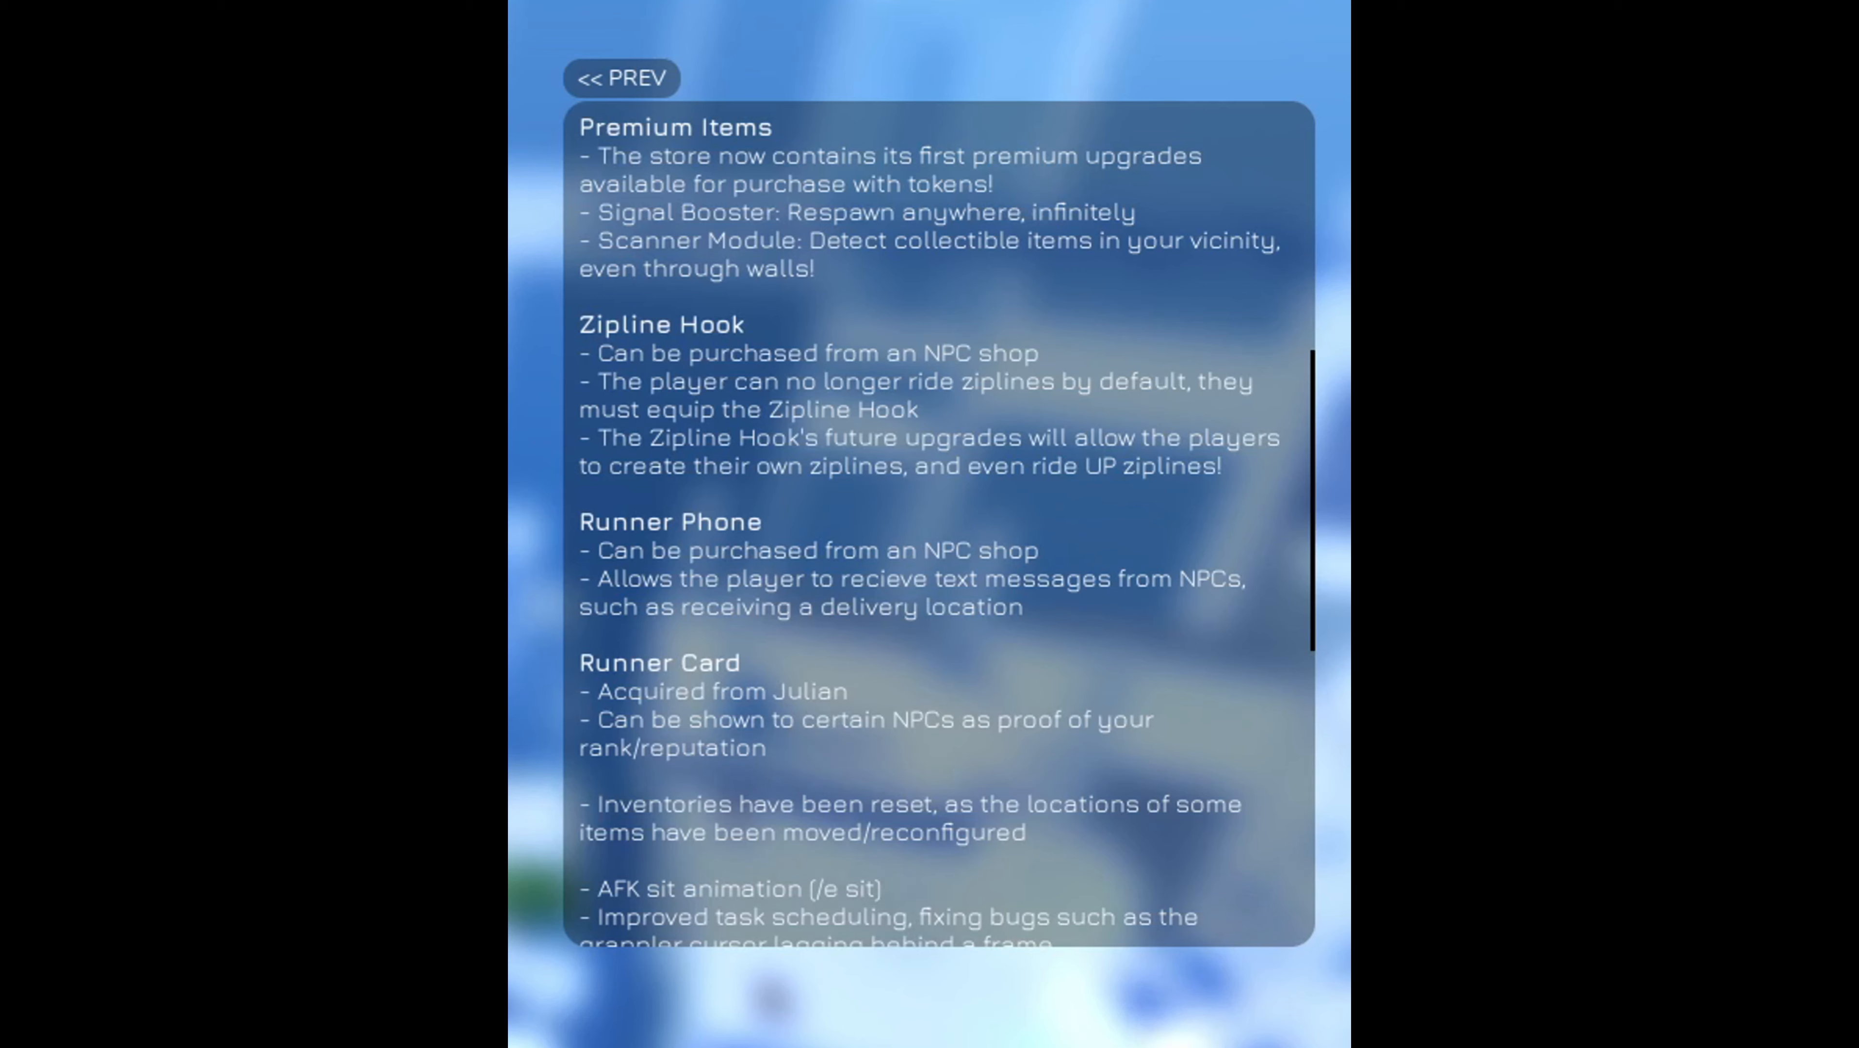
mouse_move(966, 389)
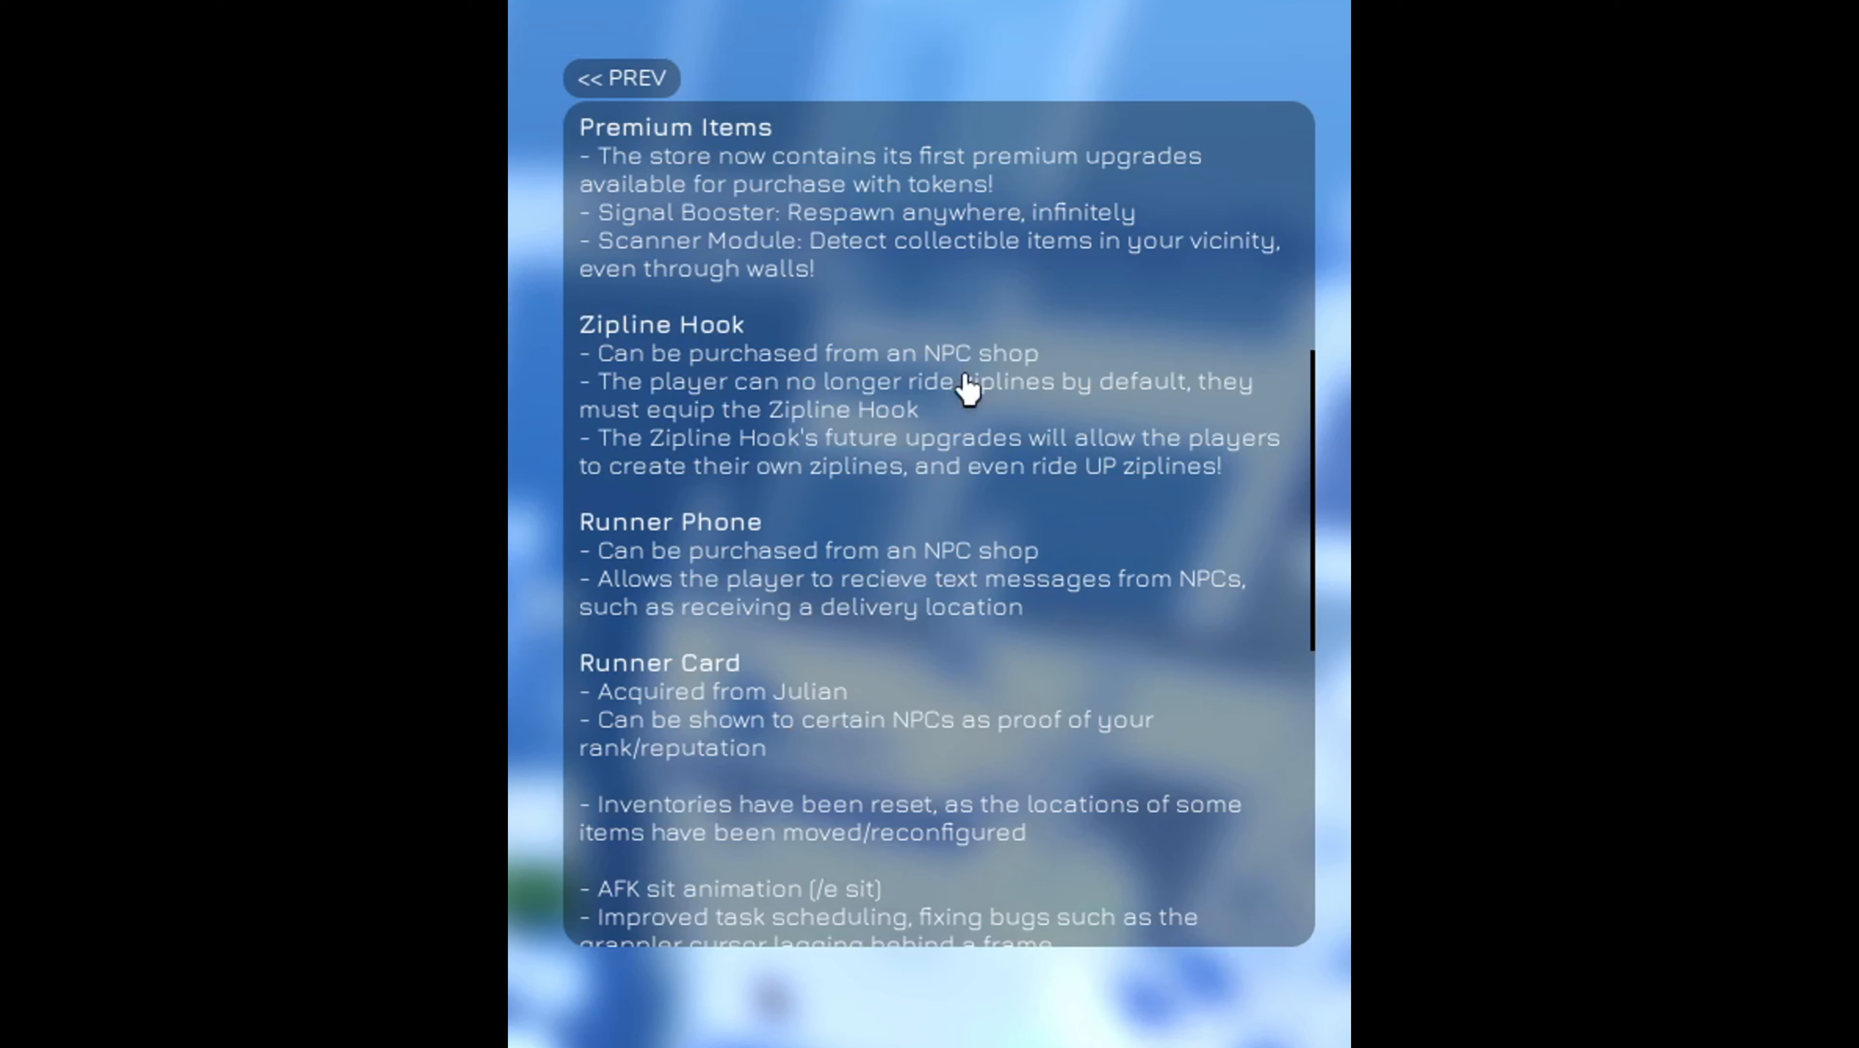
mouse_move(1022, 492)
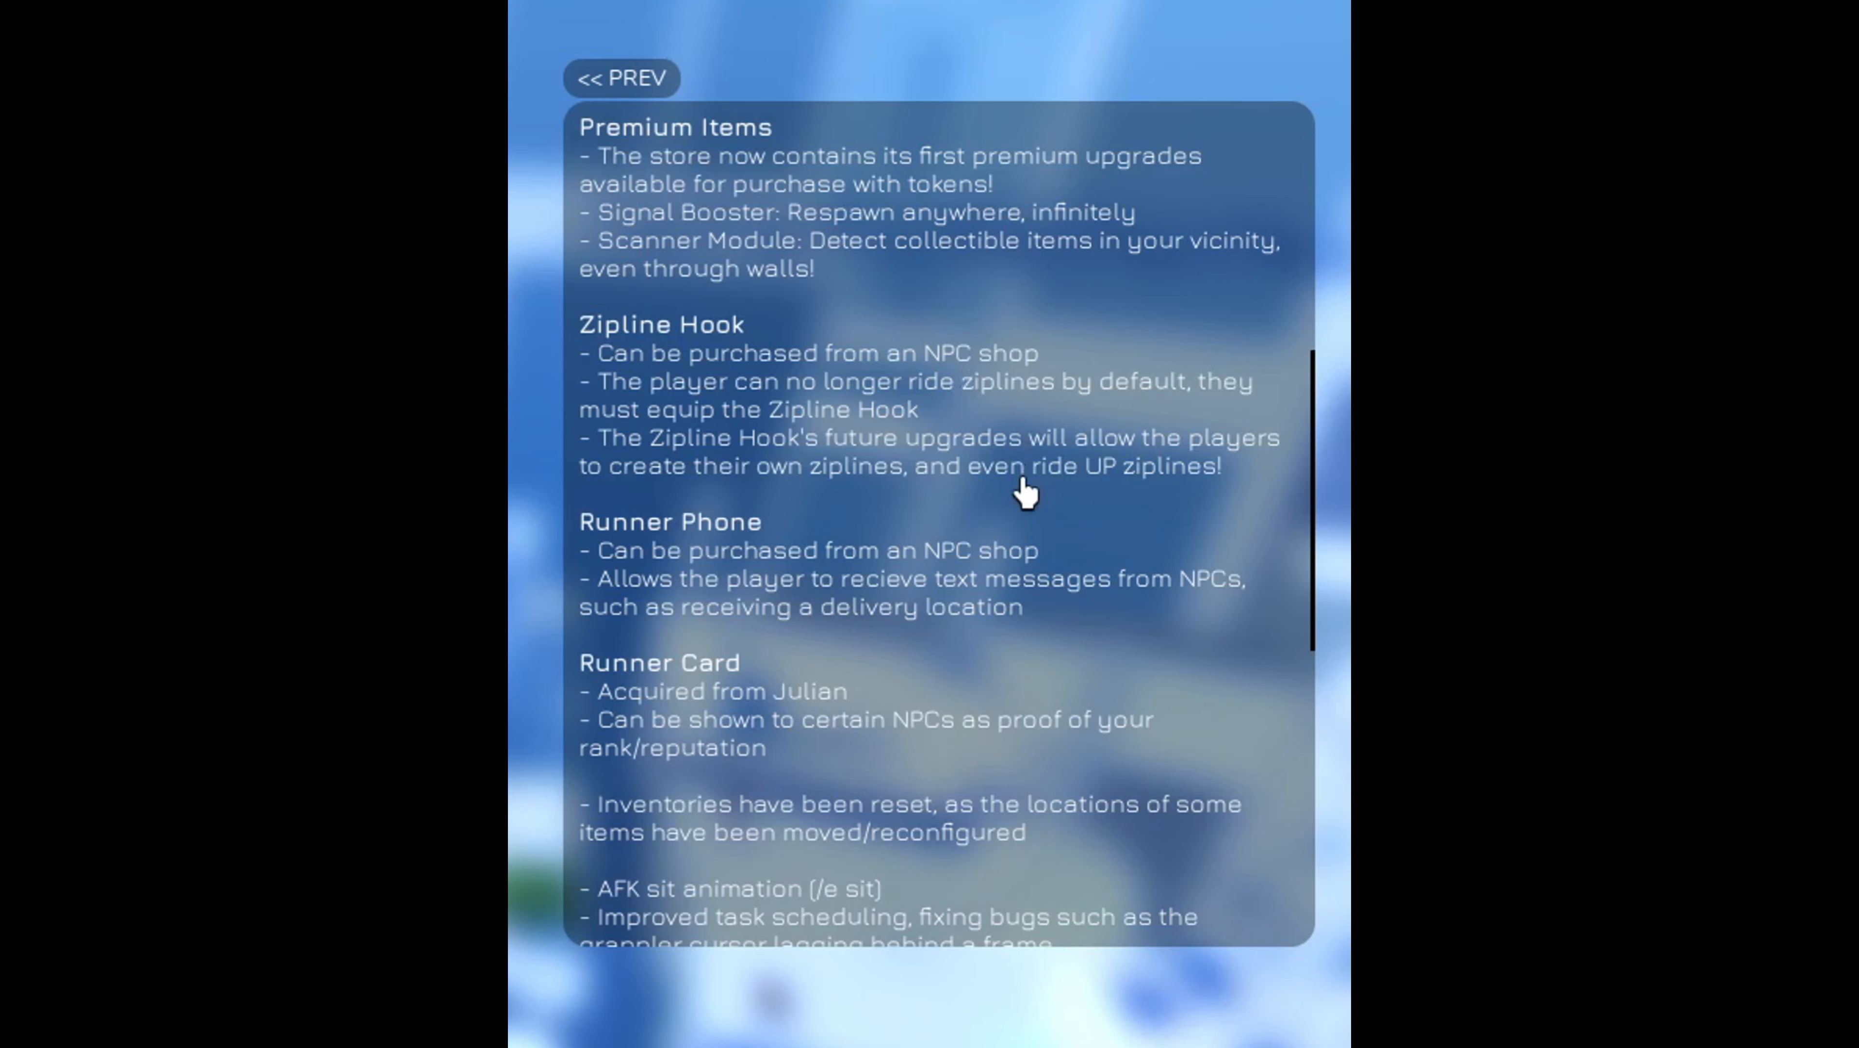
mouse_move(706, 635)
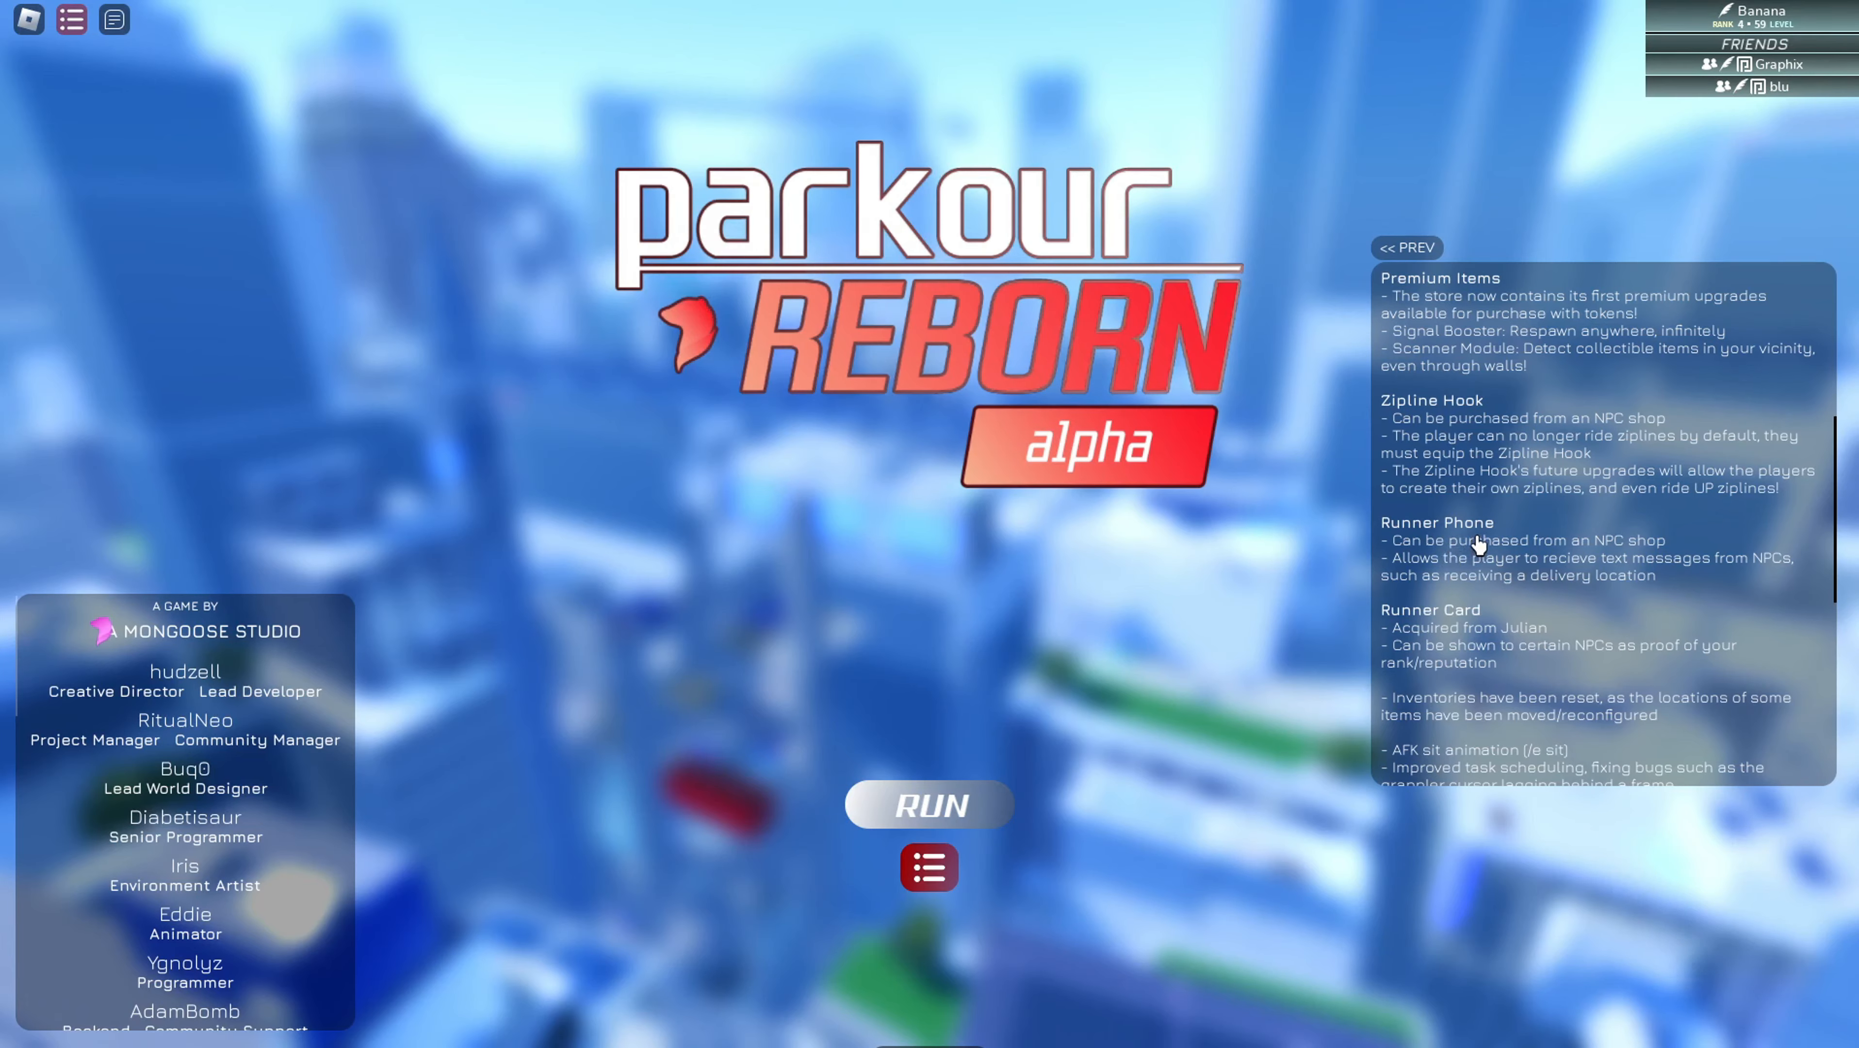
mouse_move(1479, 656)
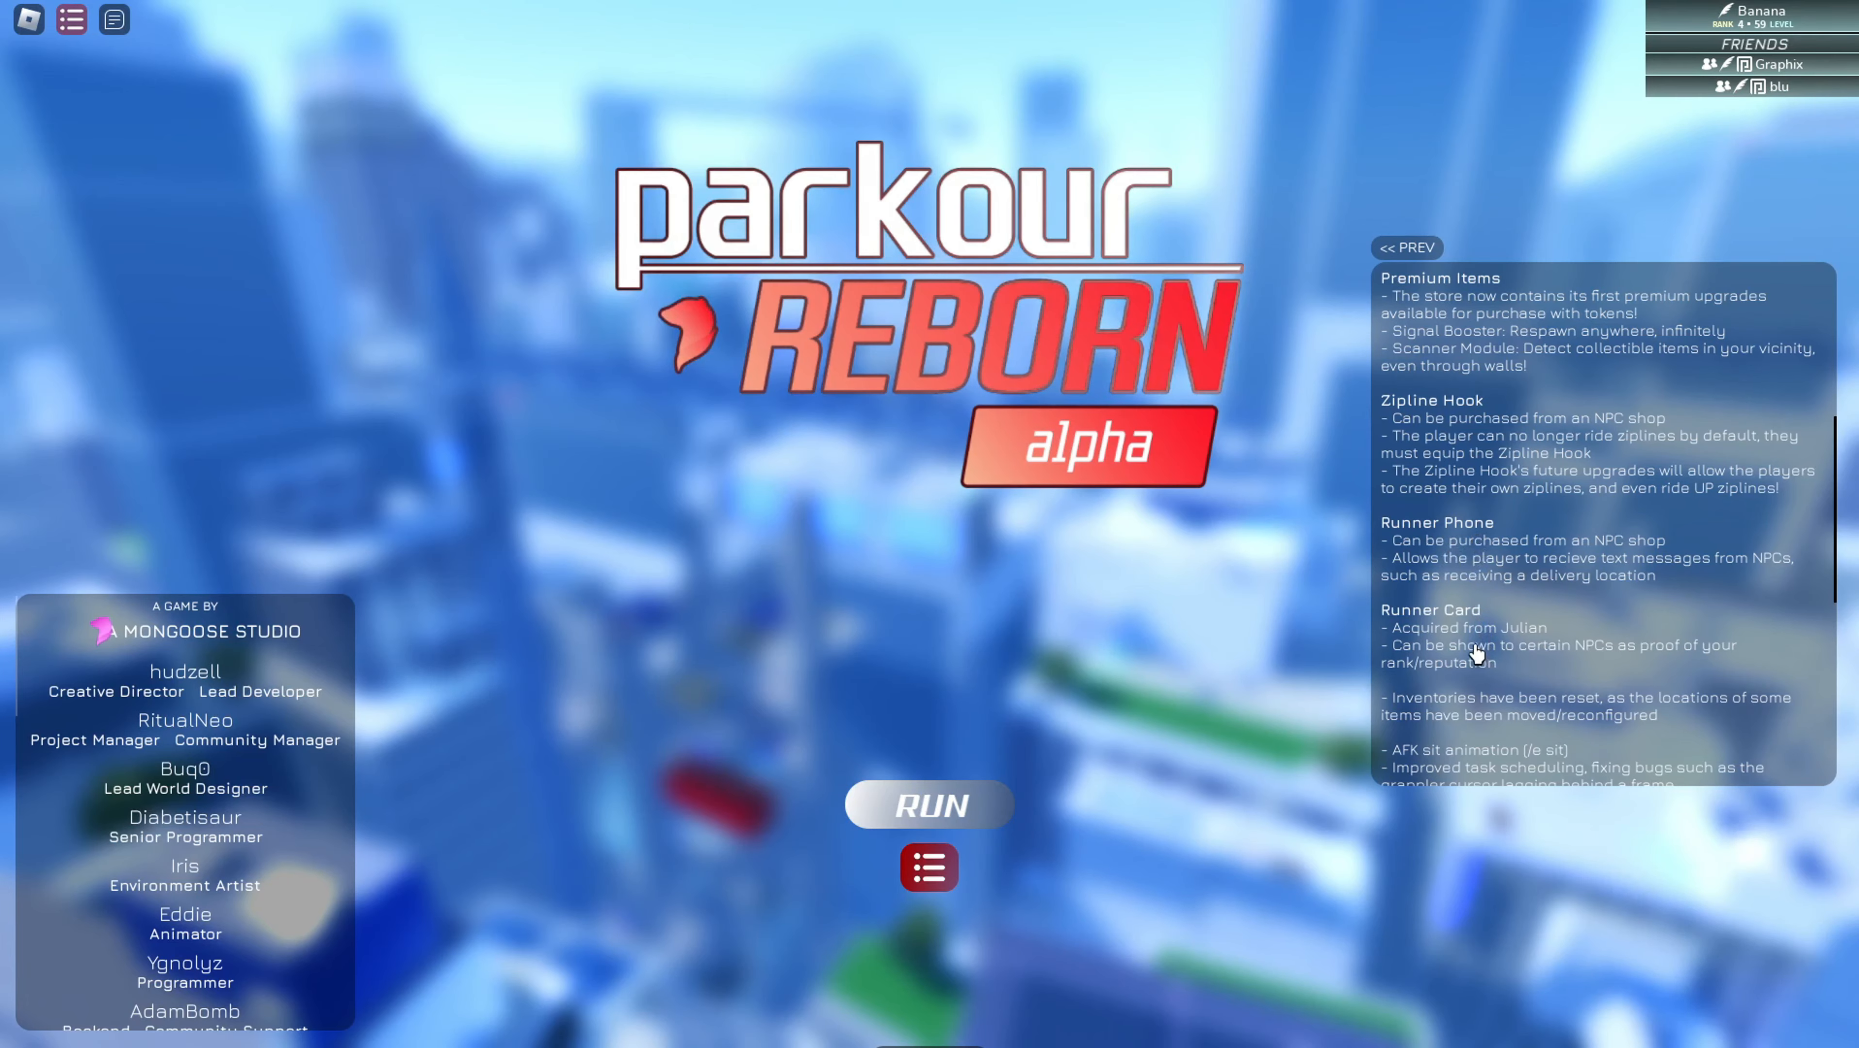
- Start a run, buy the Signal Booster and Scanner Module with tokens, and return to play with 525 tokens left
left_click(929, 805)
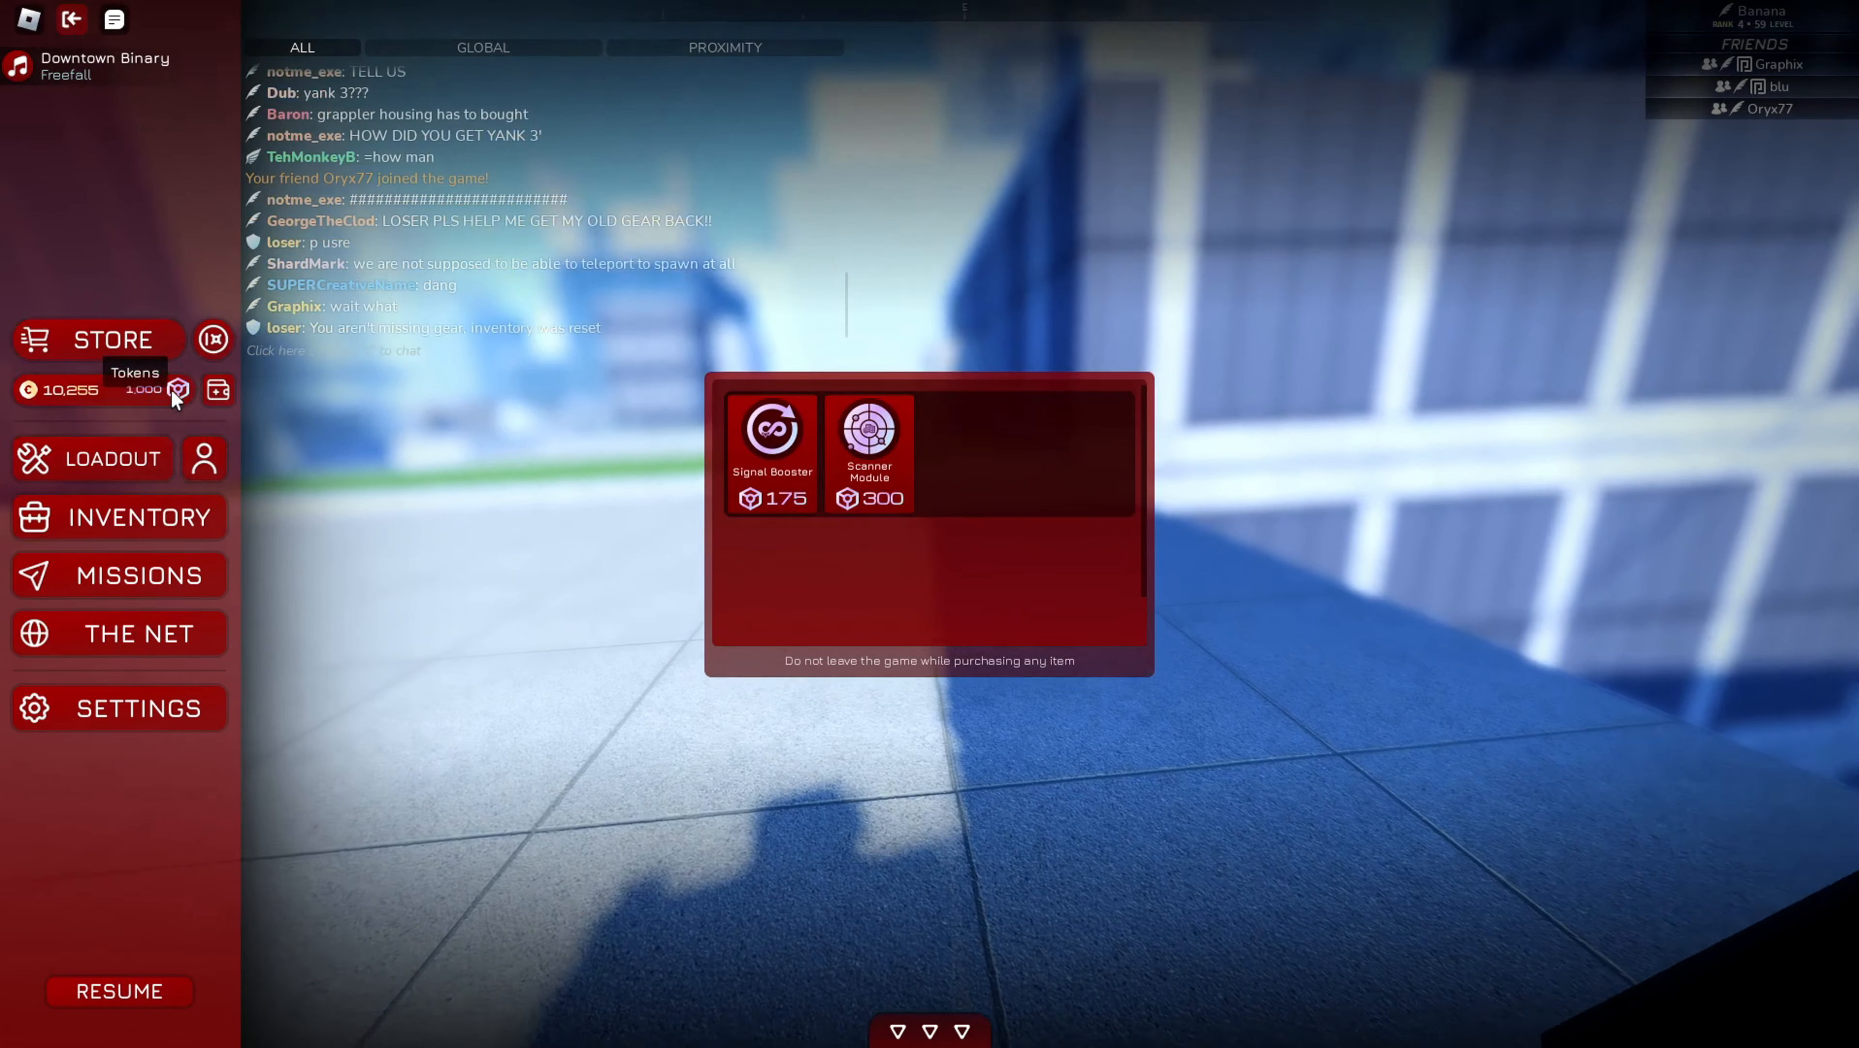
left_click(870, 426)
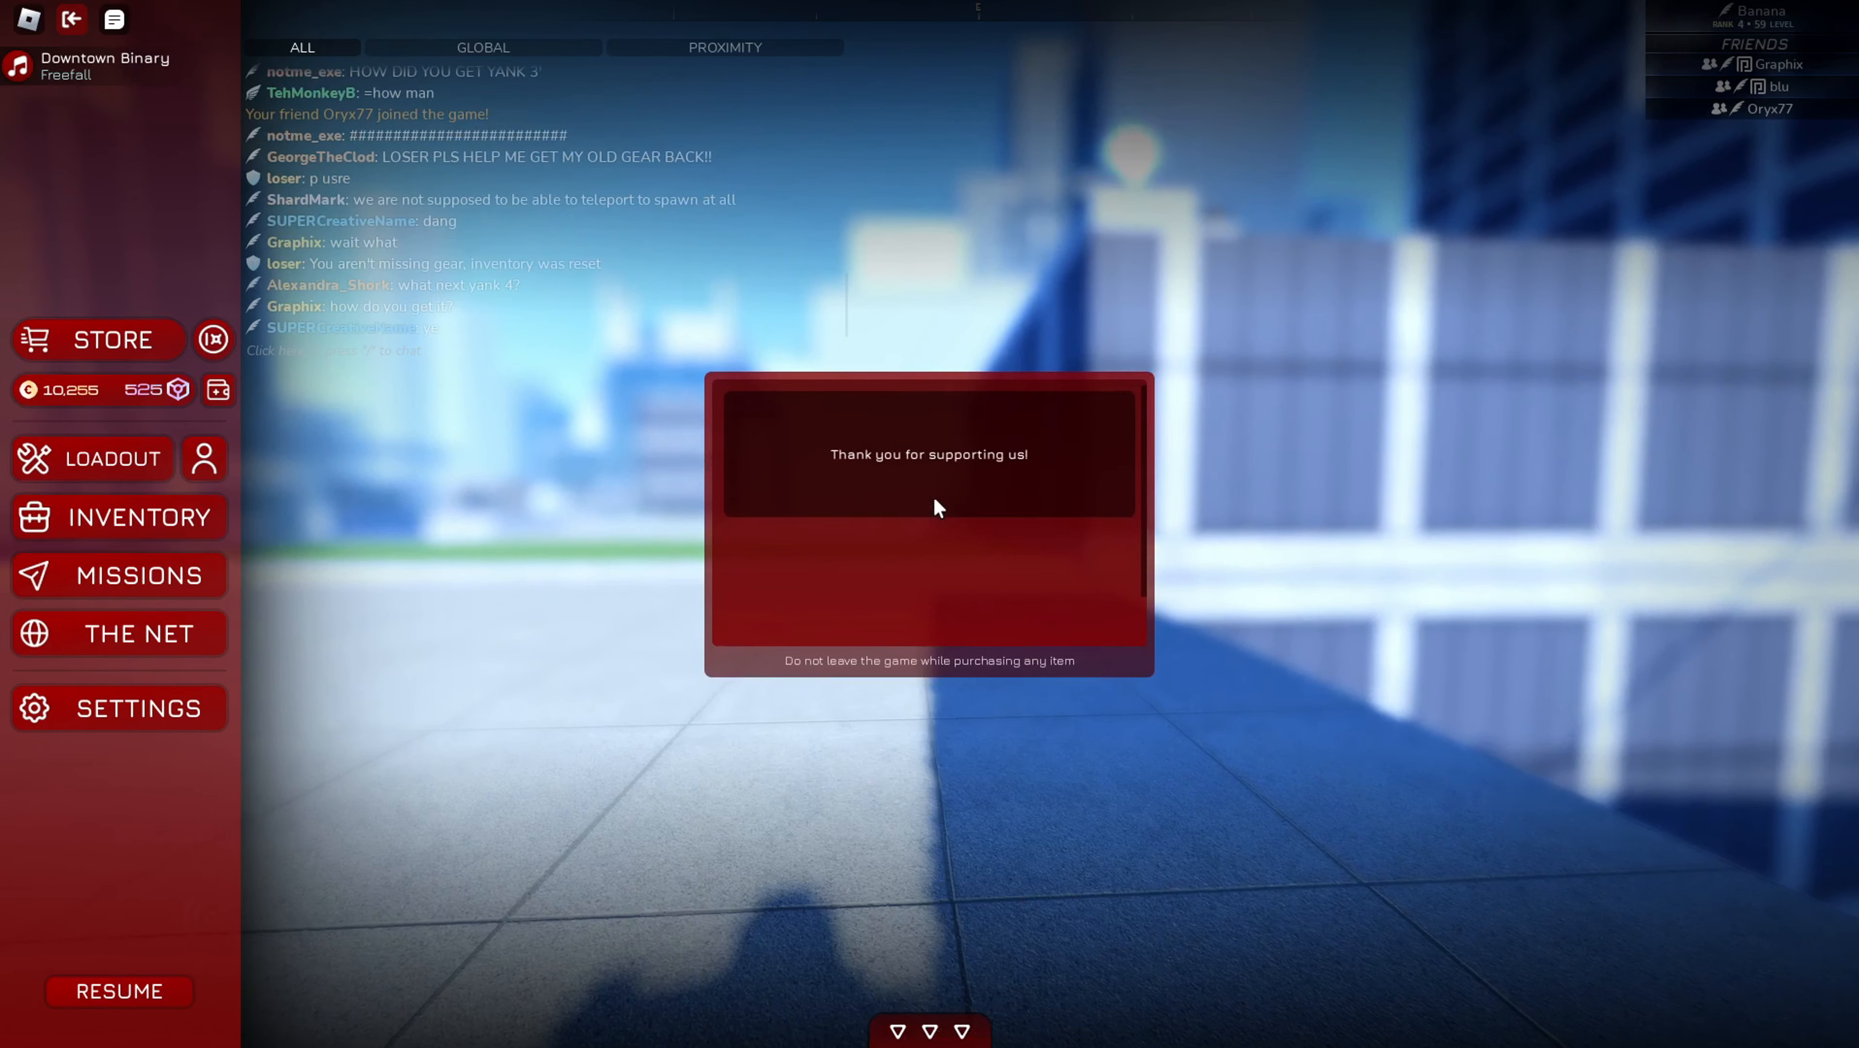
mouse_move(759, 492)
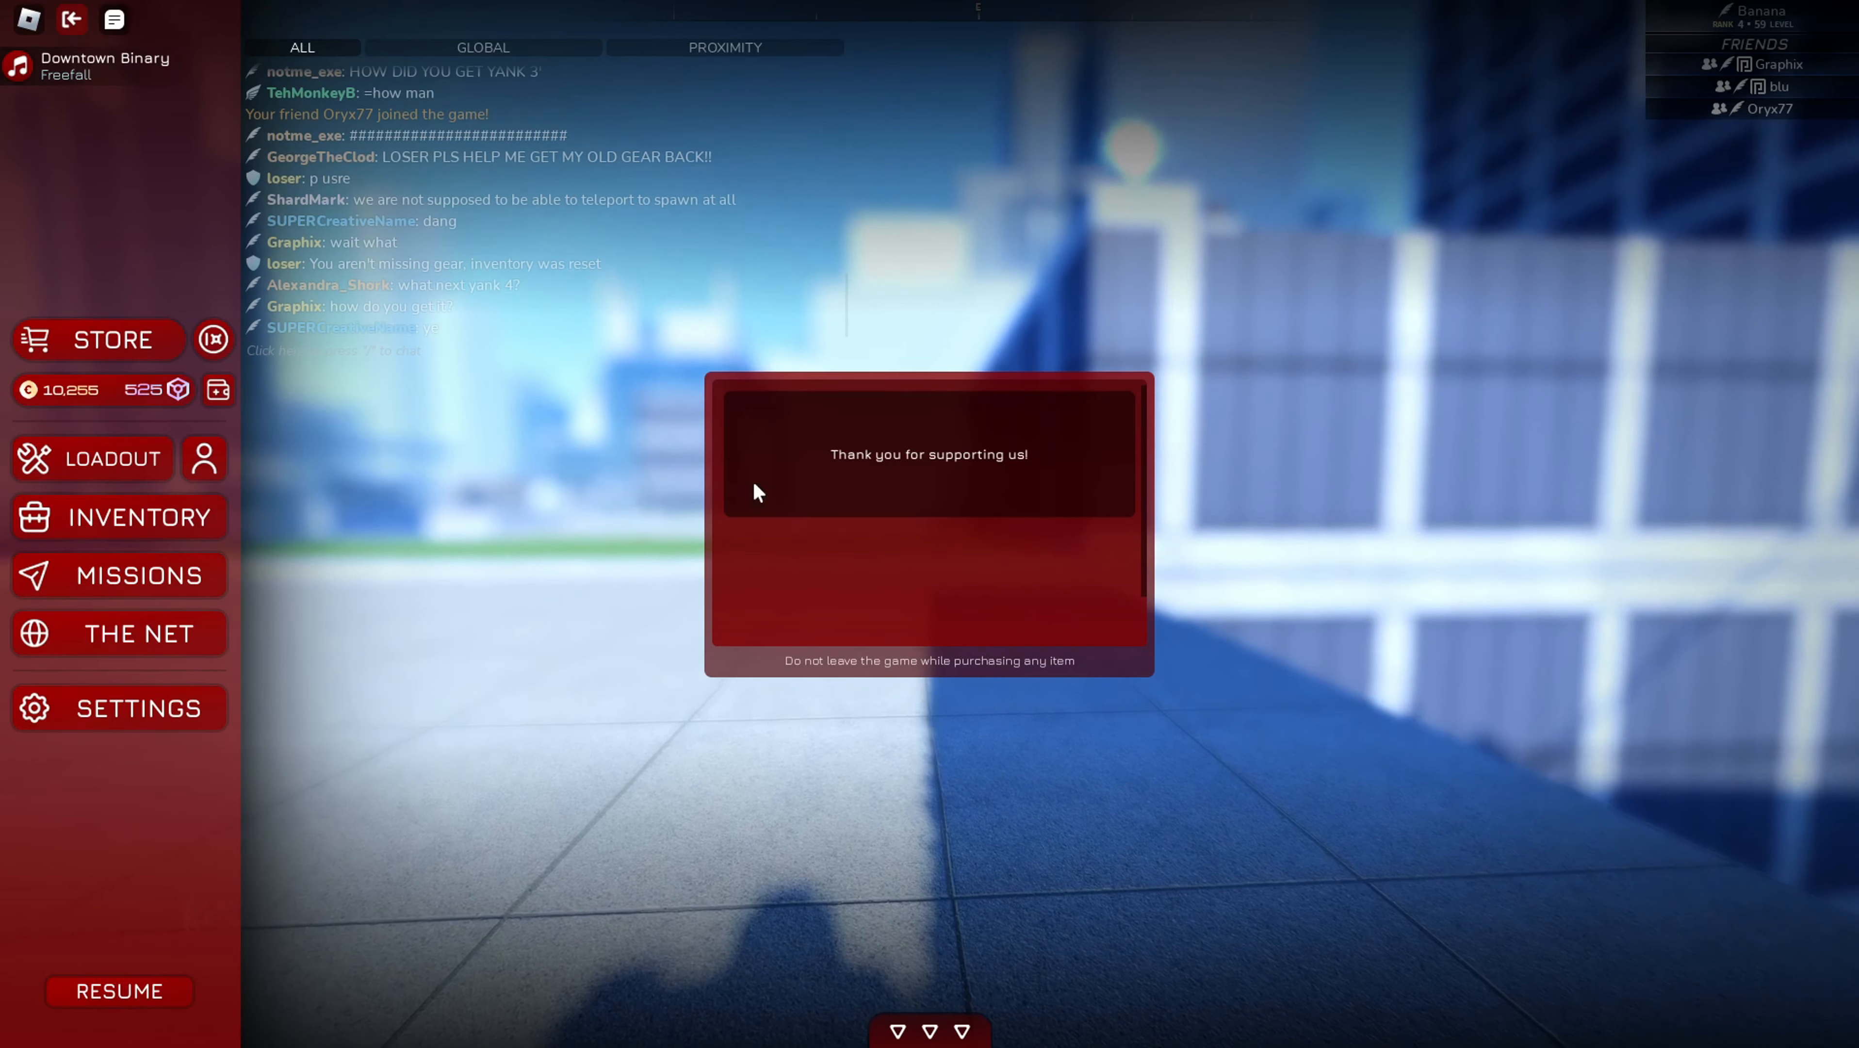
left_click(118, 991)
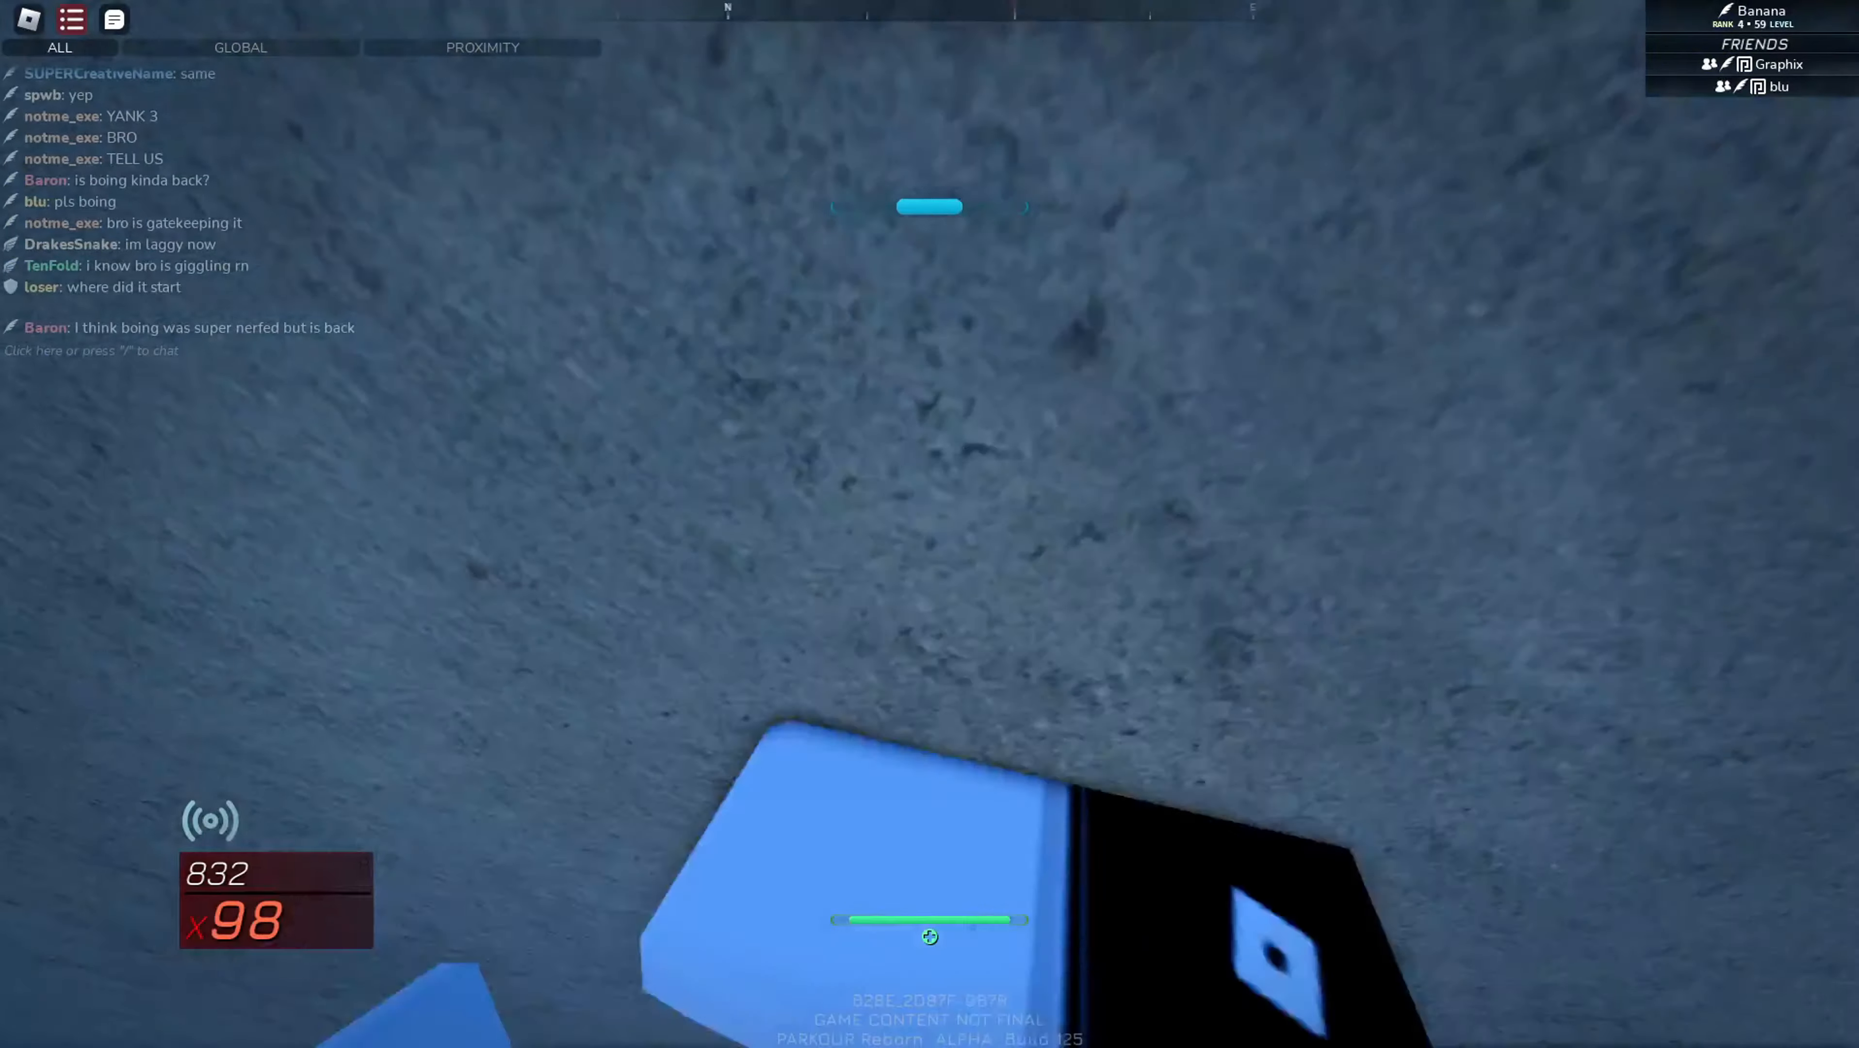
mouse_move(929, 515)
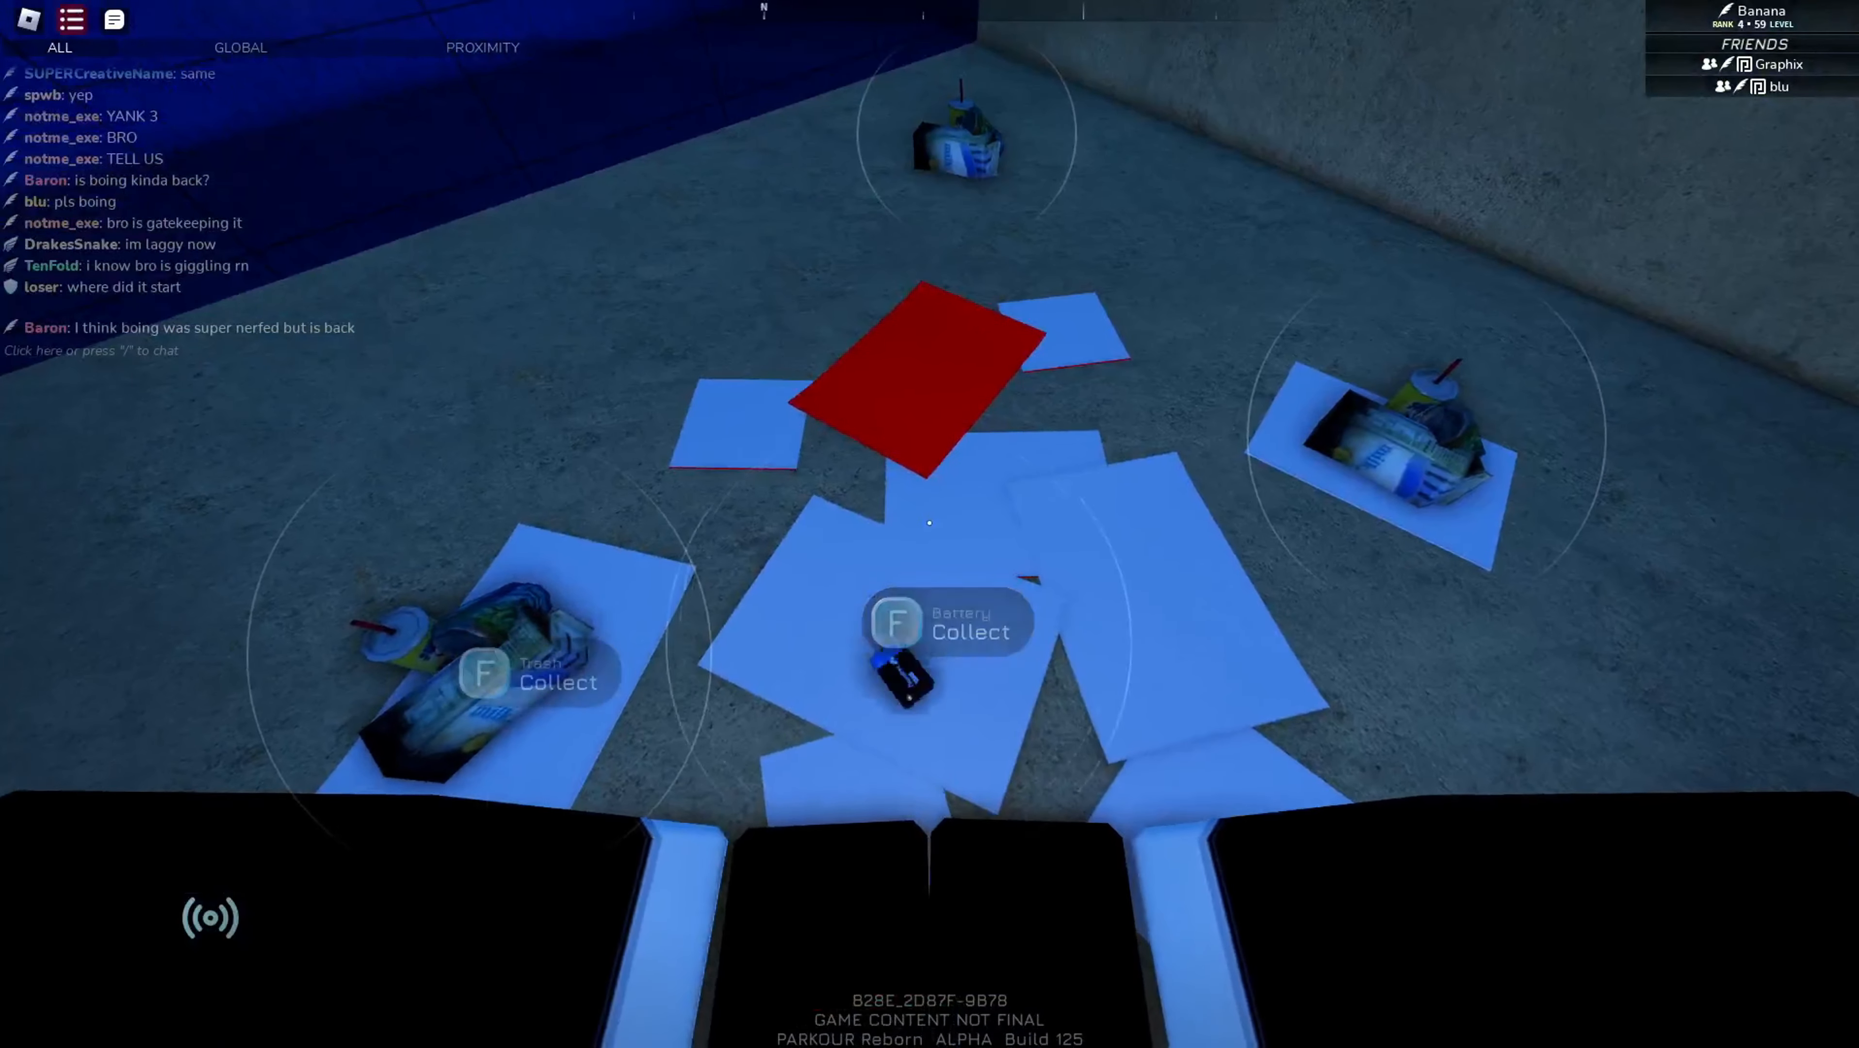
mouse_move(930, 522)
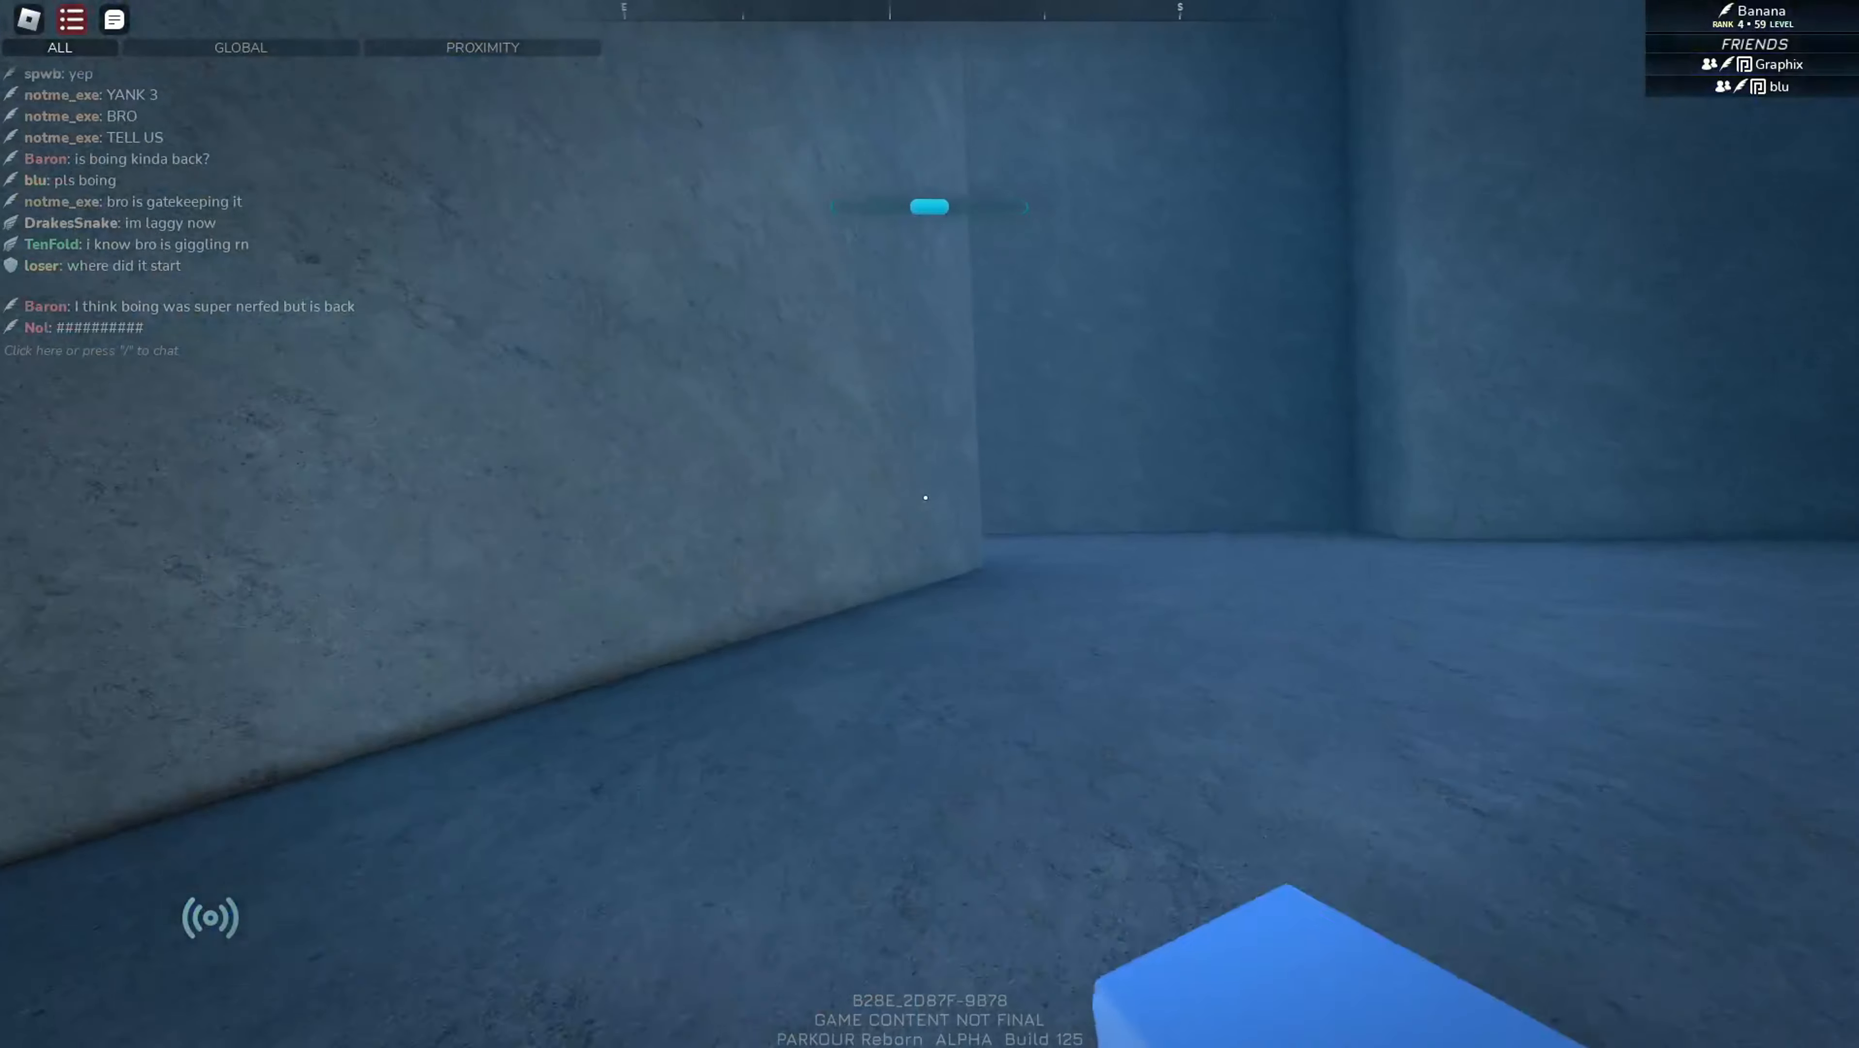
mouse_move(928, 494)
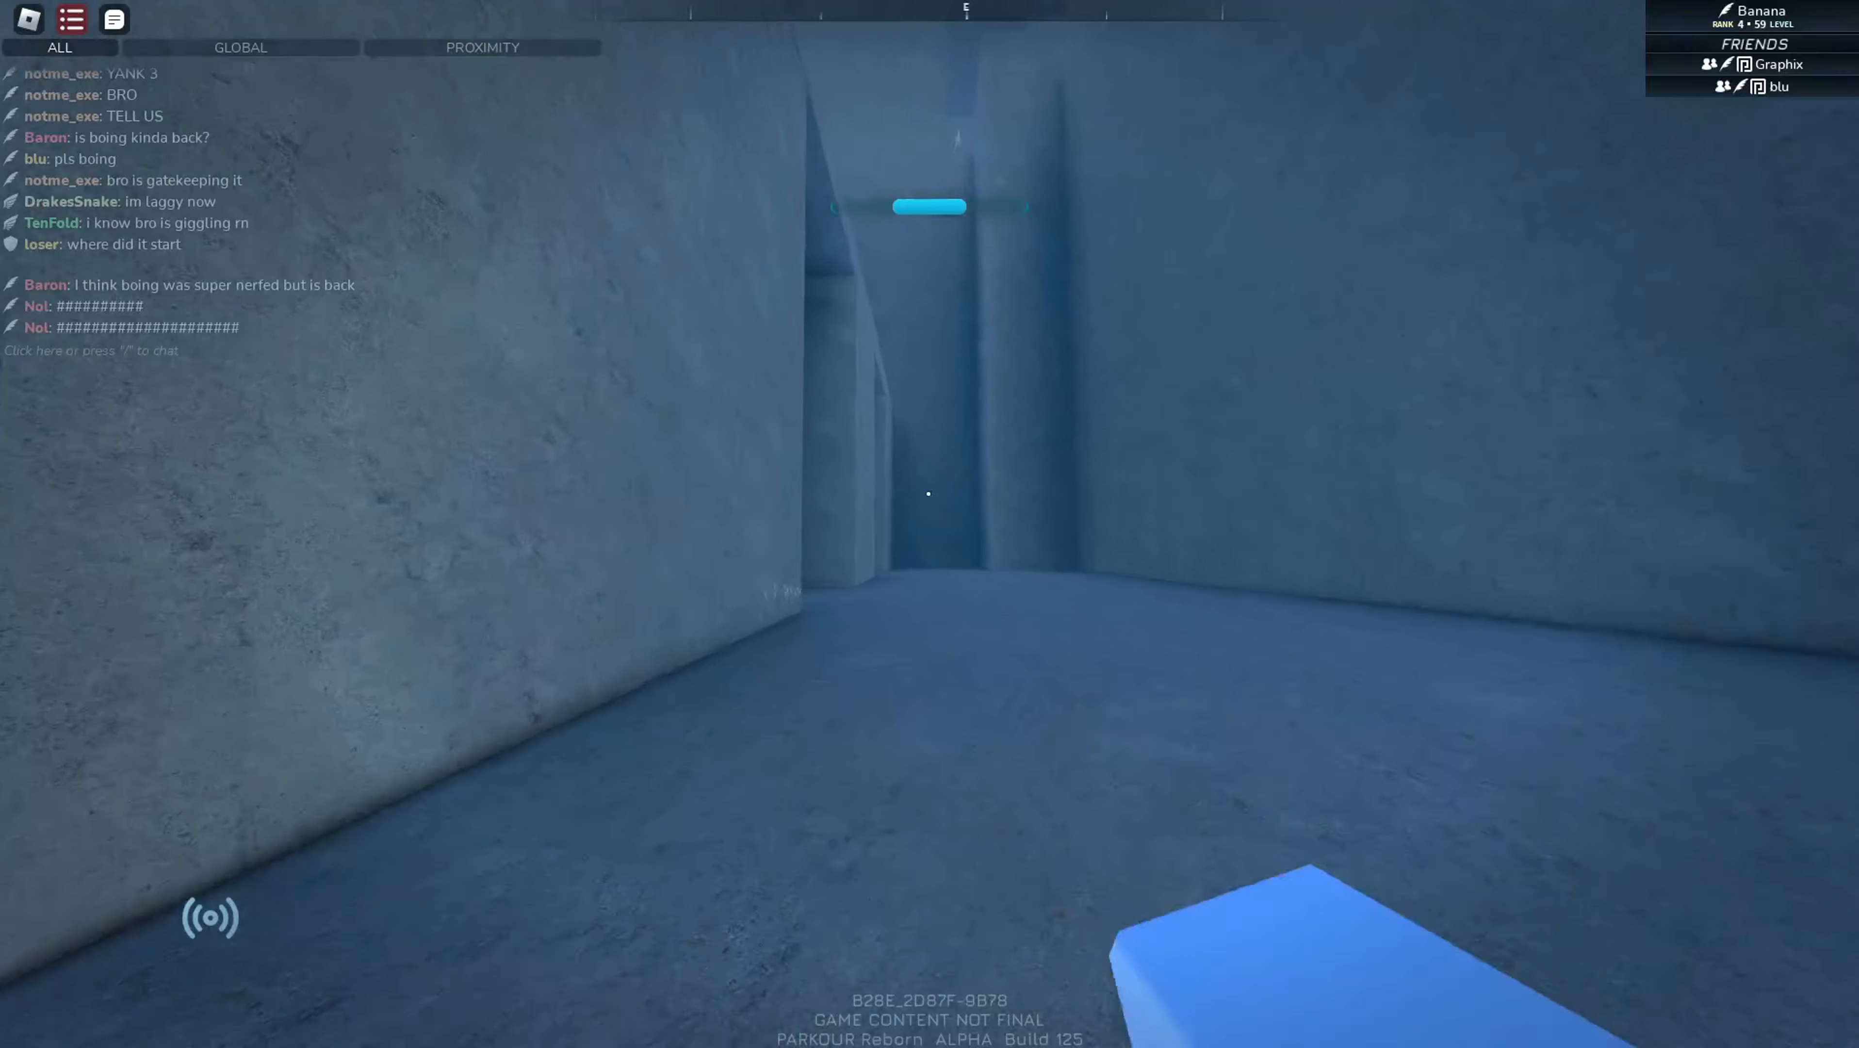
- Confirm the collected battery appears under Valuables in the inventory
key("Escape")
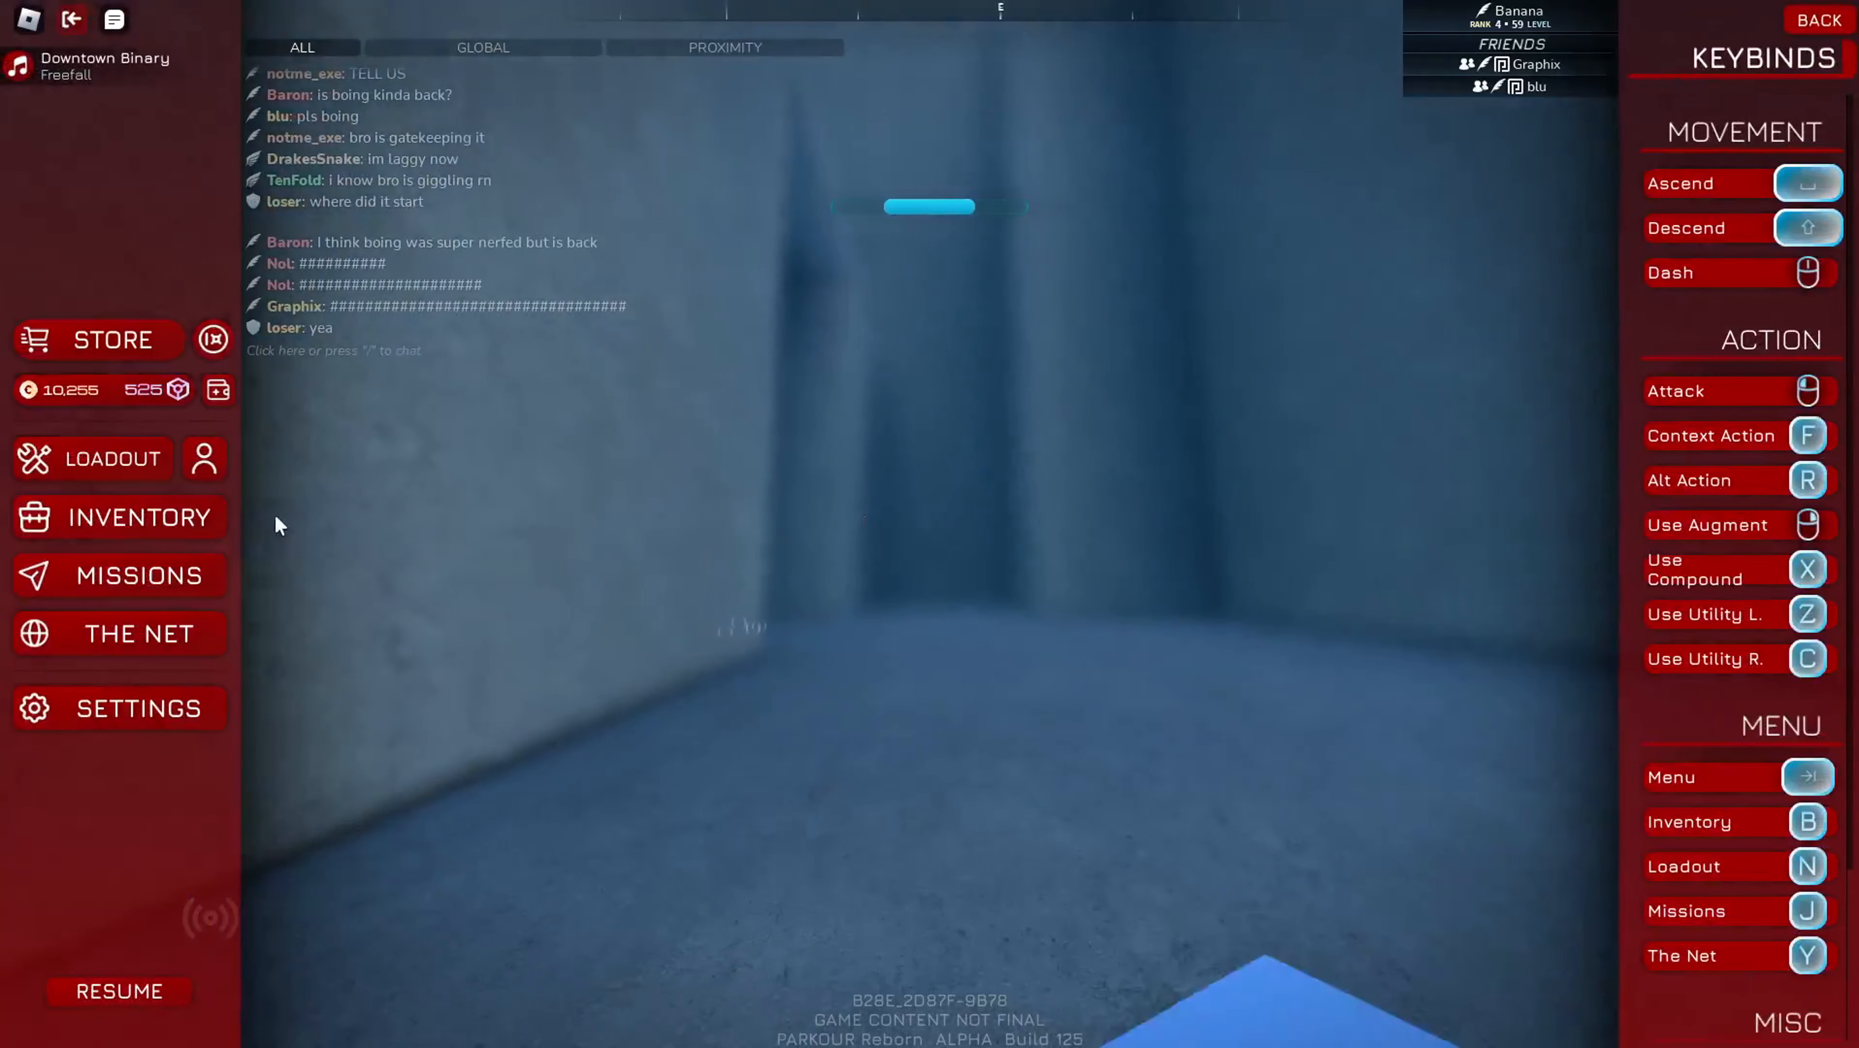
left_click(139, 517)
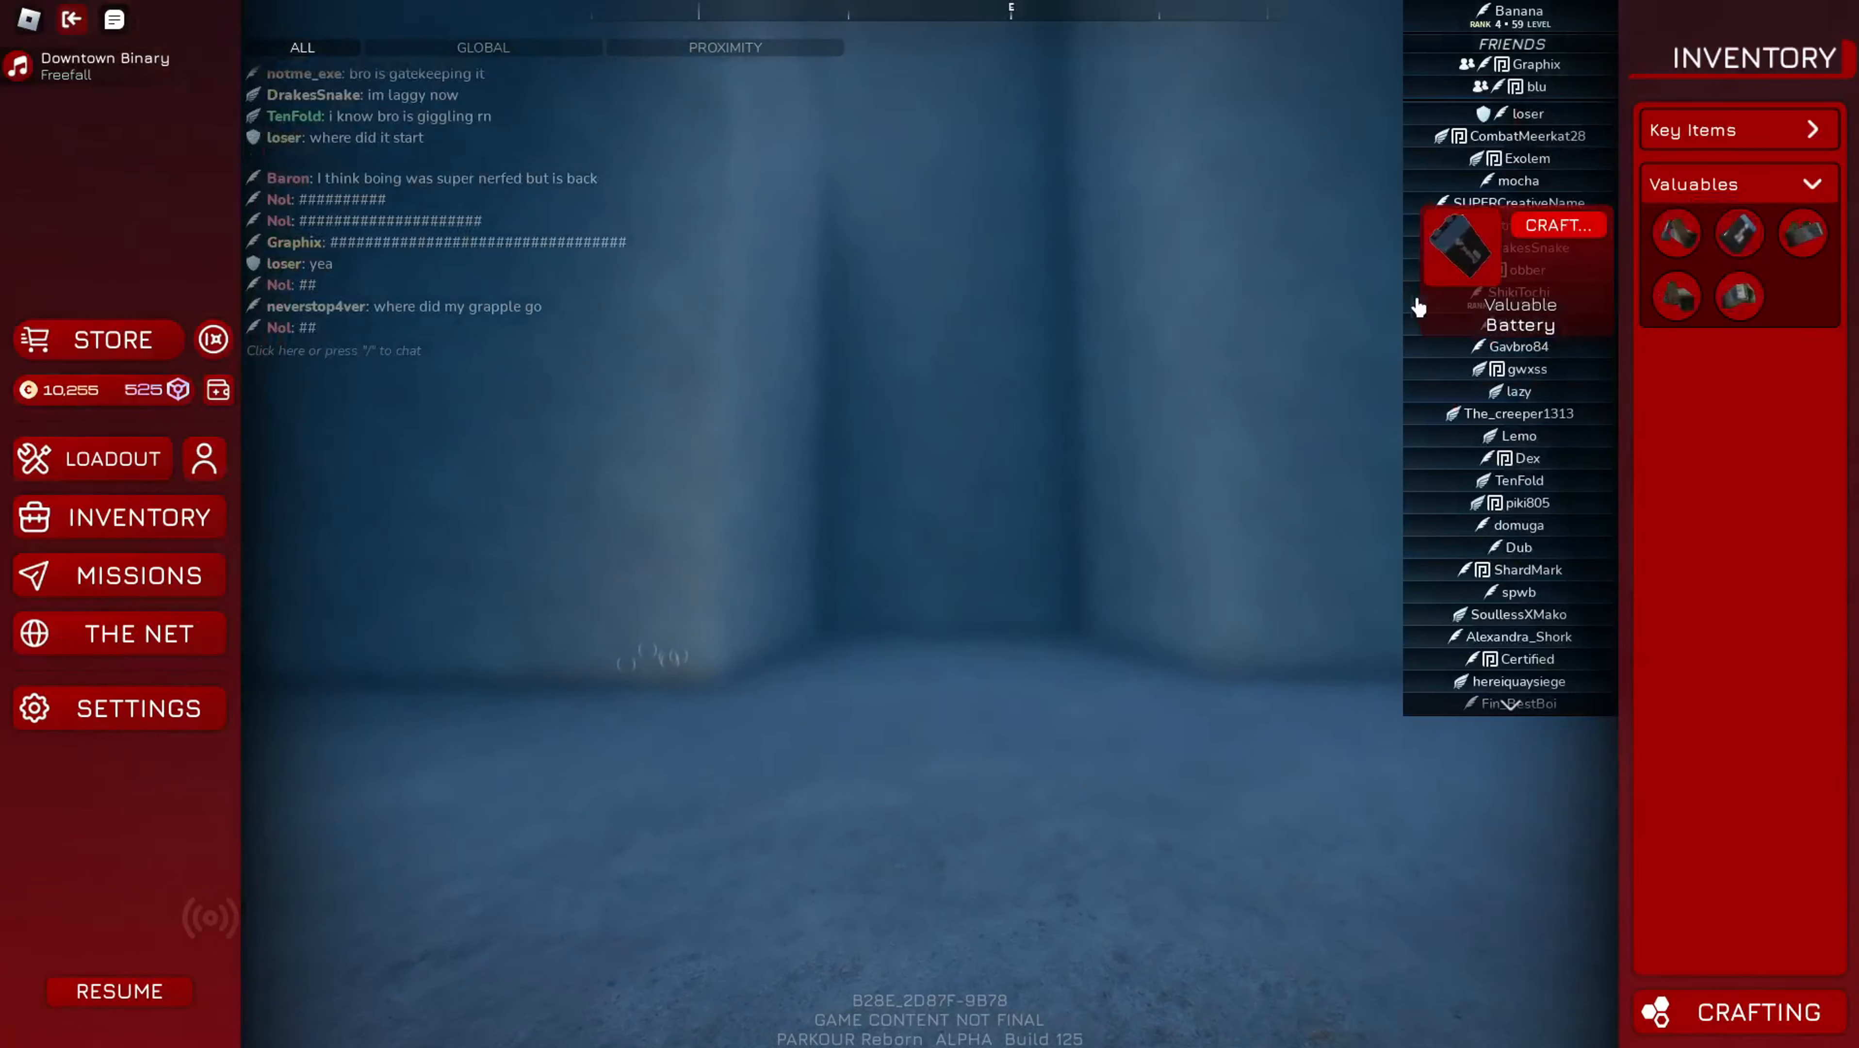
left_click(1559, 237)
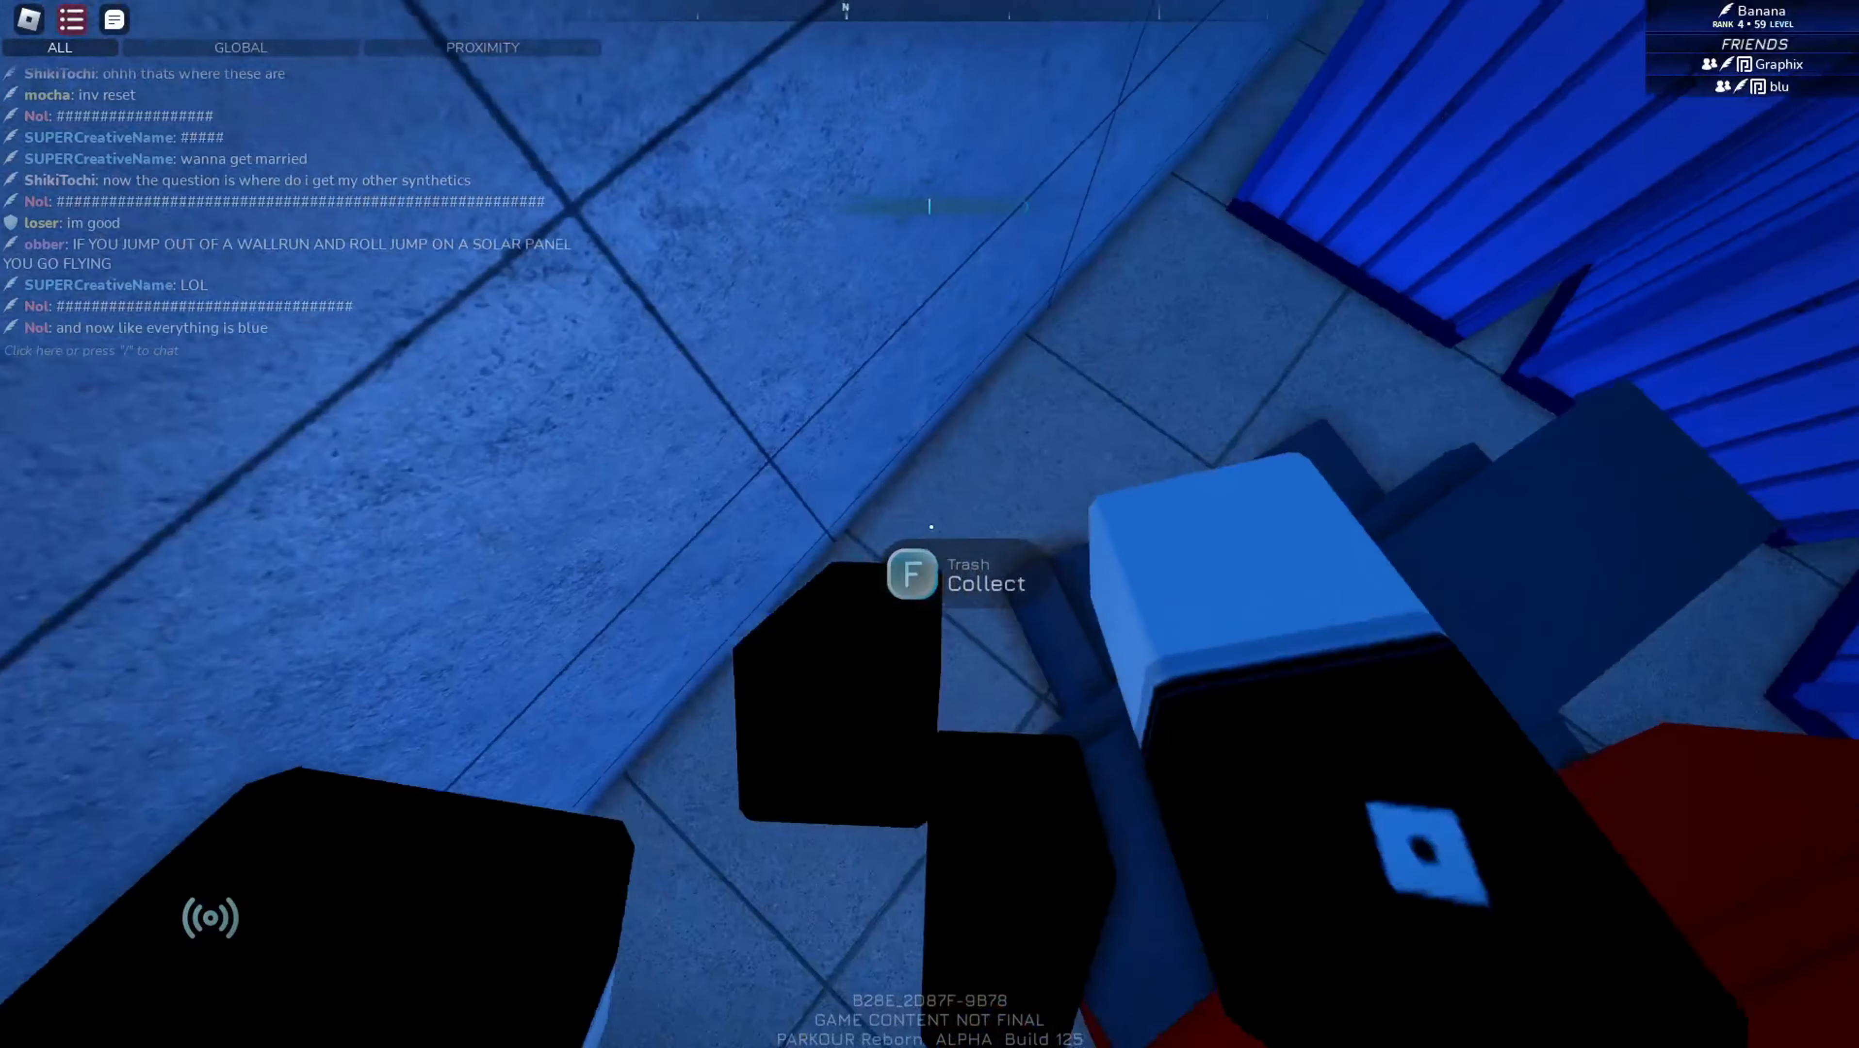
mouse_move(930, 524)
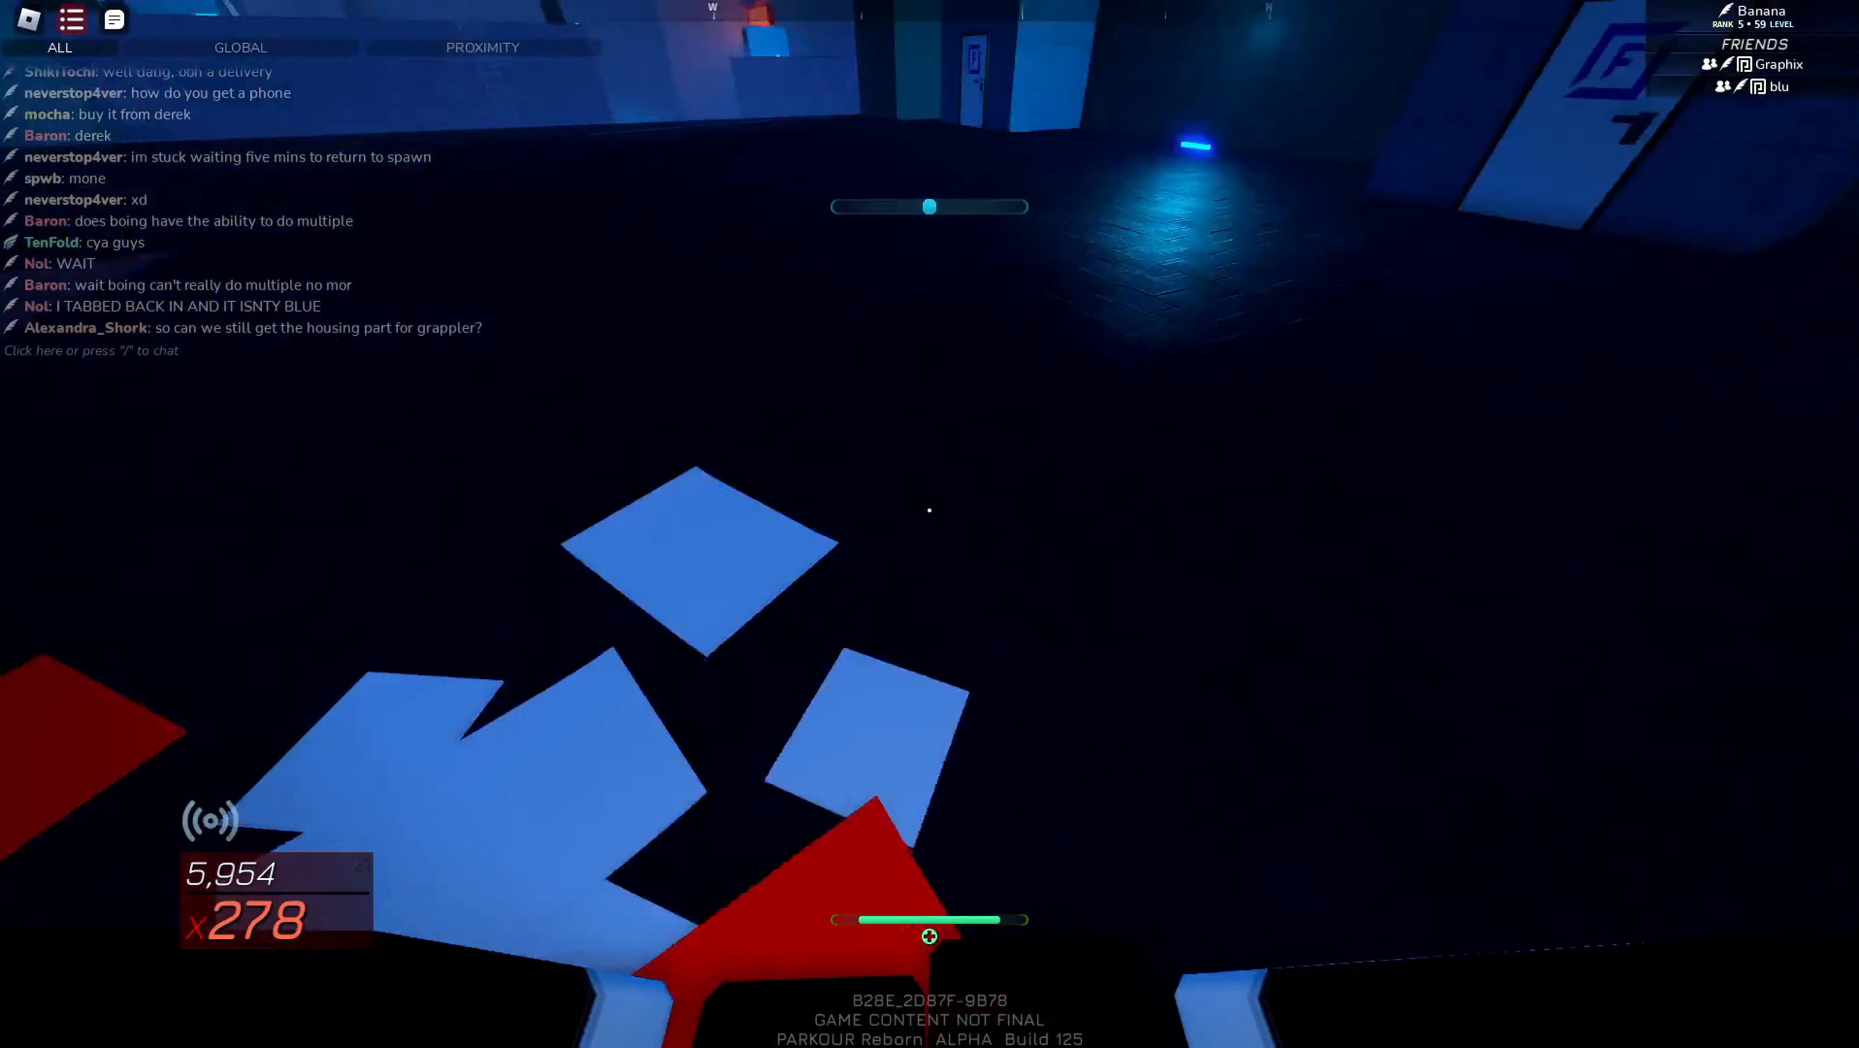
- Bring up Highlandyrr's 'How To Get The GRAPPLER In 1.2+' guide in Chrome
left_click(838, 19)
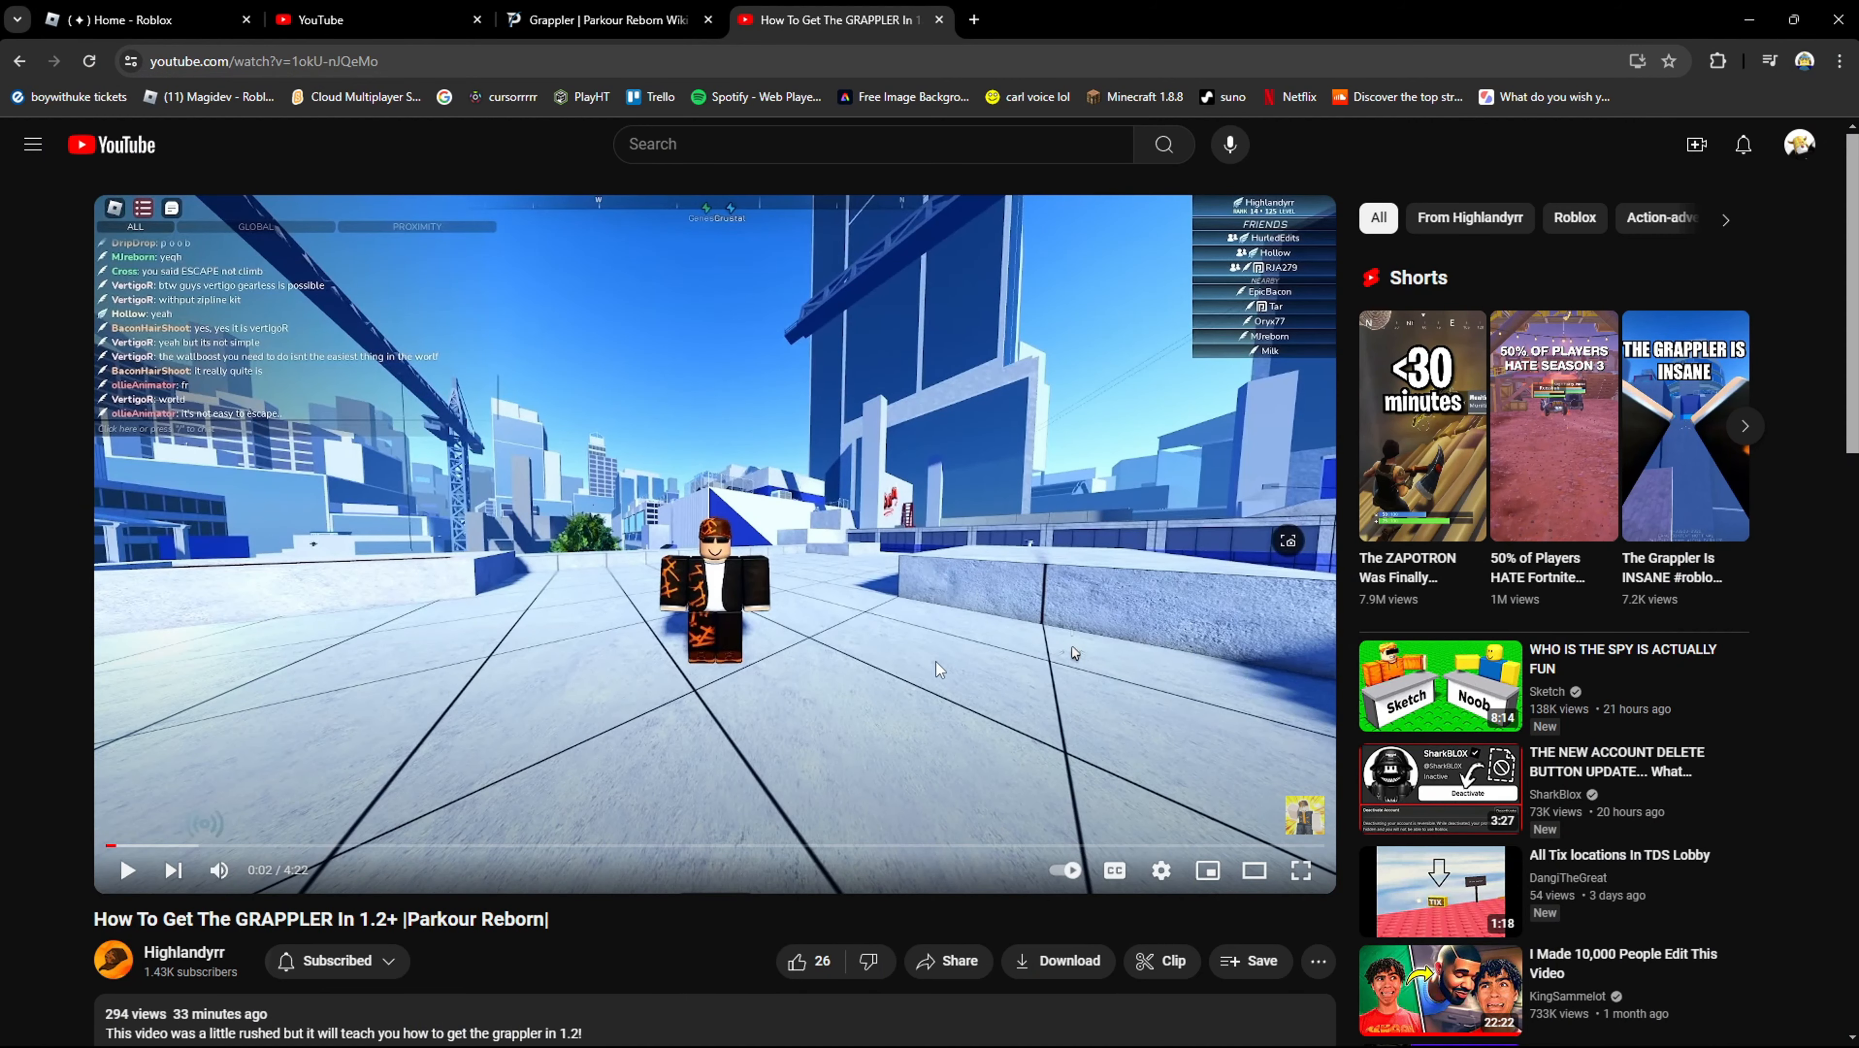
mouse_move(151, 1004)
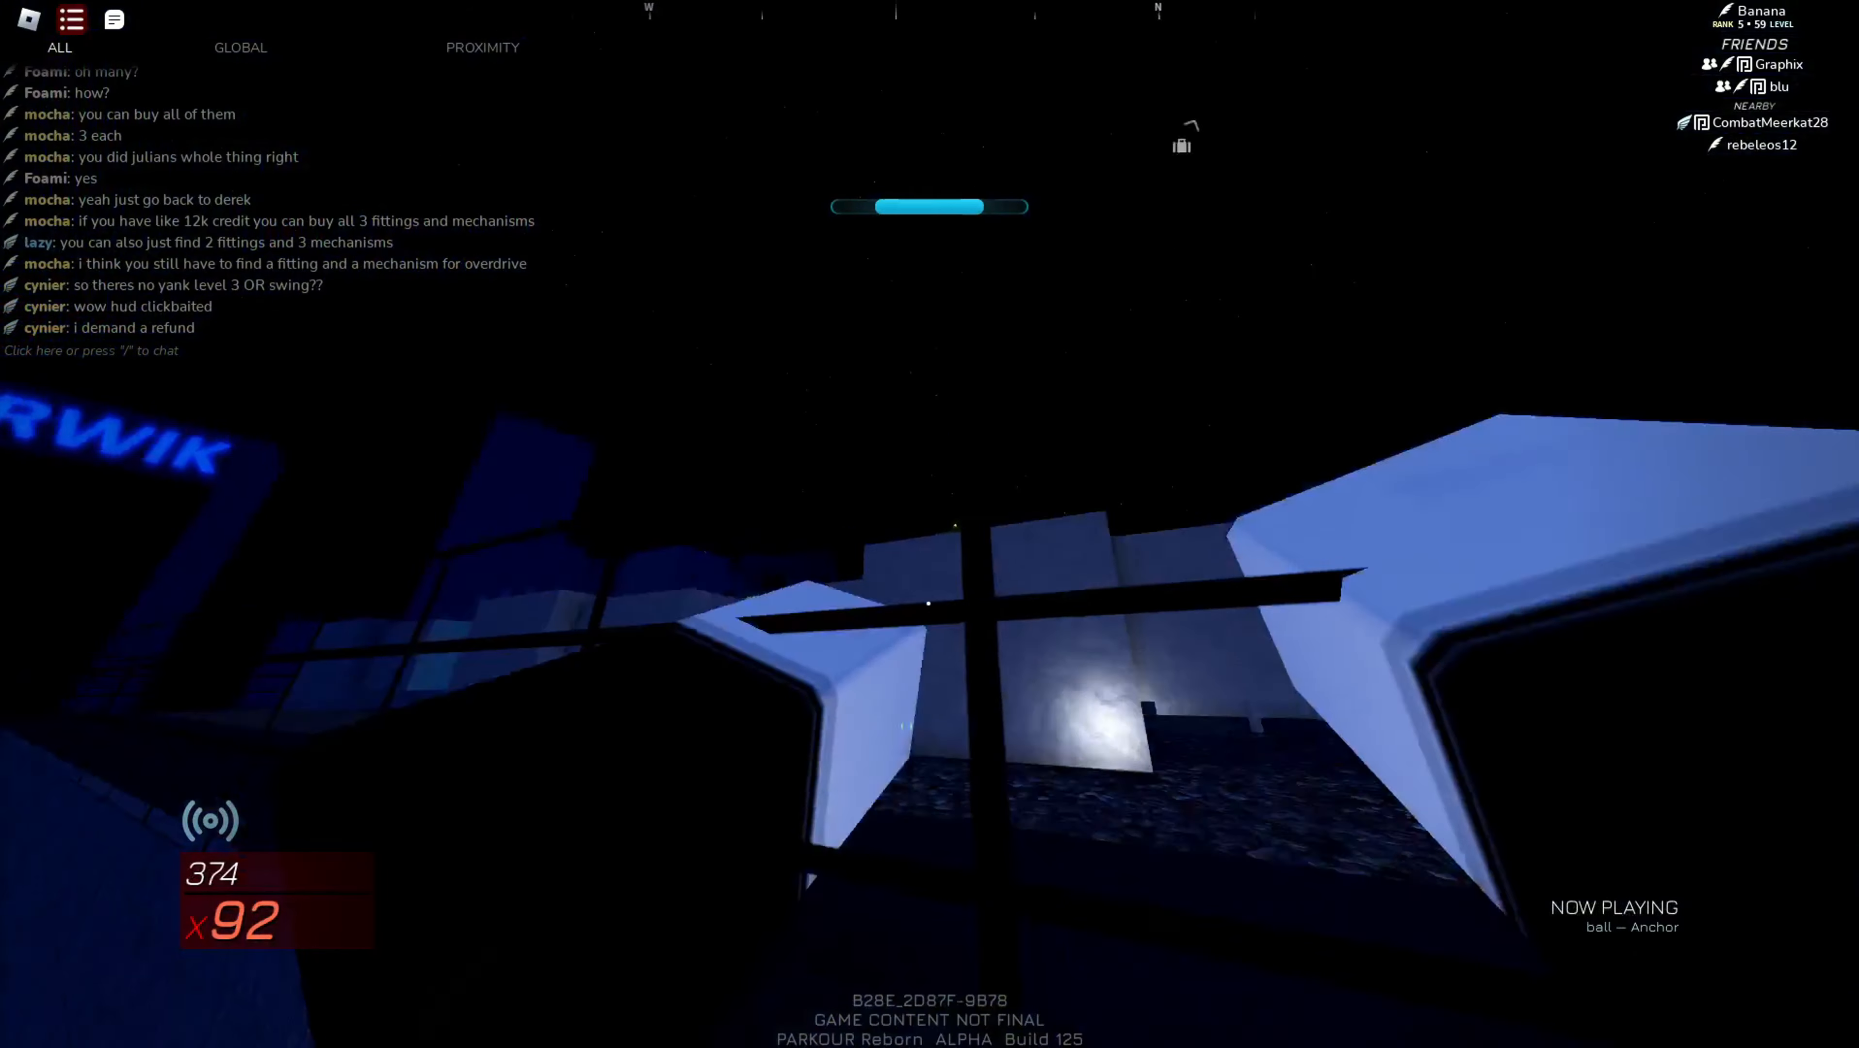
mouse_move(929, 524)
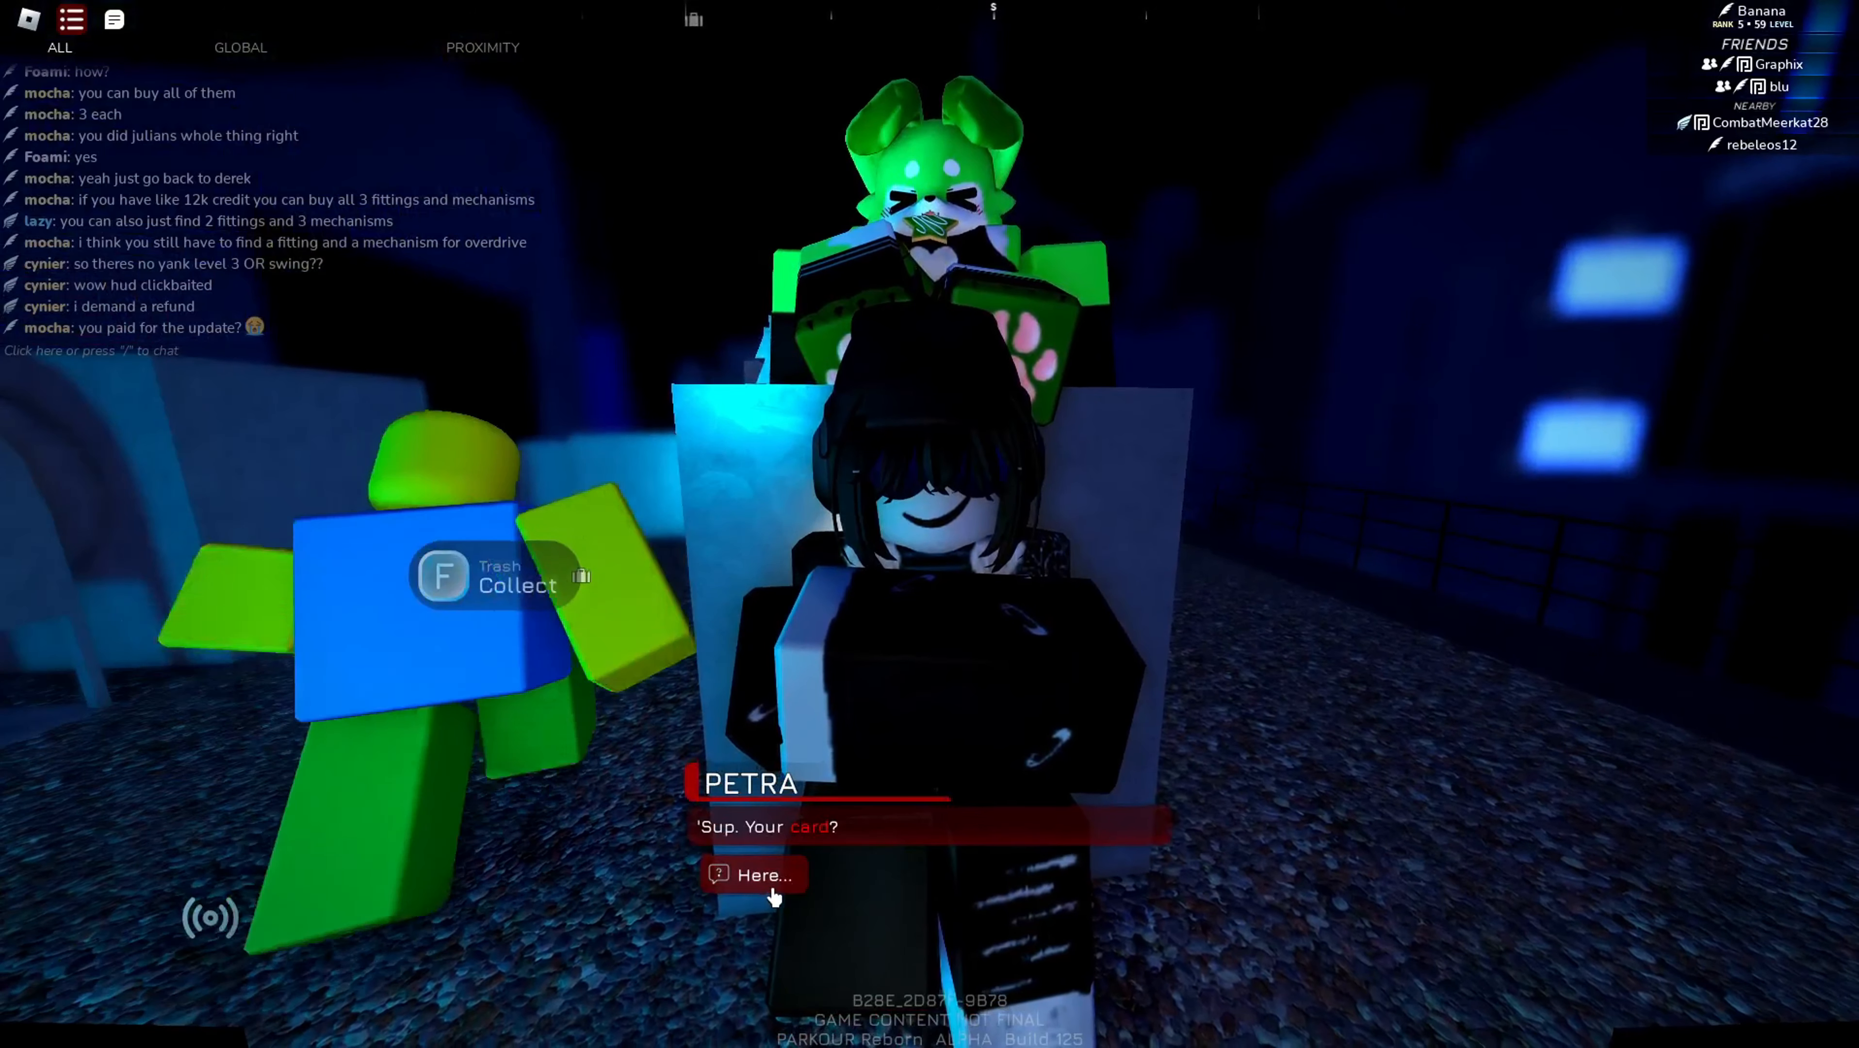
- Show Petra the runner card, view her Override Module and Grappler Housing stock, and attempt Grappler Housing without enough funds
left_click(759, 875)
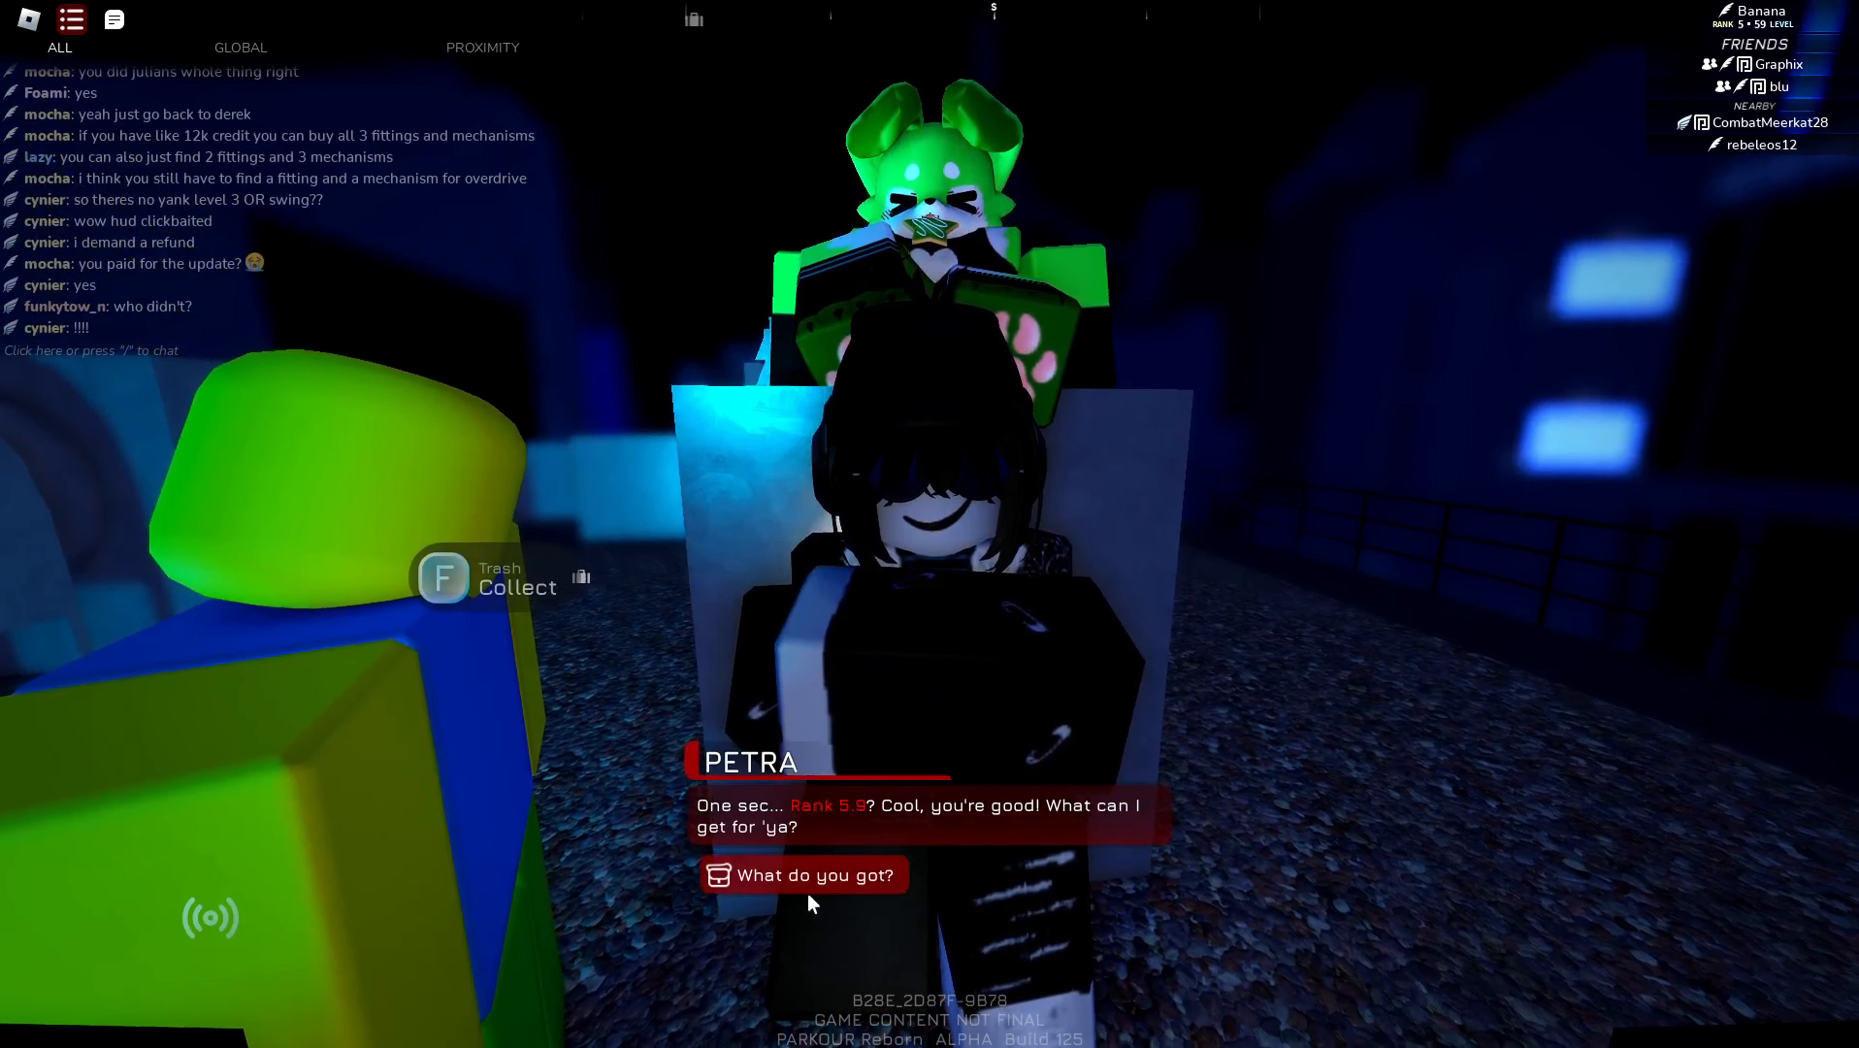
left_click(803, 875)
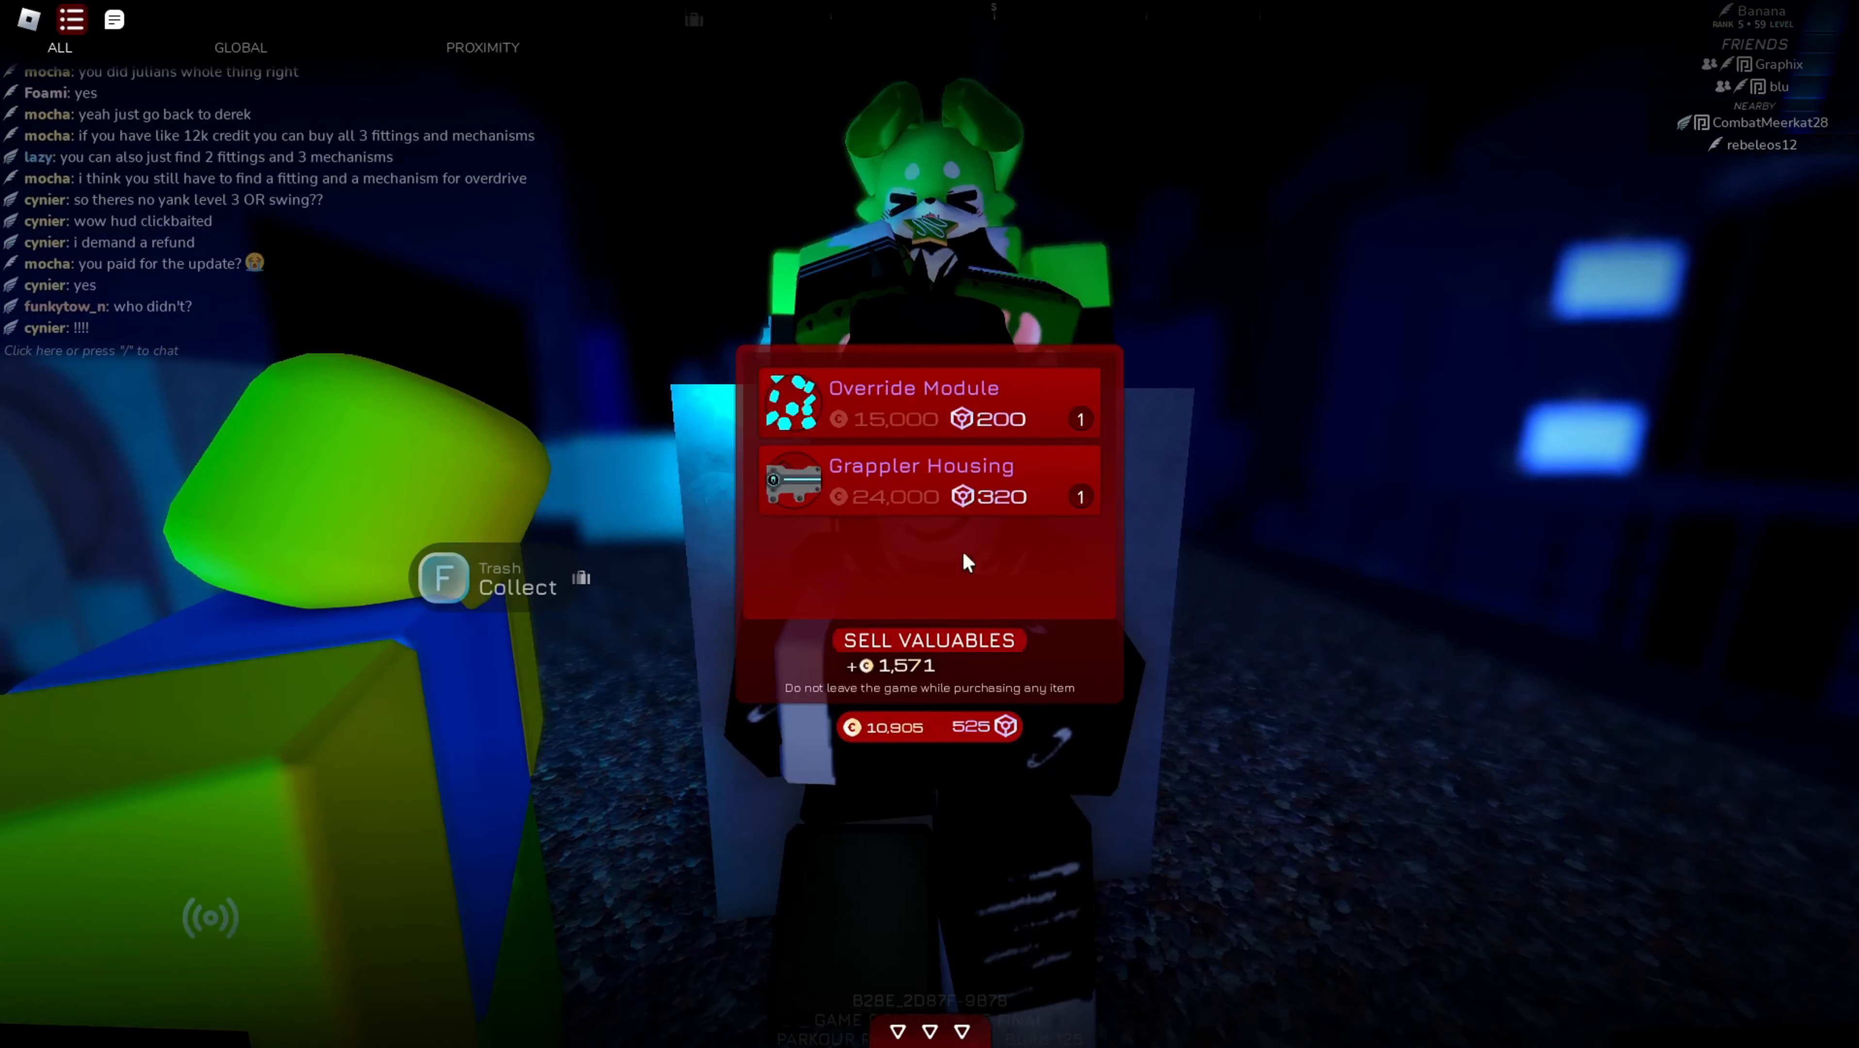
left_click(928, 481)
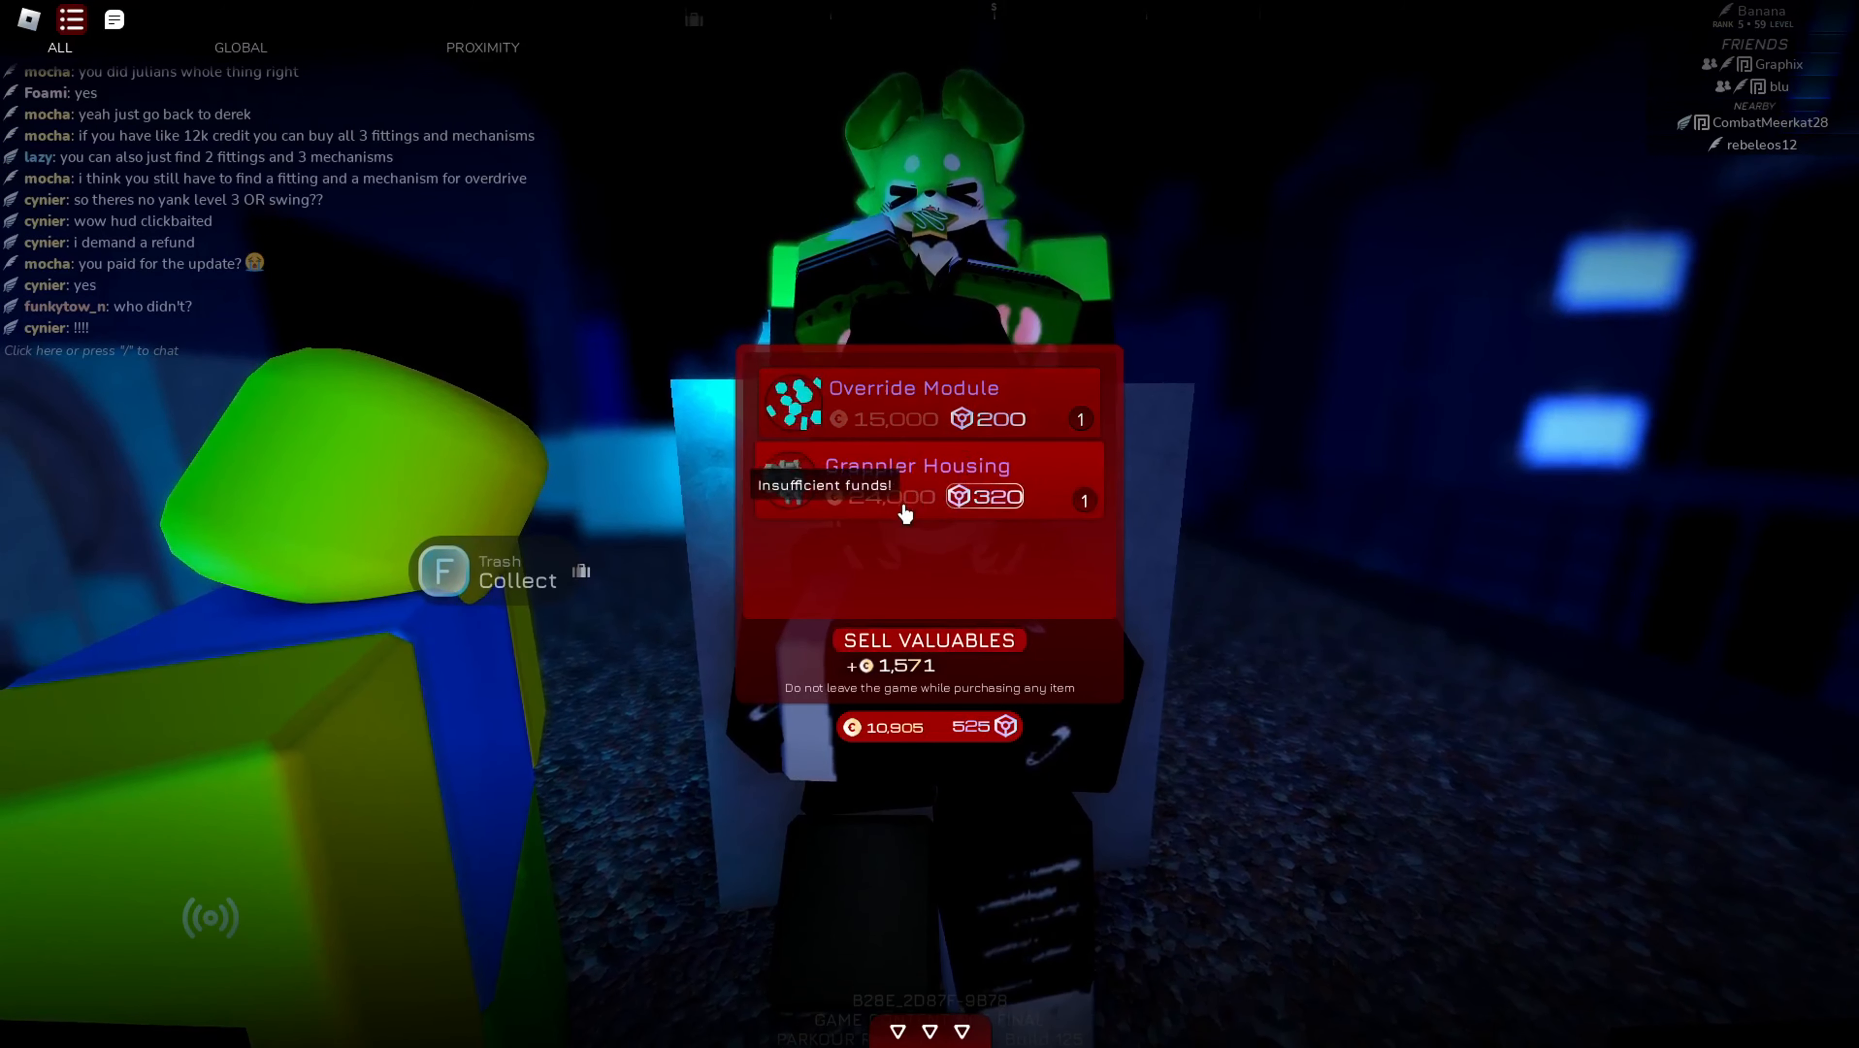